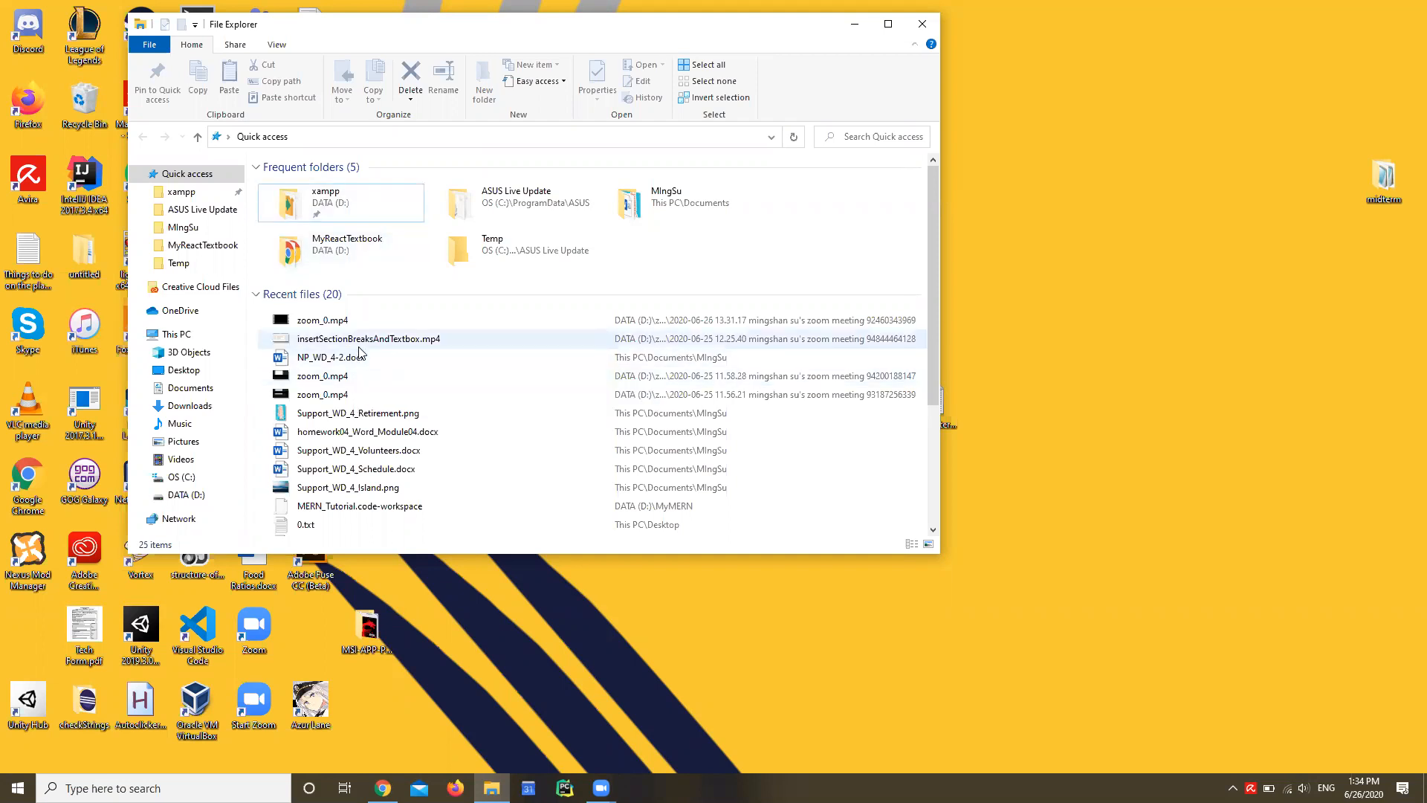
Select NP_WD_4-2.docx in Quick access recent files, after first clicking insertSectionBreaksAndTextbox.mp4.
click(368, 339)
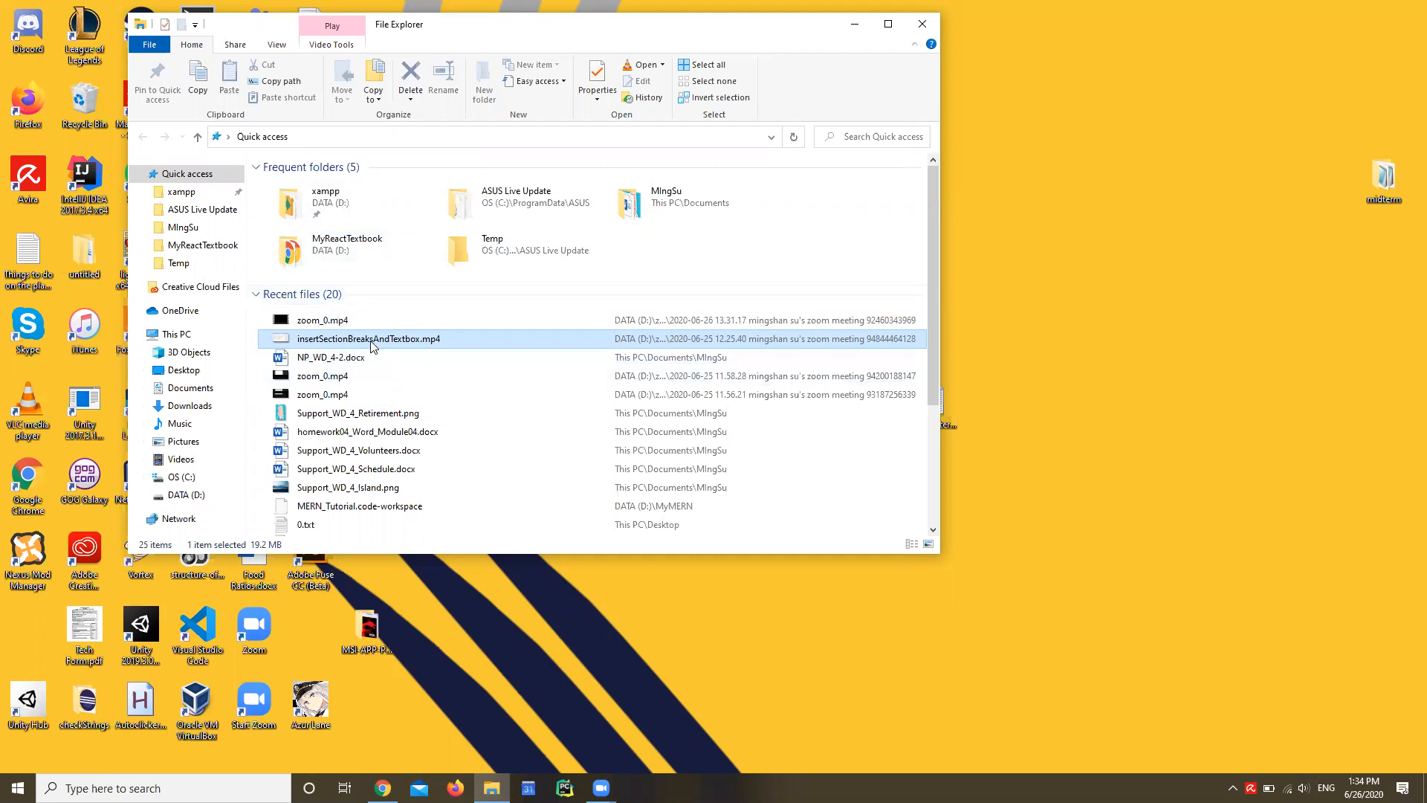
mouse_move(345, 356)
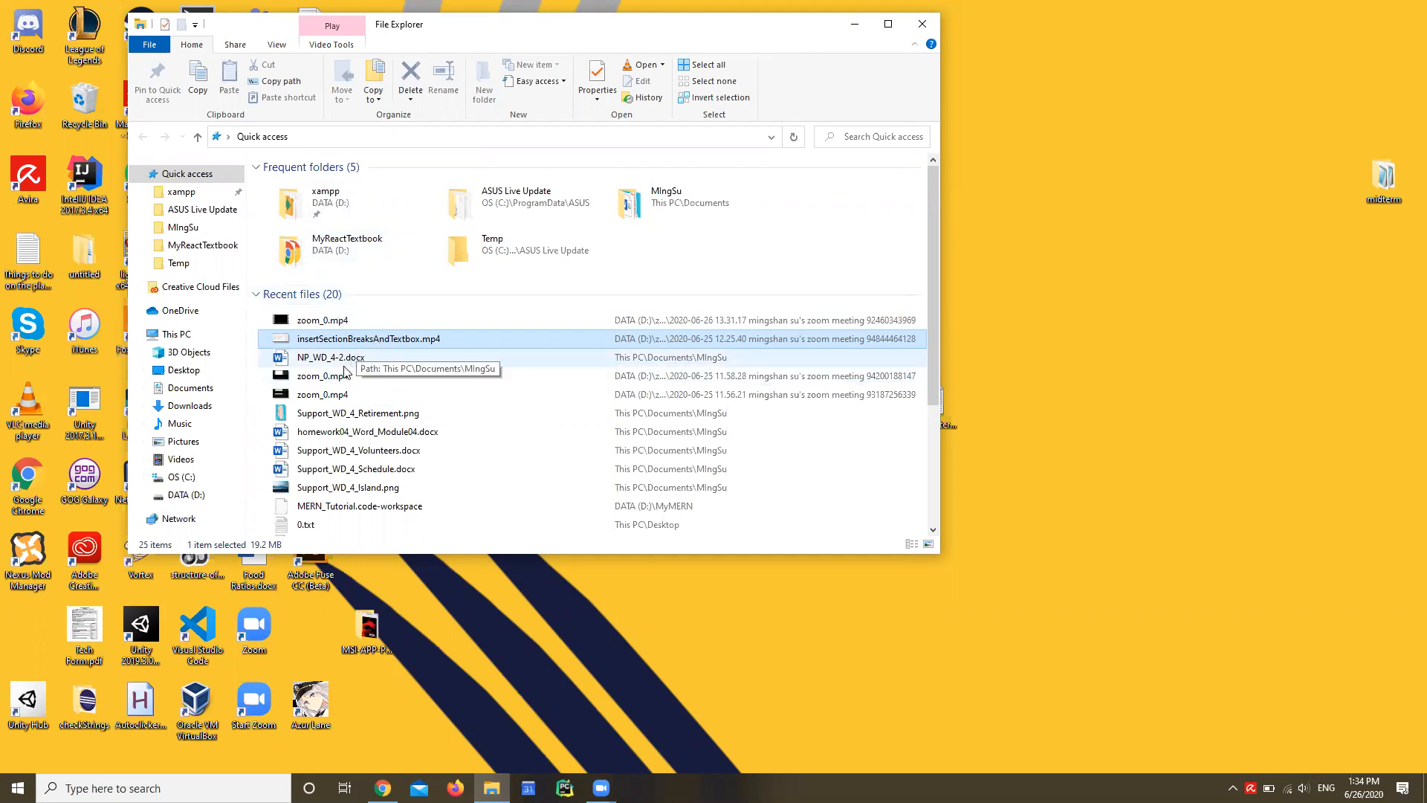
click(330, 357)
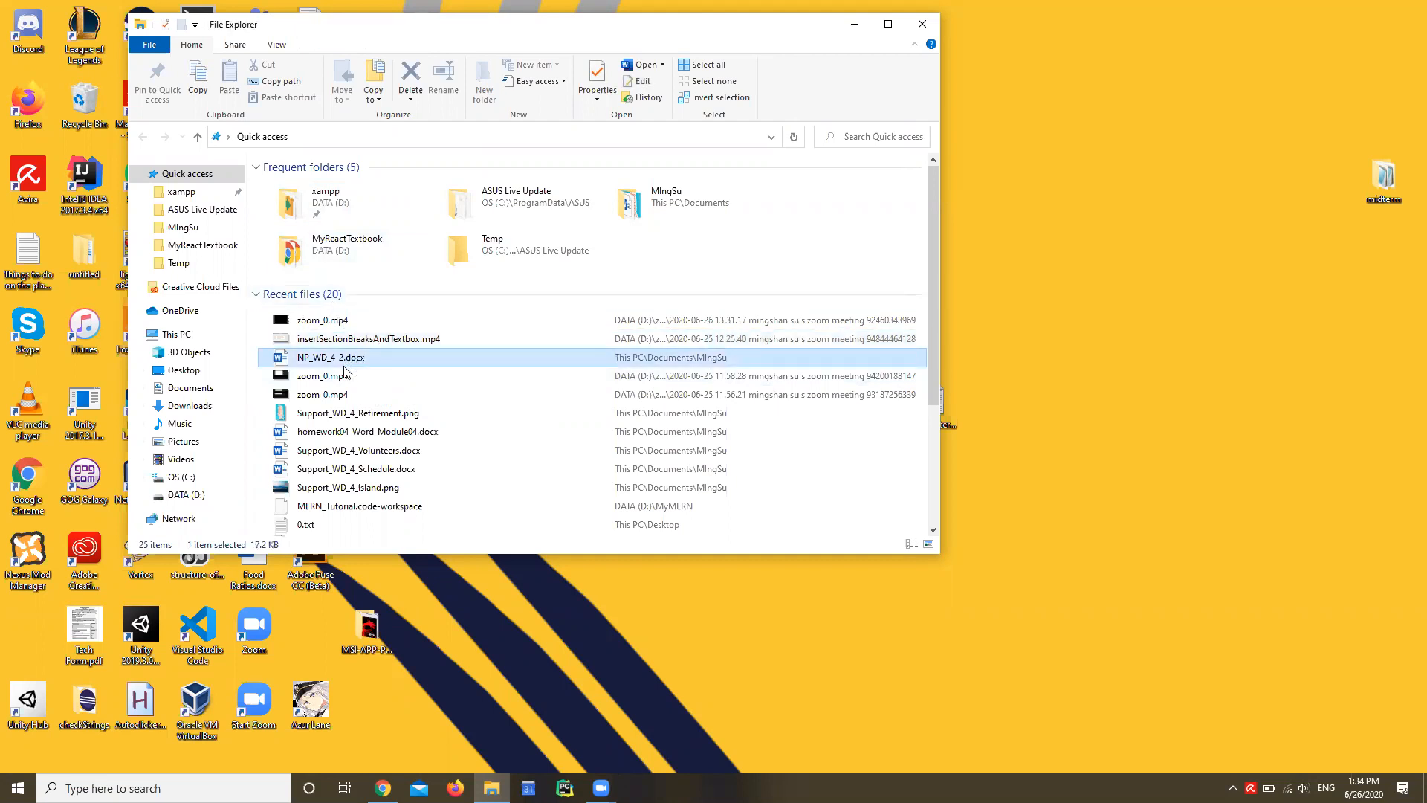
mouse_move(355, 356)
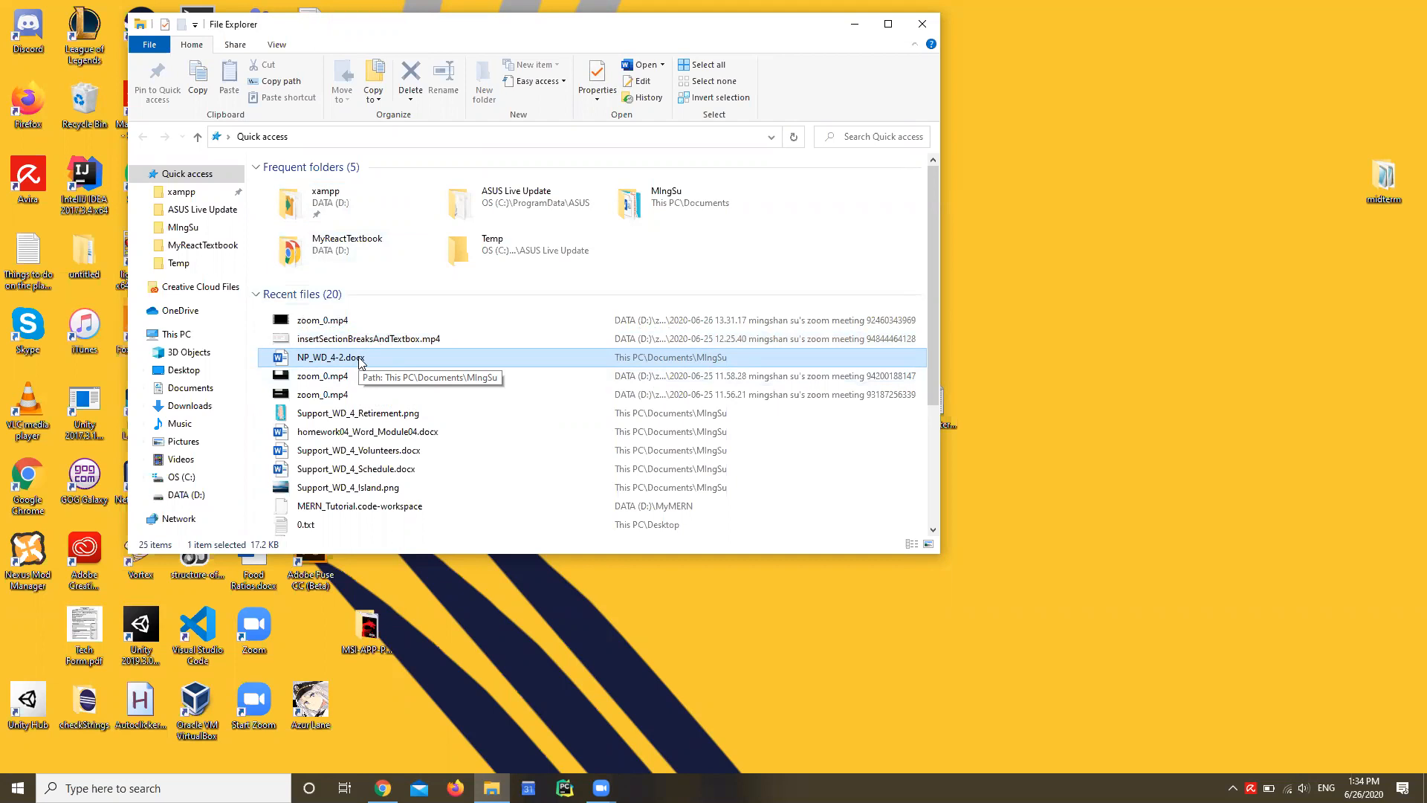
mouse_move(358, 449)
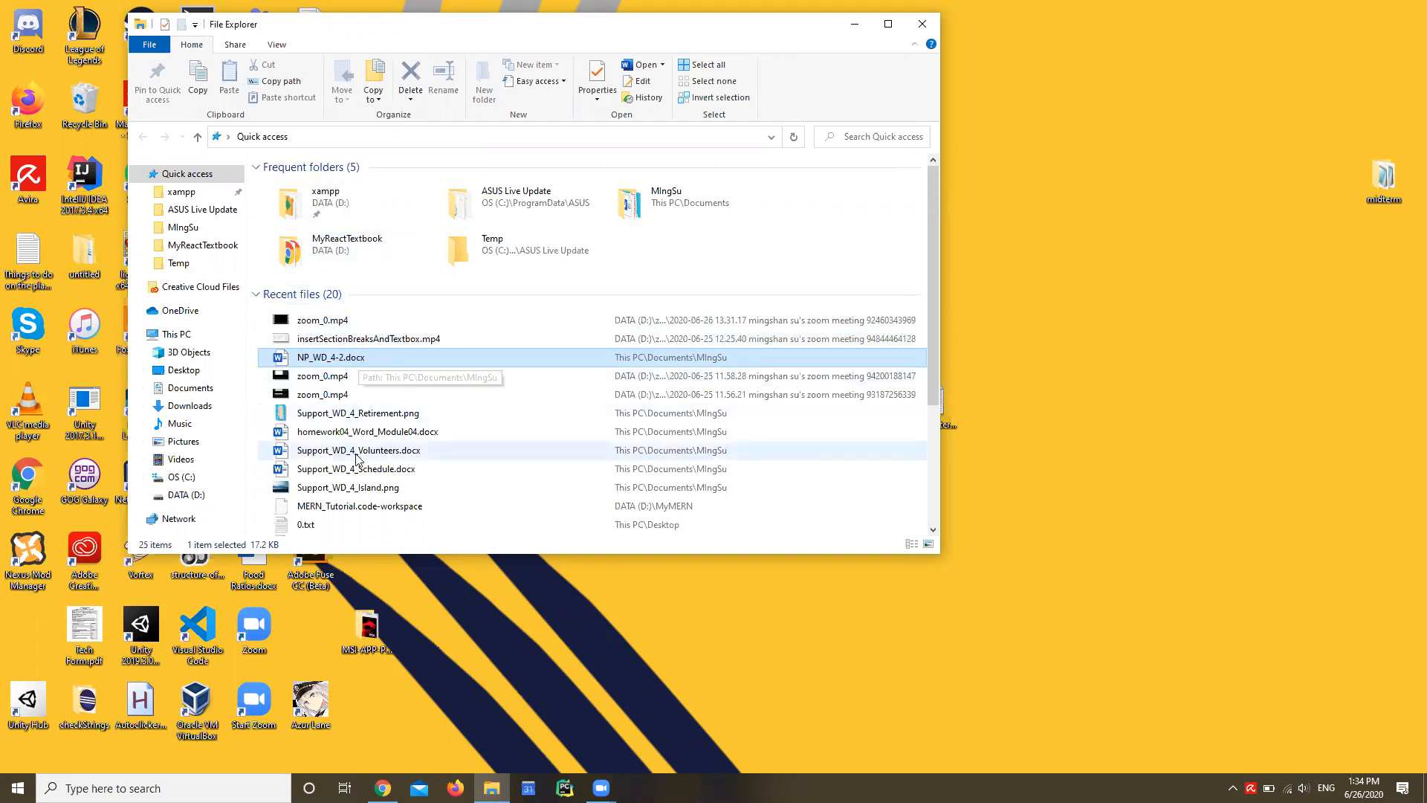
mouse_move(307, 360)
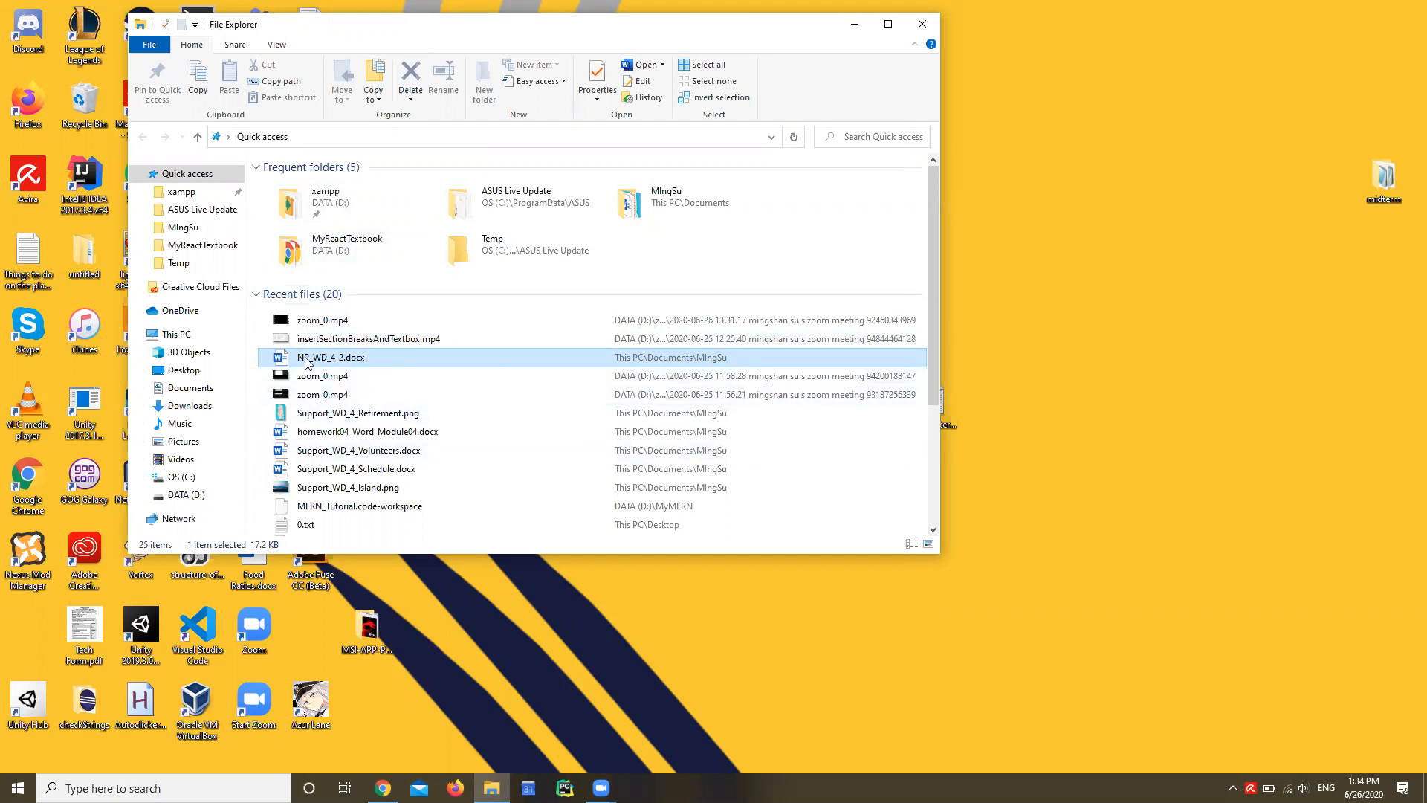
mouse_move(329, 357)
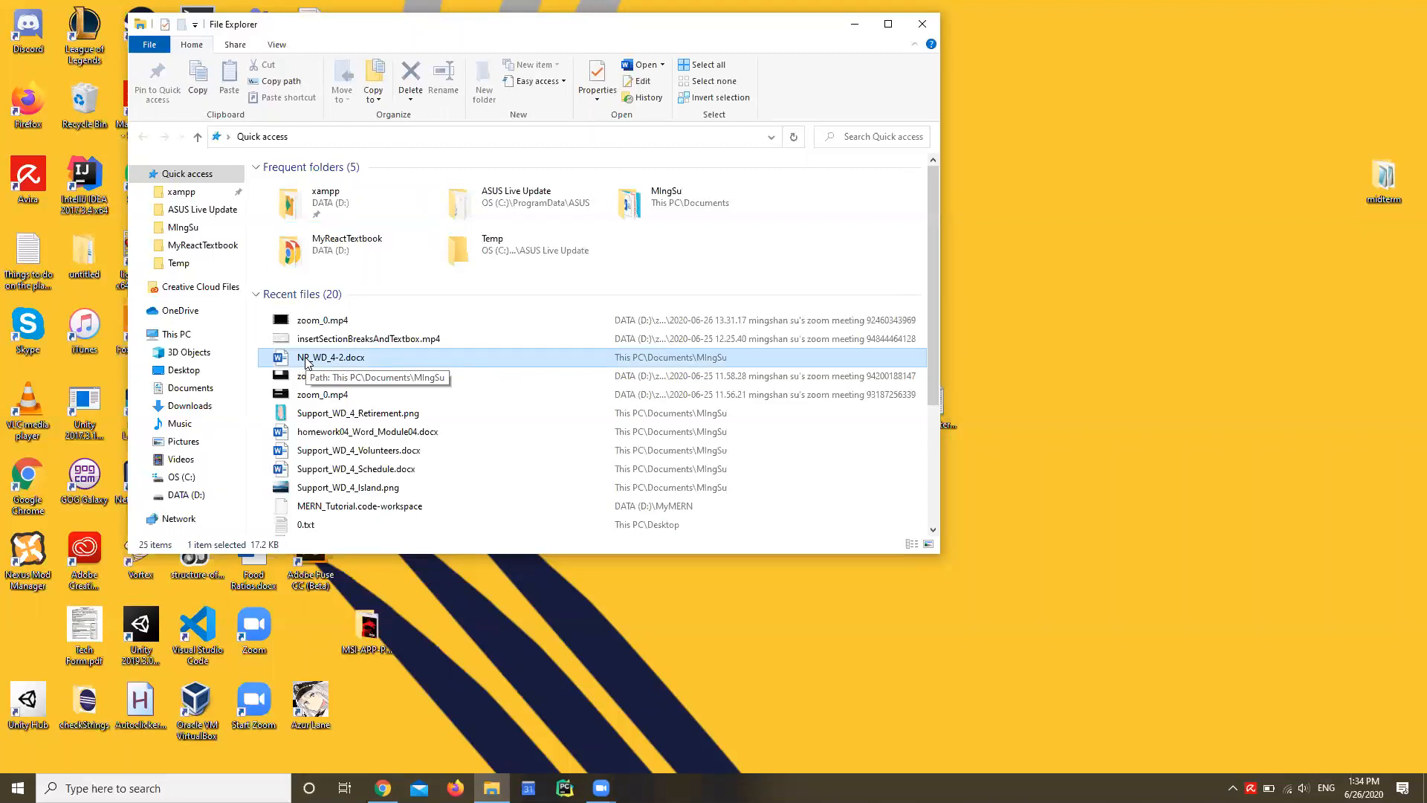
mouse_move(335, 372)
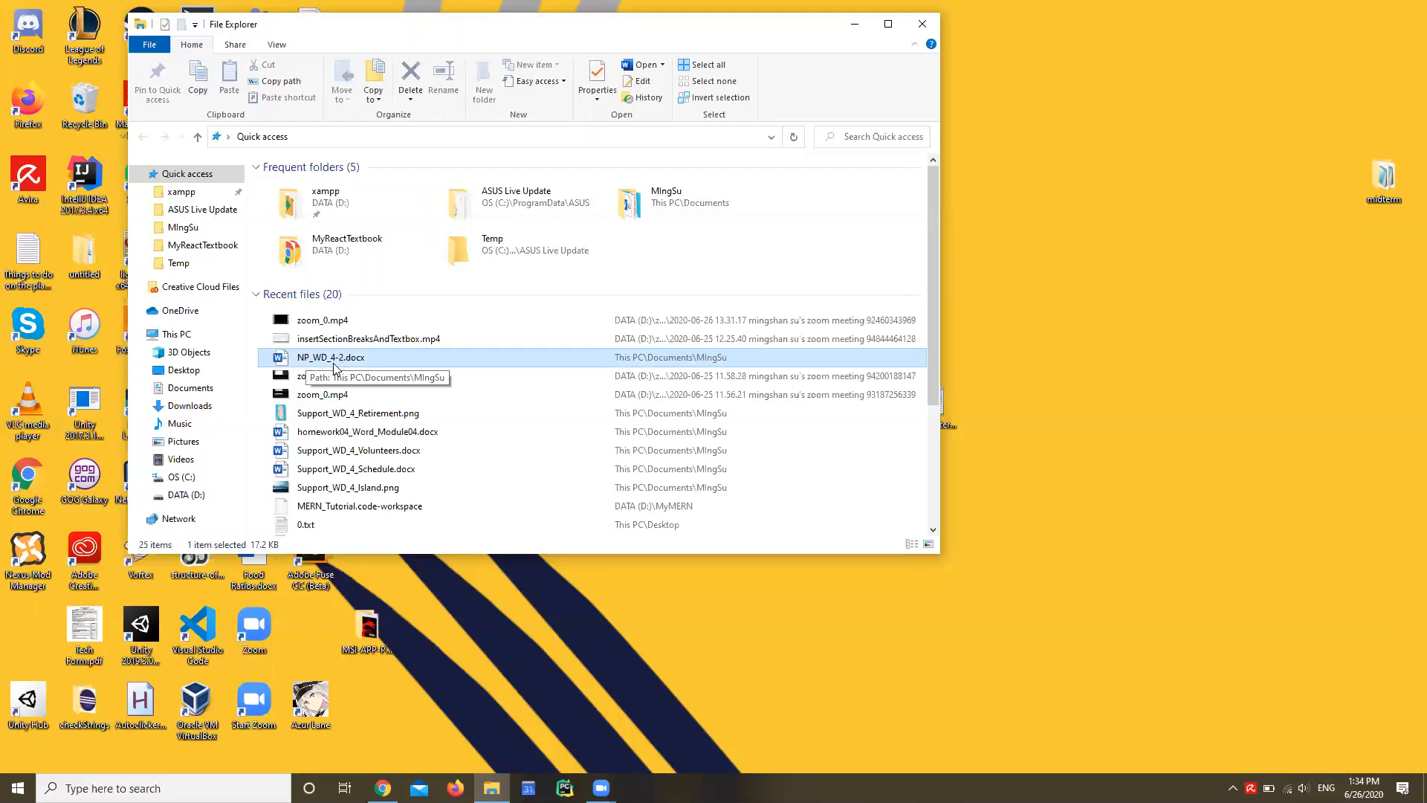
mouse_move(361, 369)
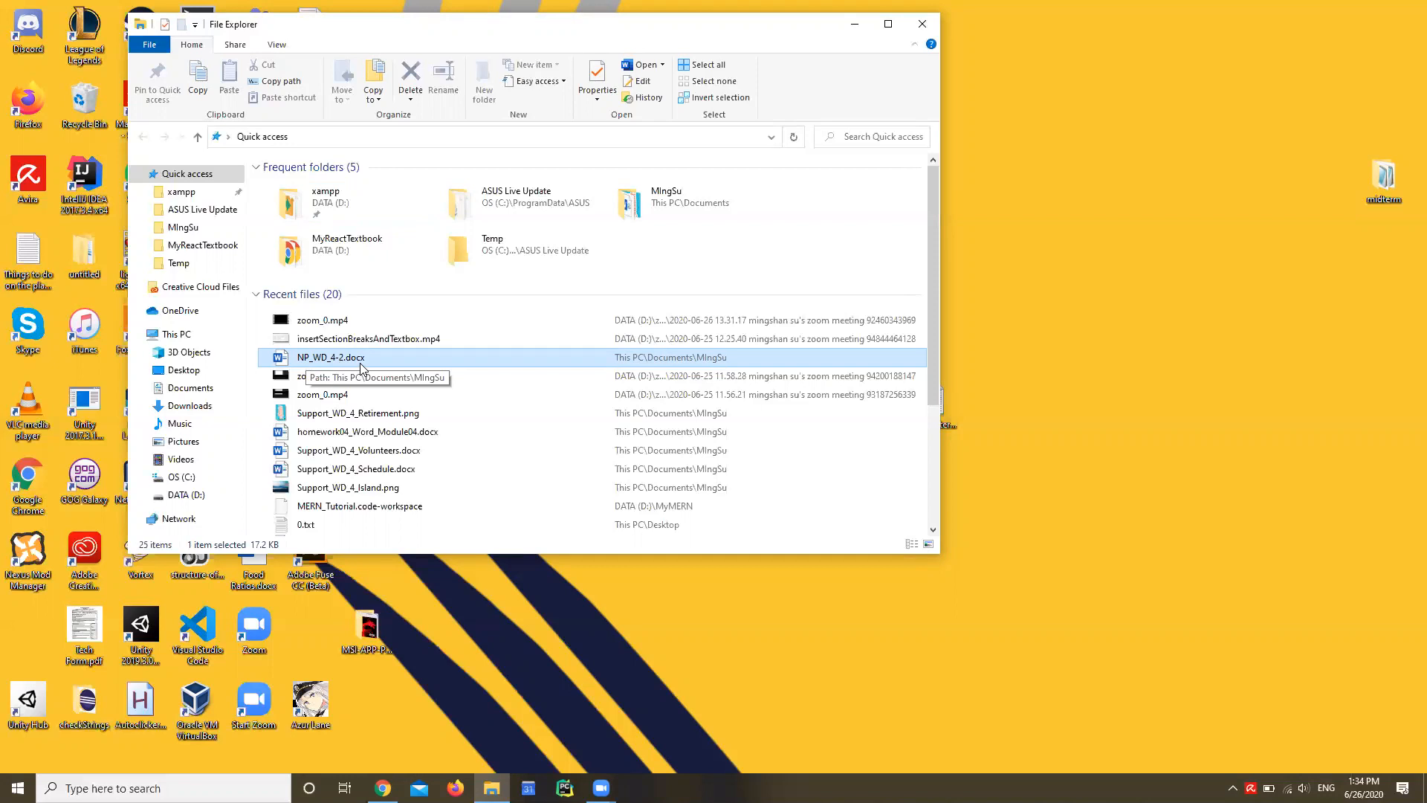
mouse_move(380, 364)
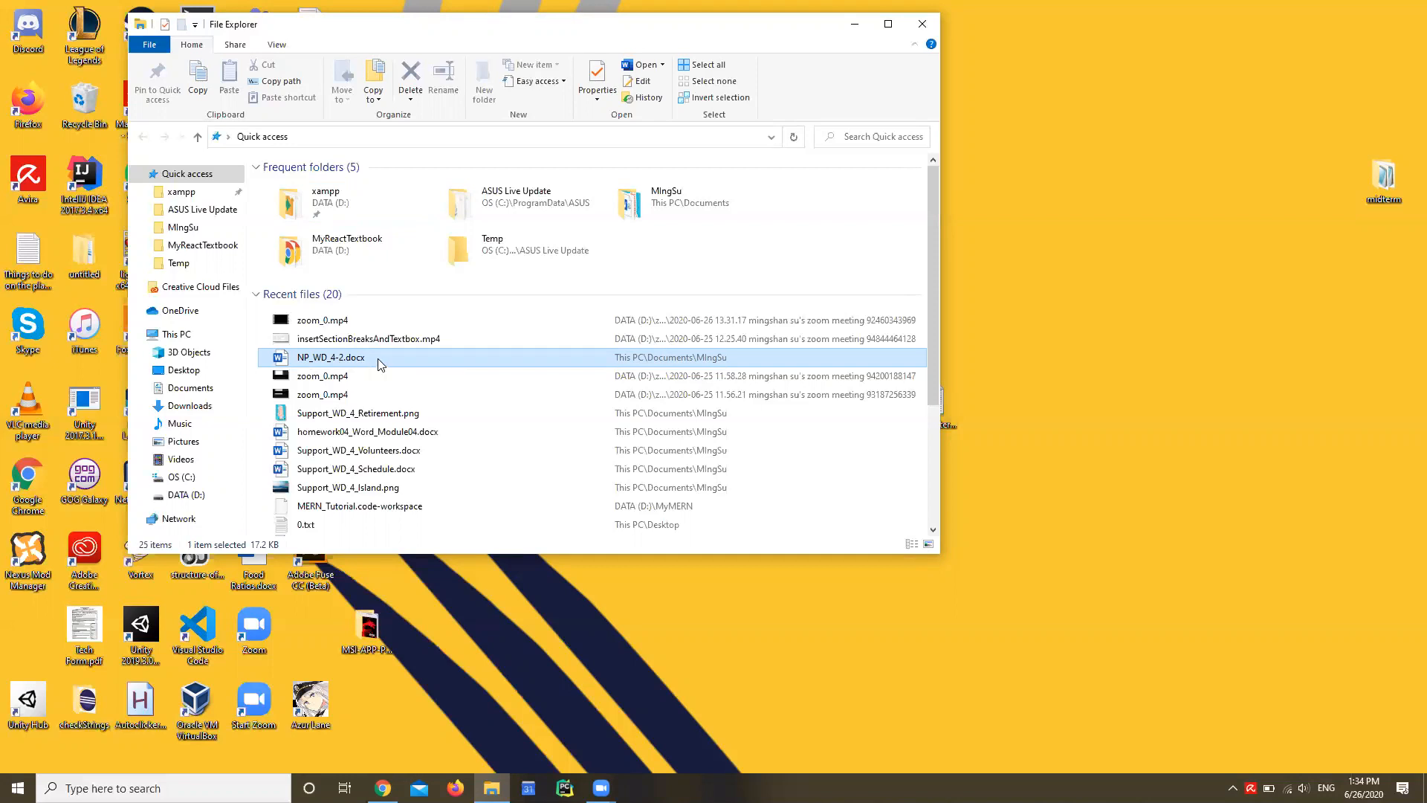
mouse_move(382, 364)
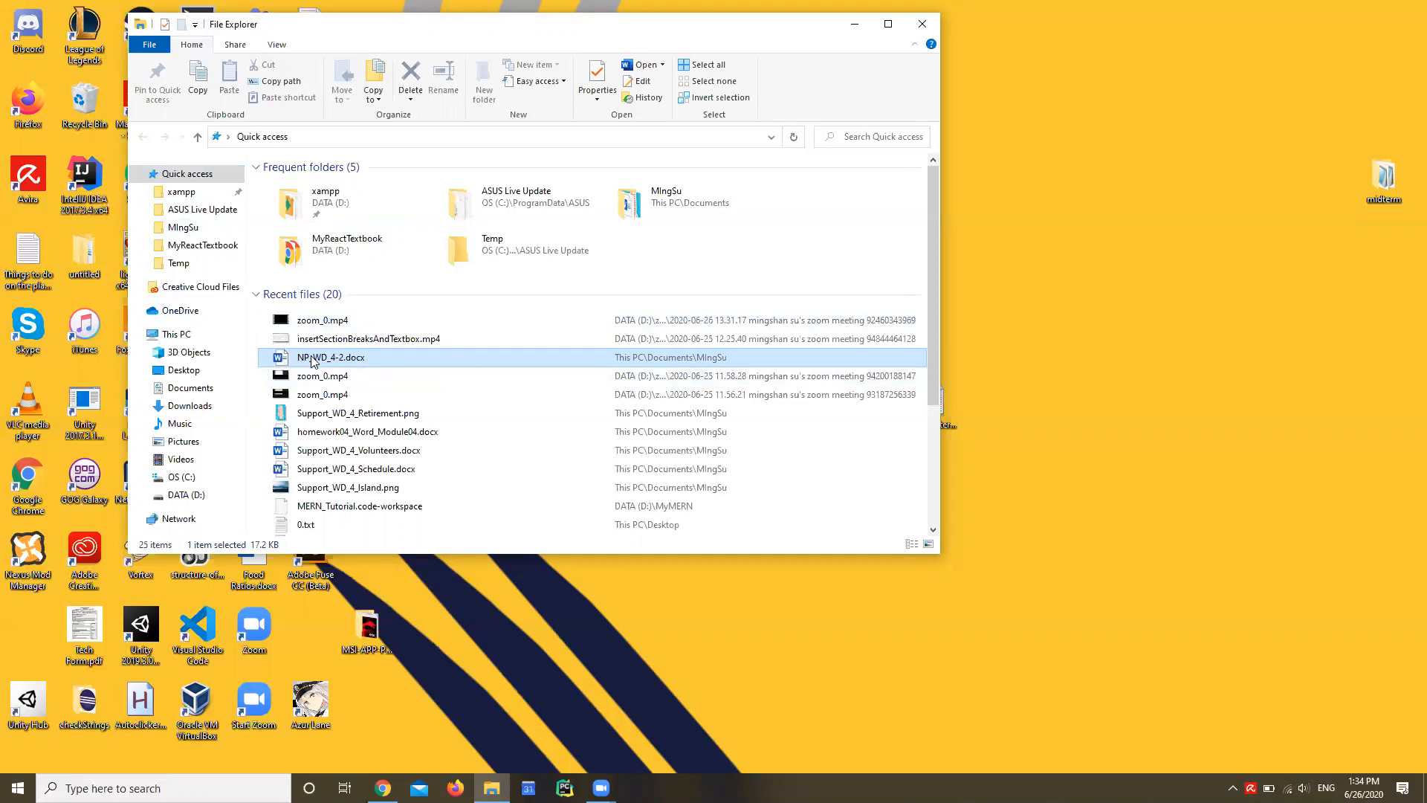
right_click(330, 357)
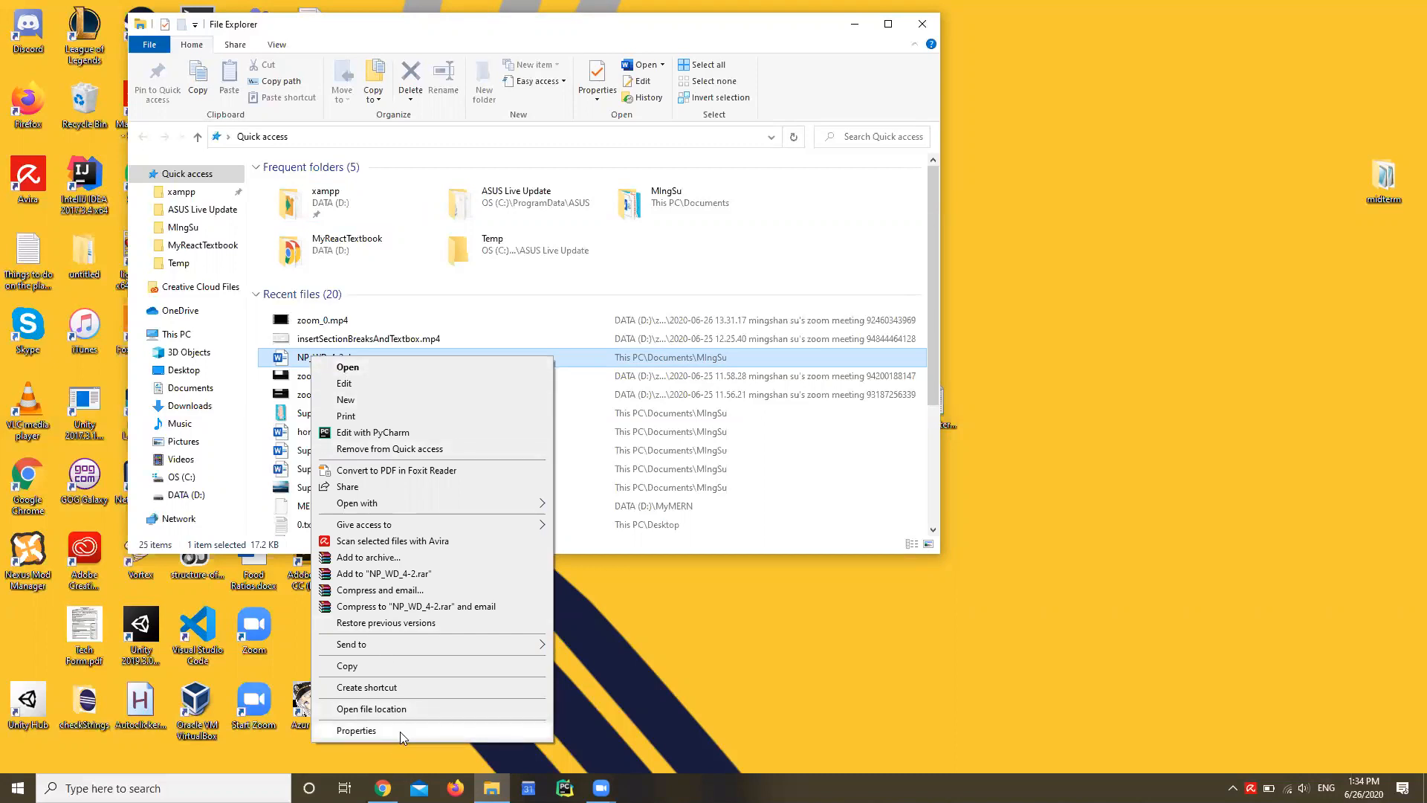
click(356, 730)
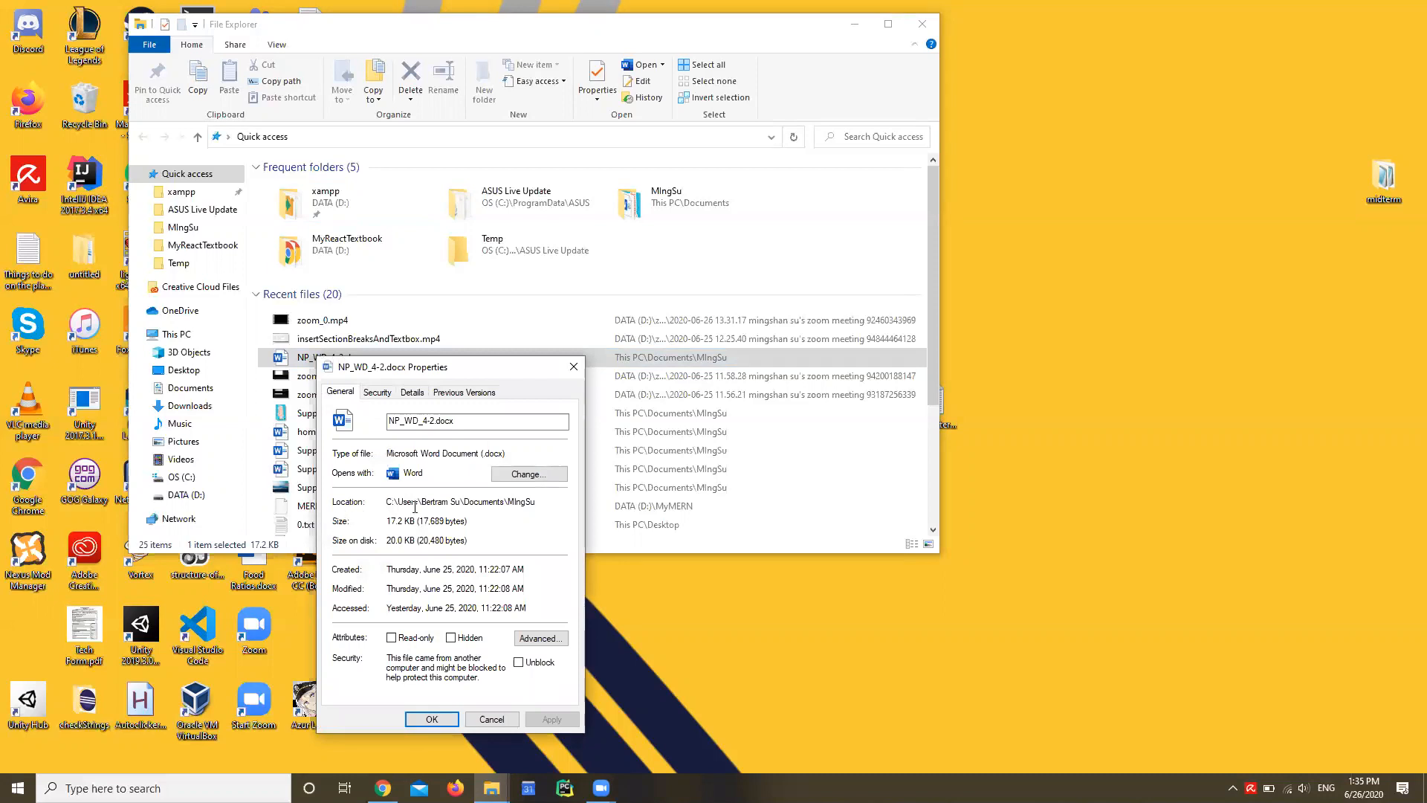
mouse_move(551, 507)
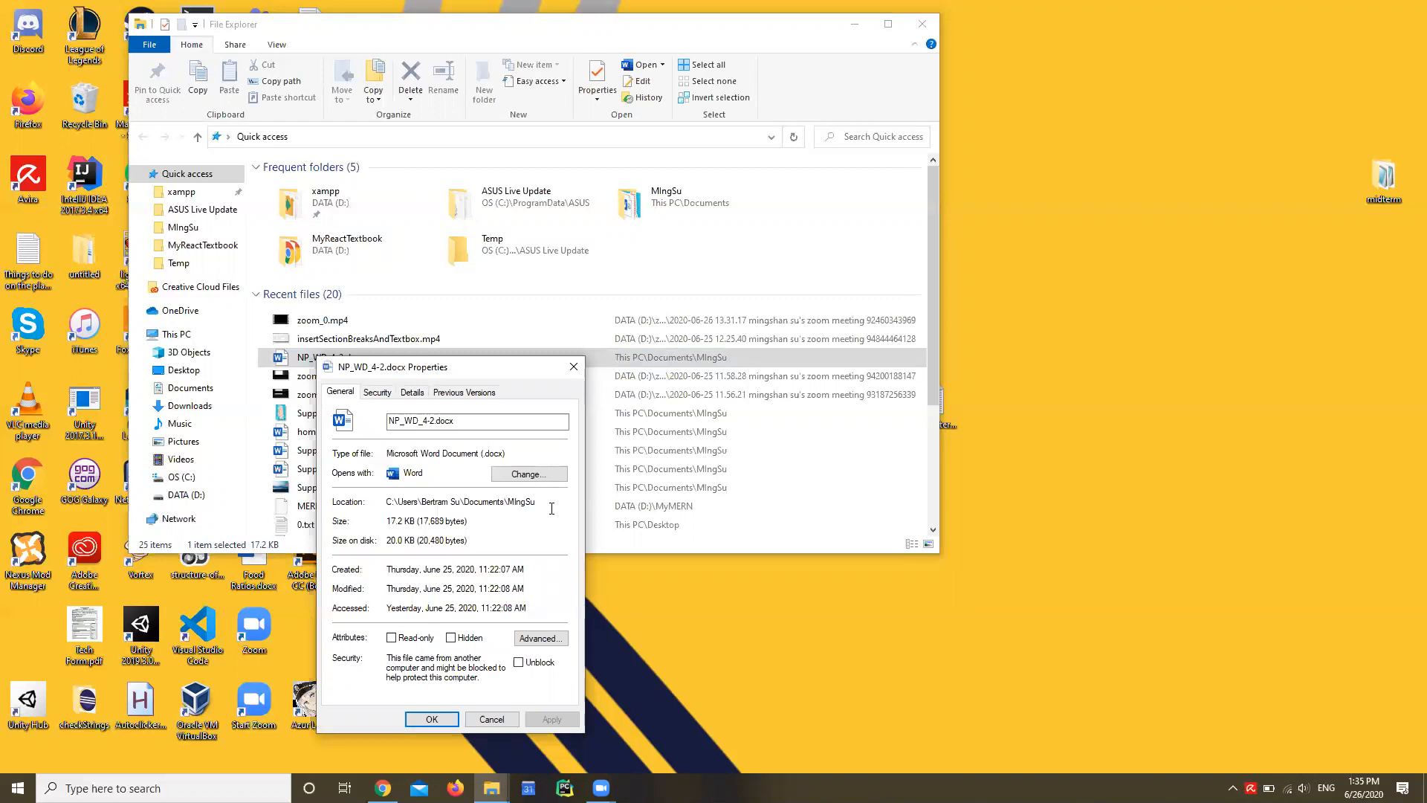
mouse_move(379, 527)
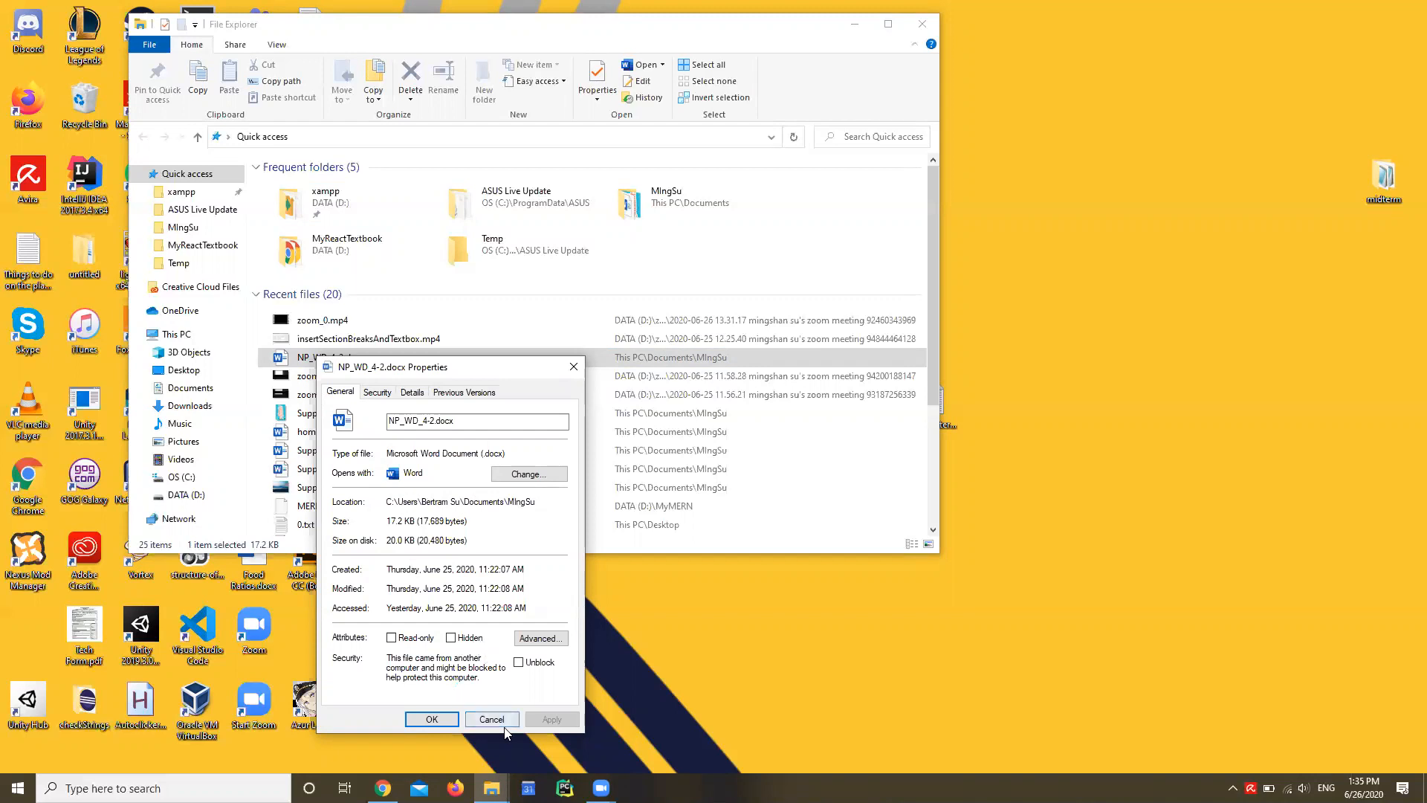
click(490, 718)
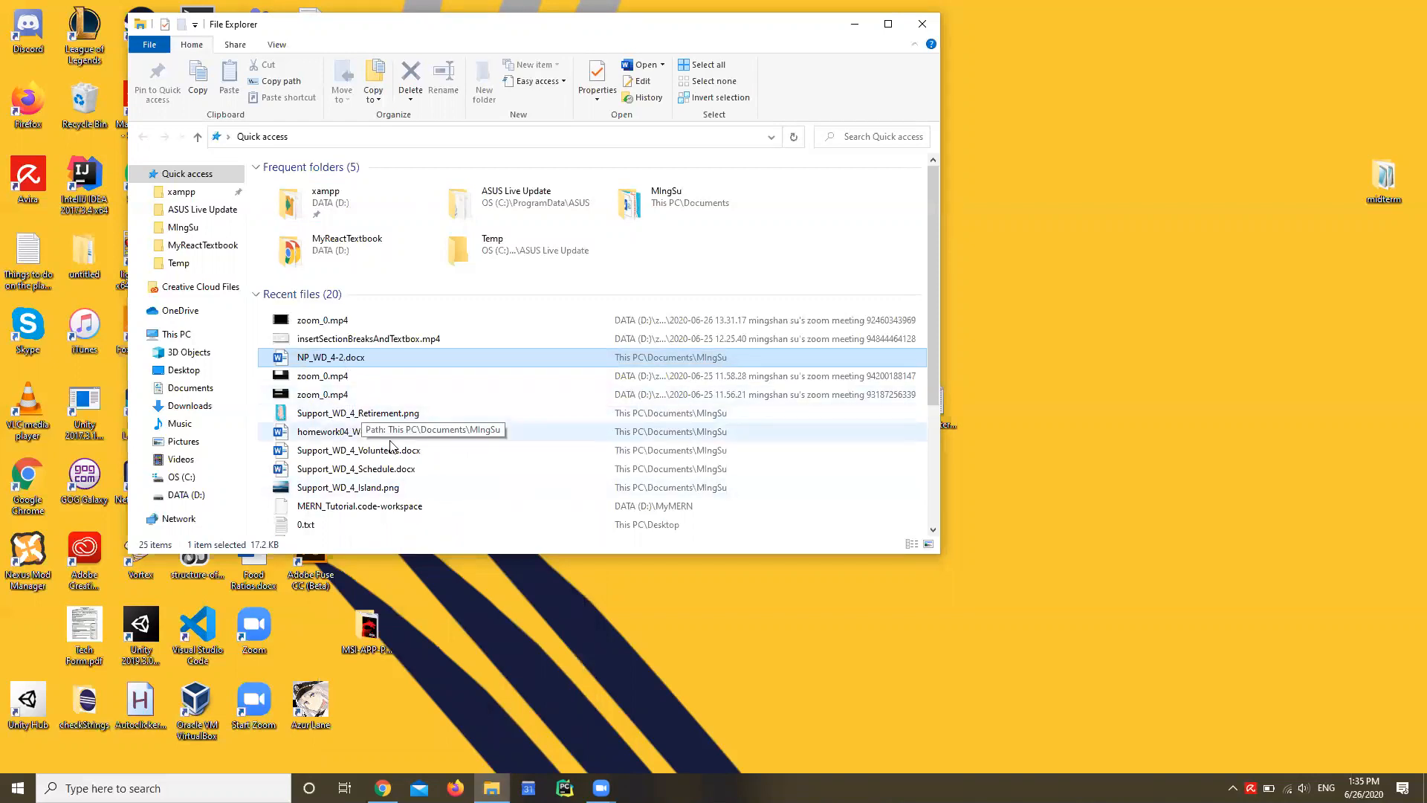
click(358, 450)
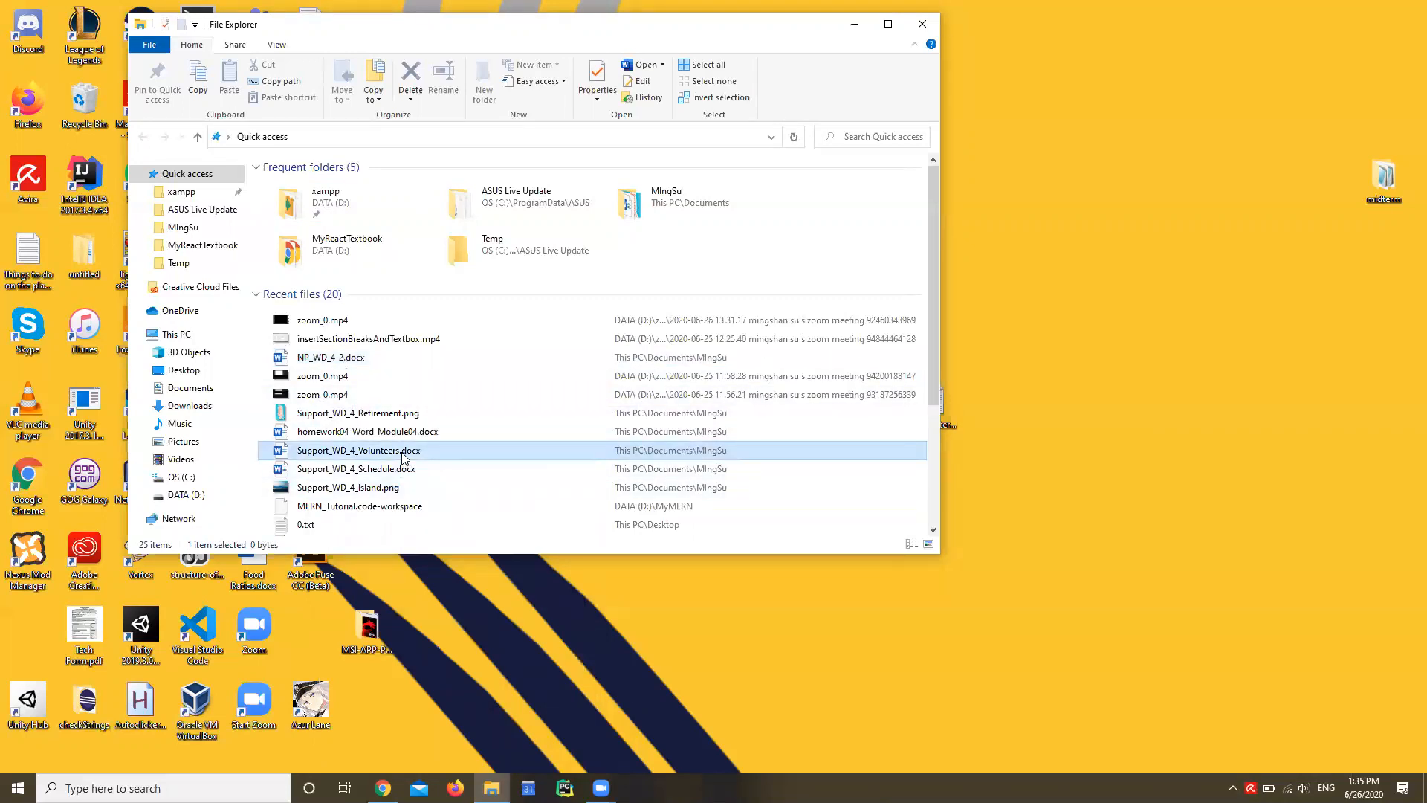
right_click(358, 449)
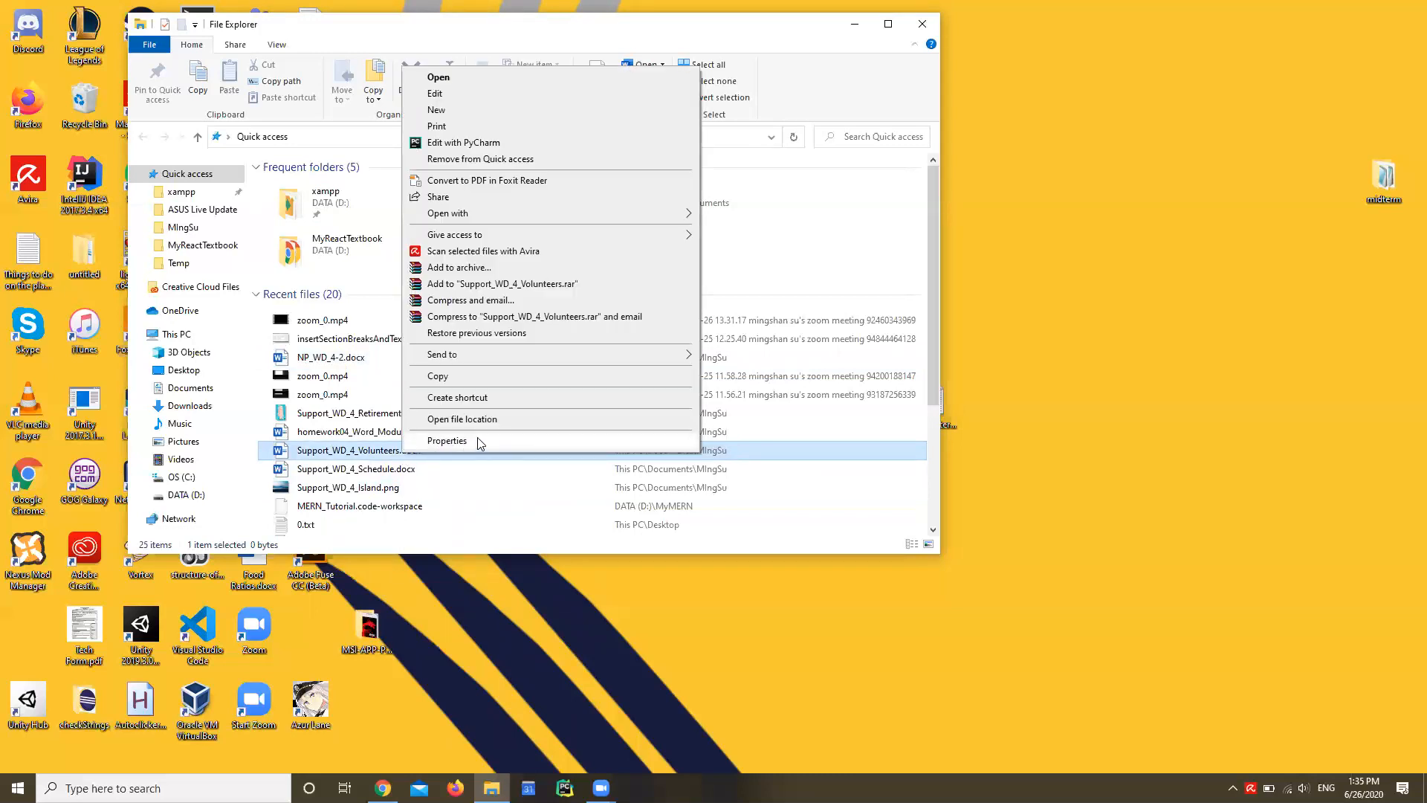
click(447, 440)
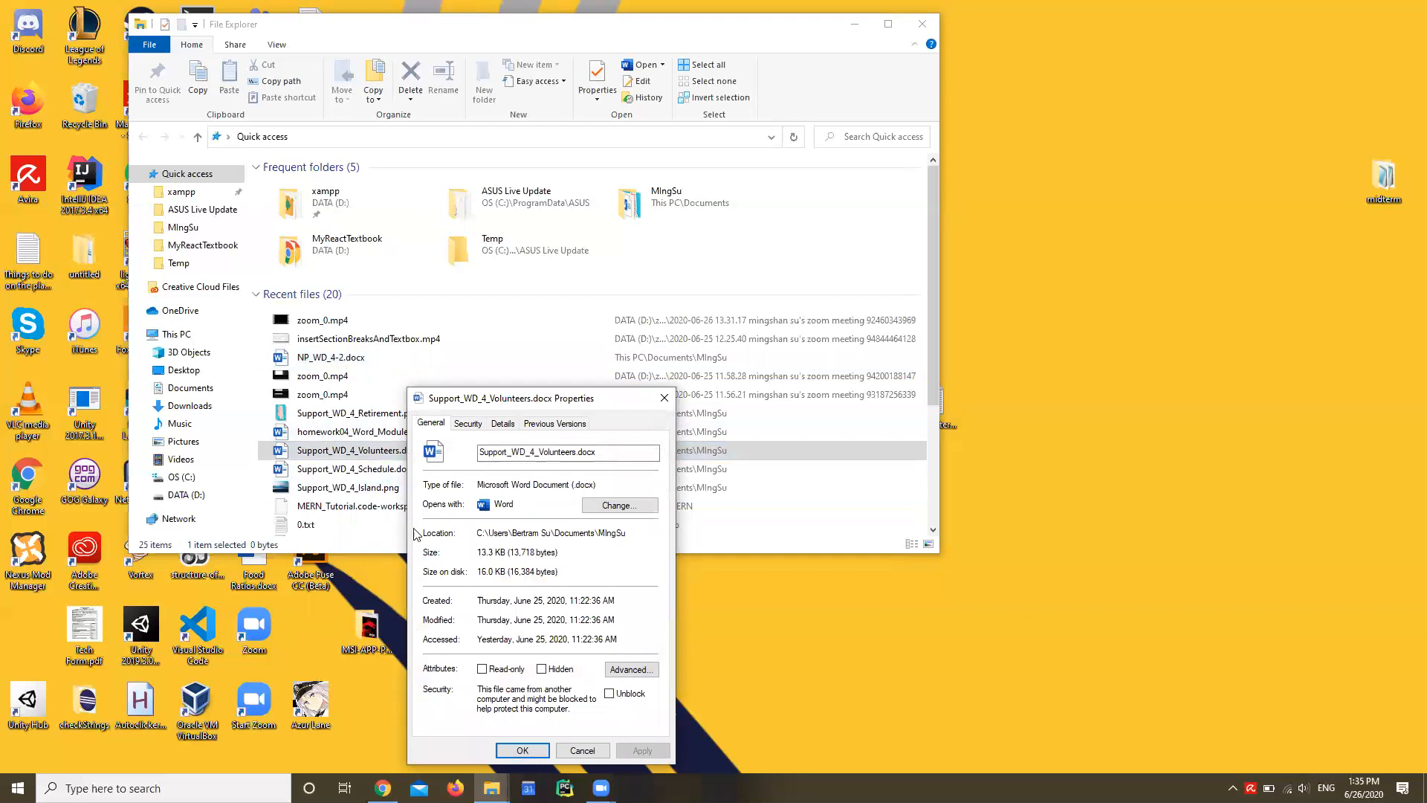
mouse_move(428, 530)
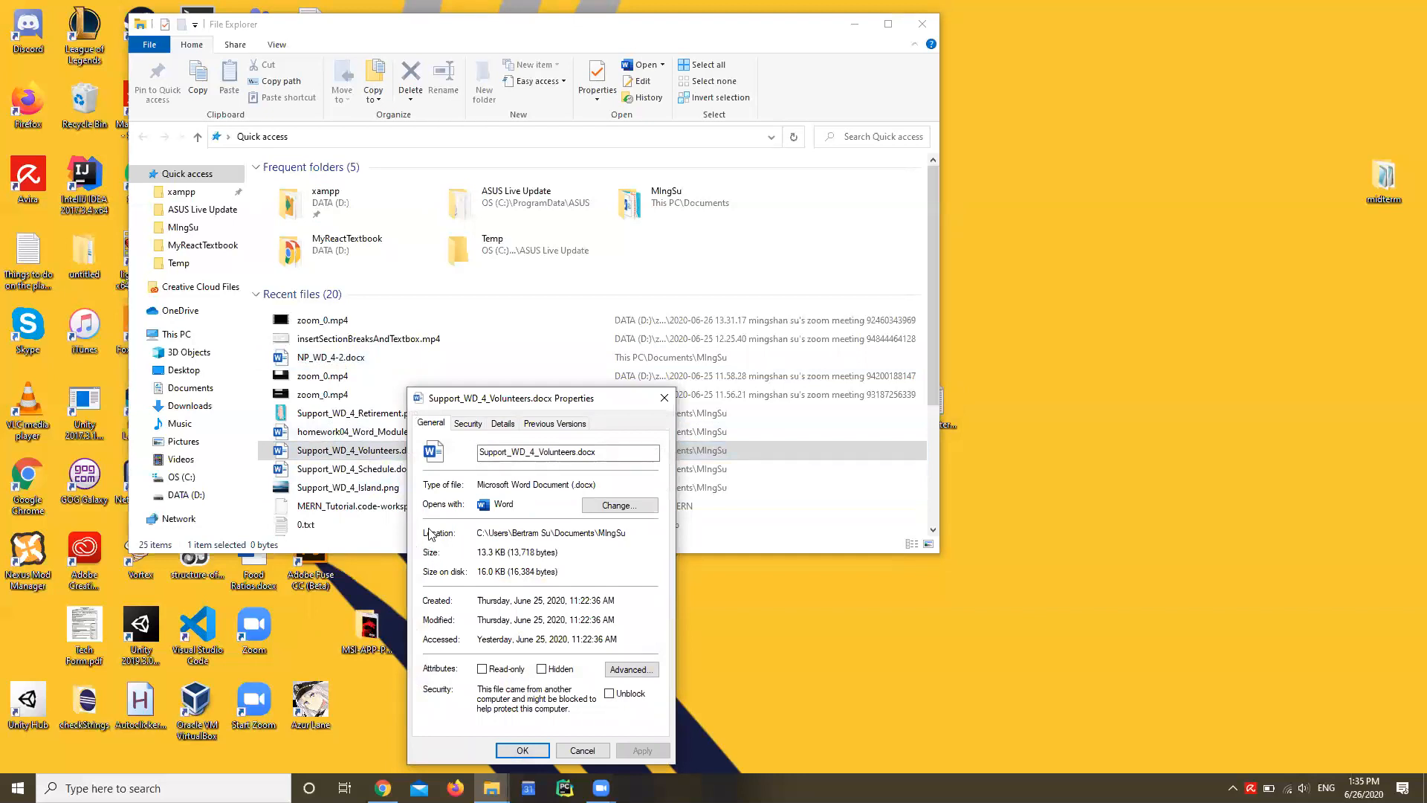
mouse_move(450, 543)
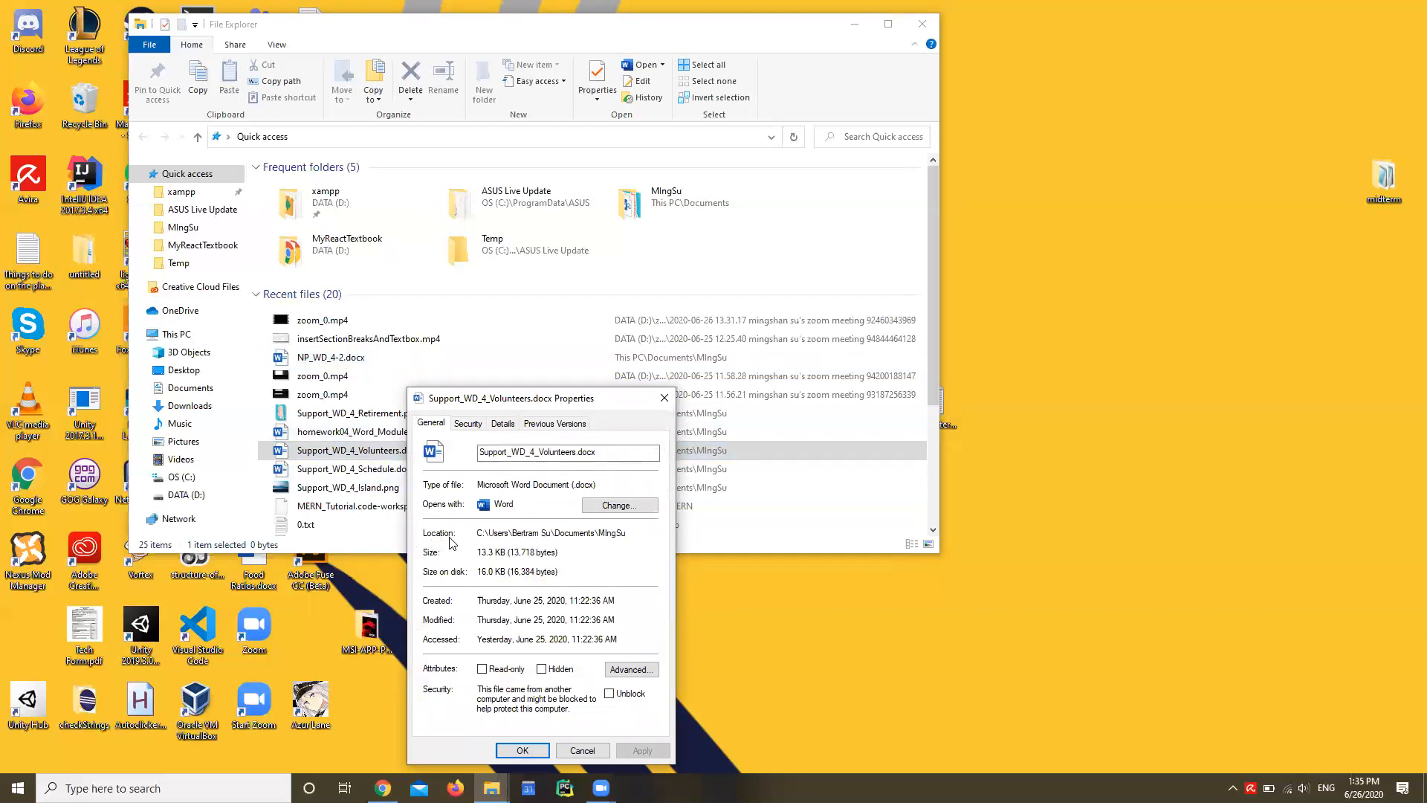
mouse_move(576, 535)
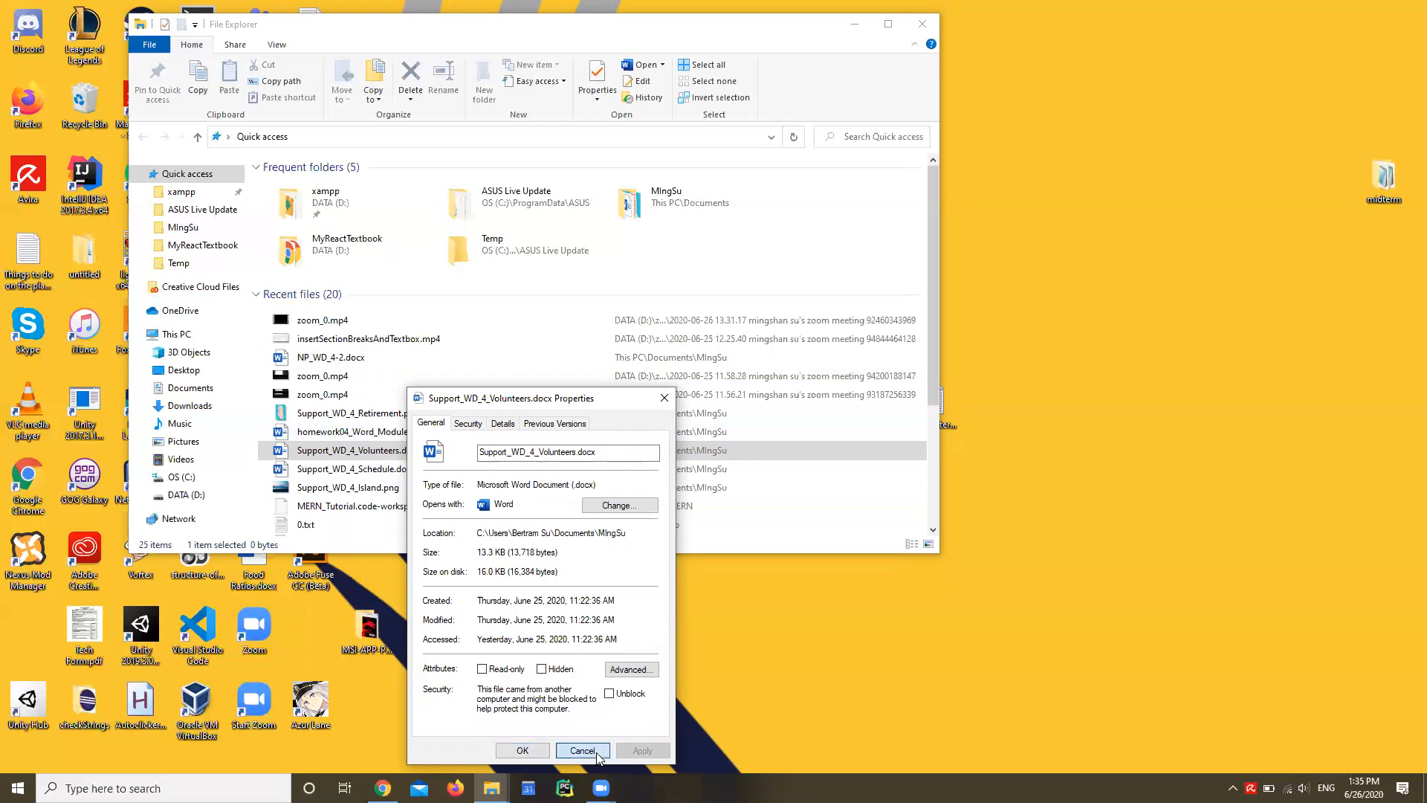
click(581, 750)
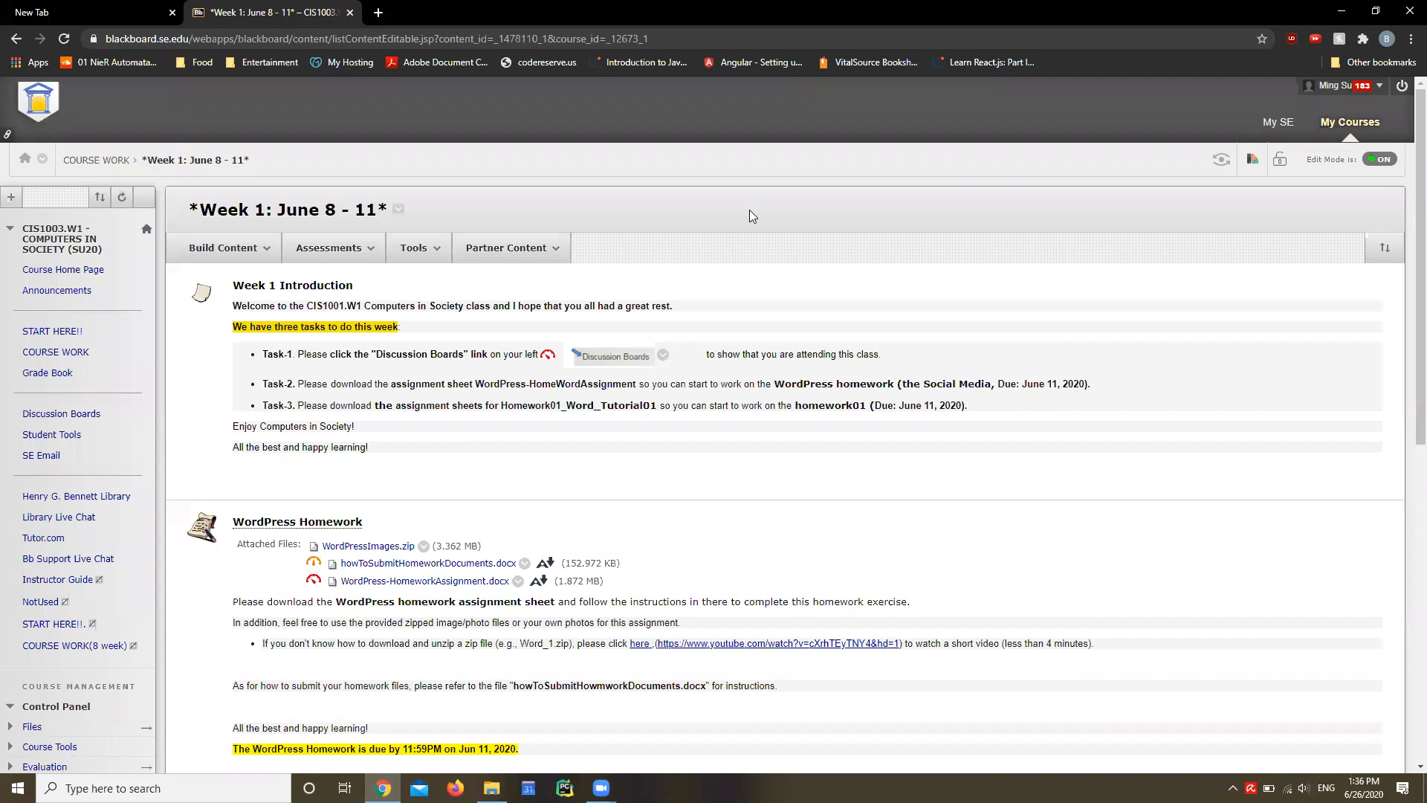
Open the WordPress Homework link from Week 1 and scroll to Assignment Submission.
scroll(down, 3)
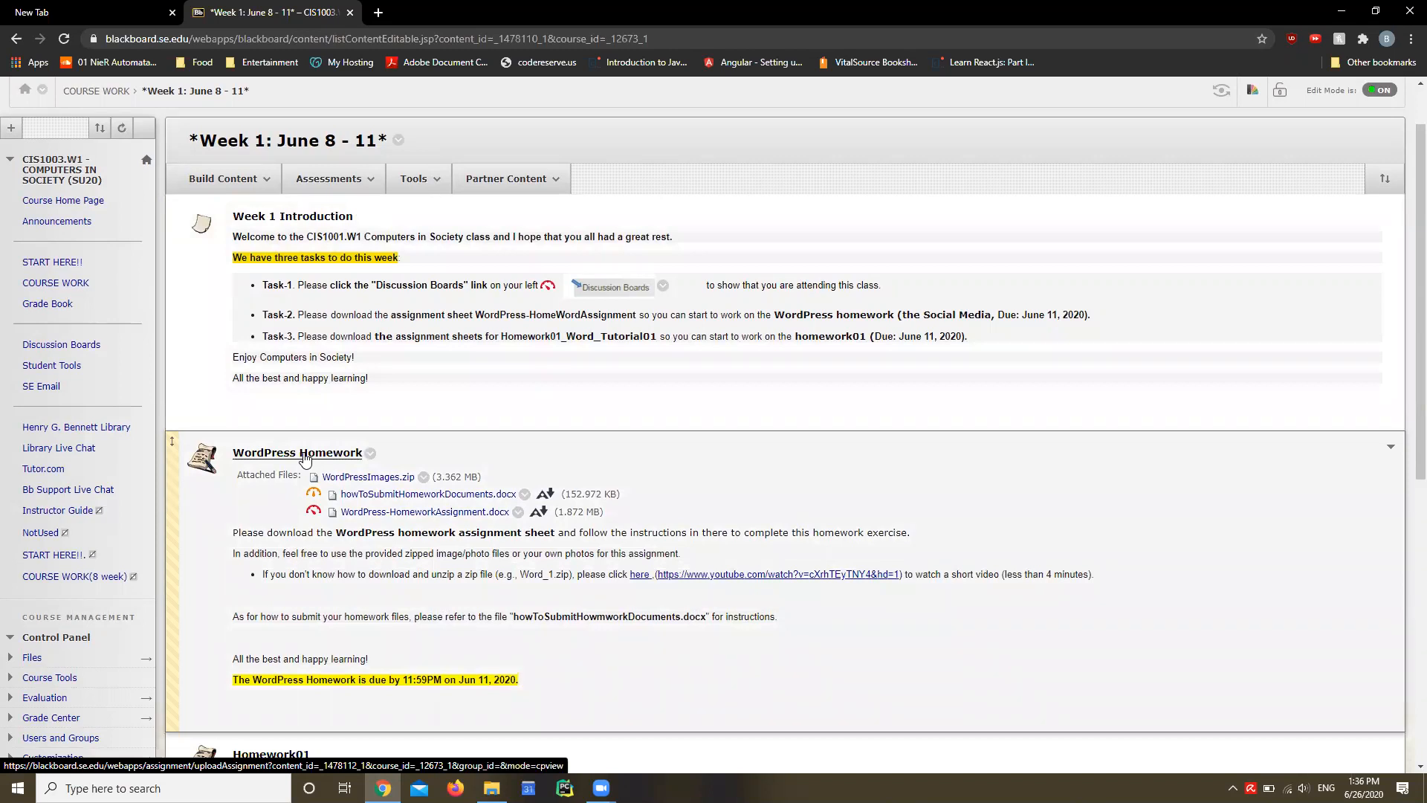
click(297, 453)
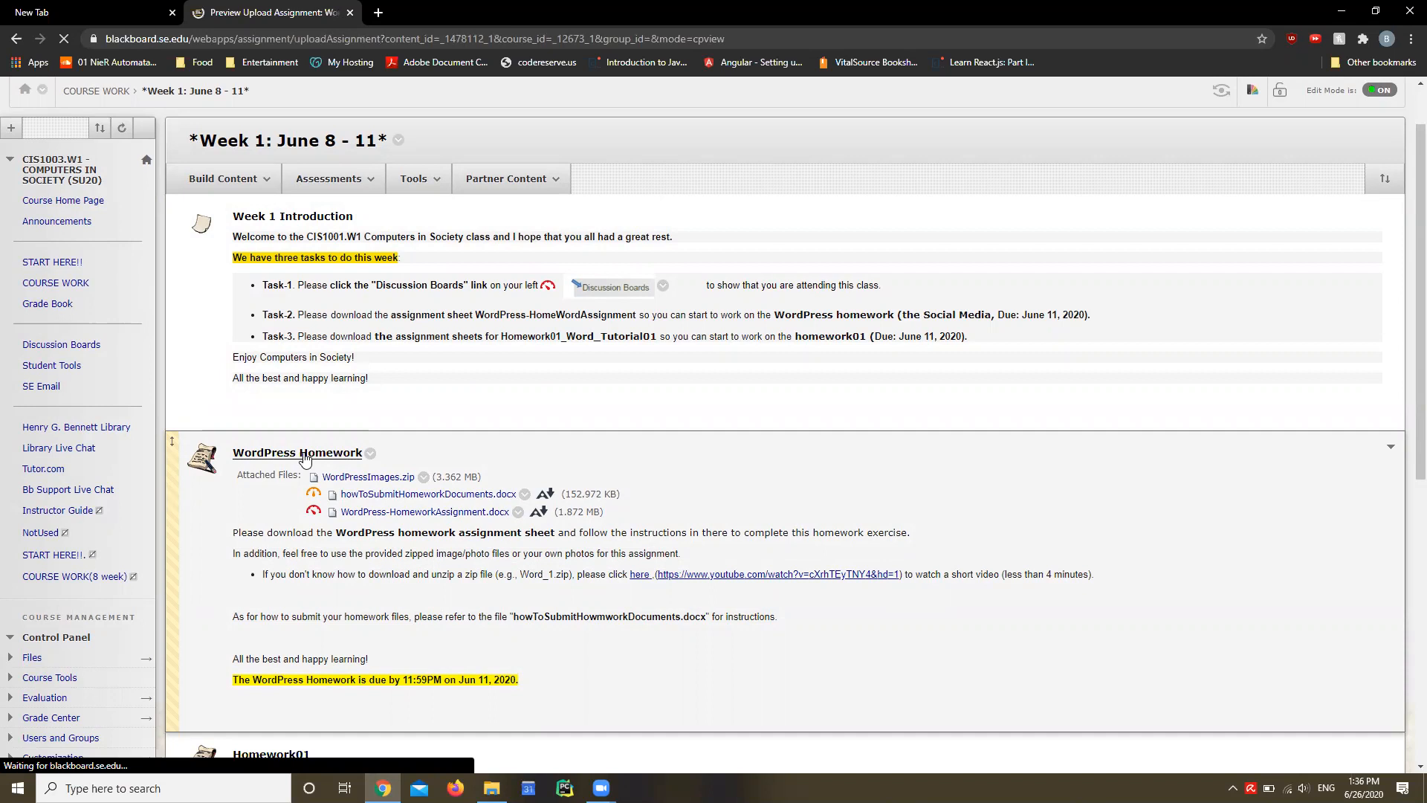
click(298, 453)
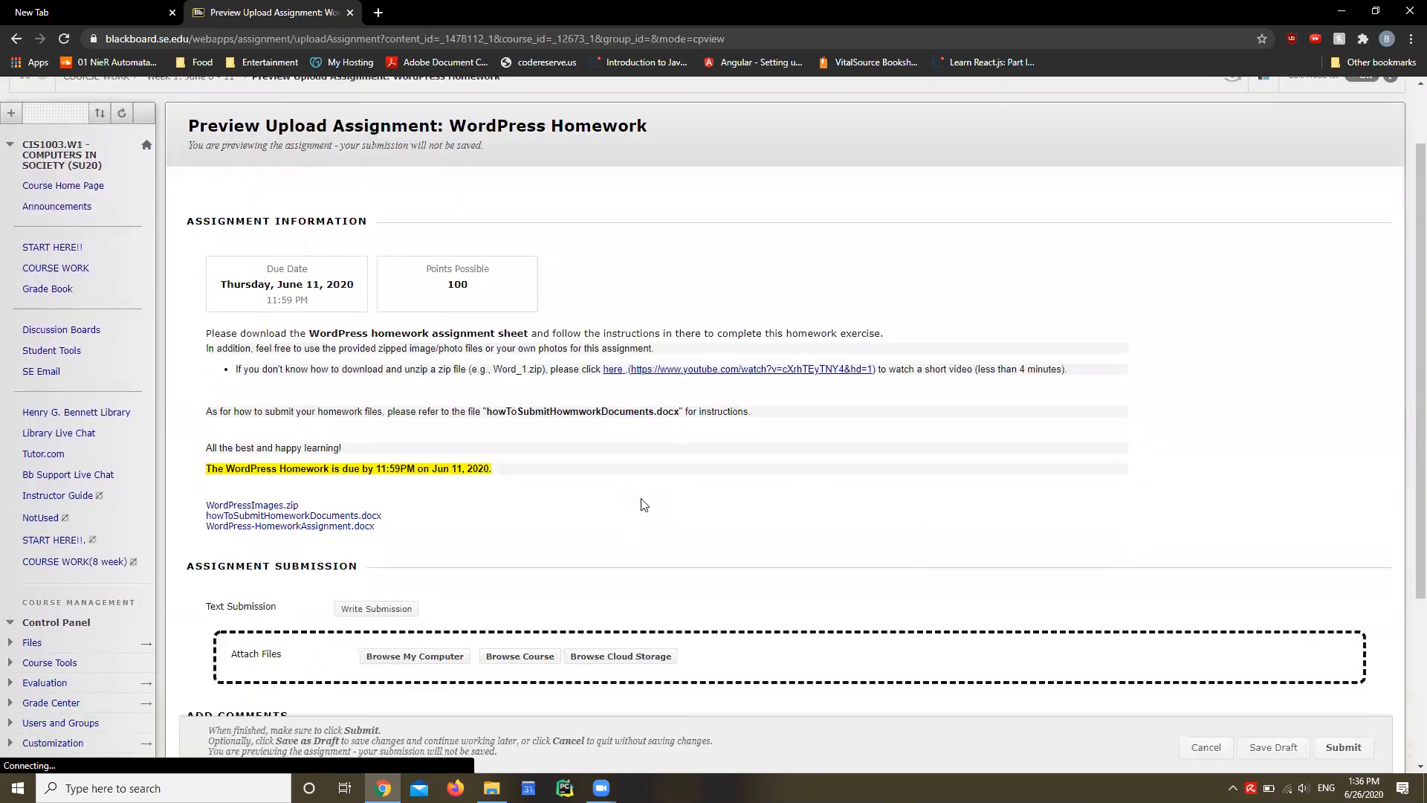
scroll(down, 3)
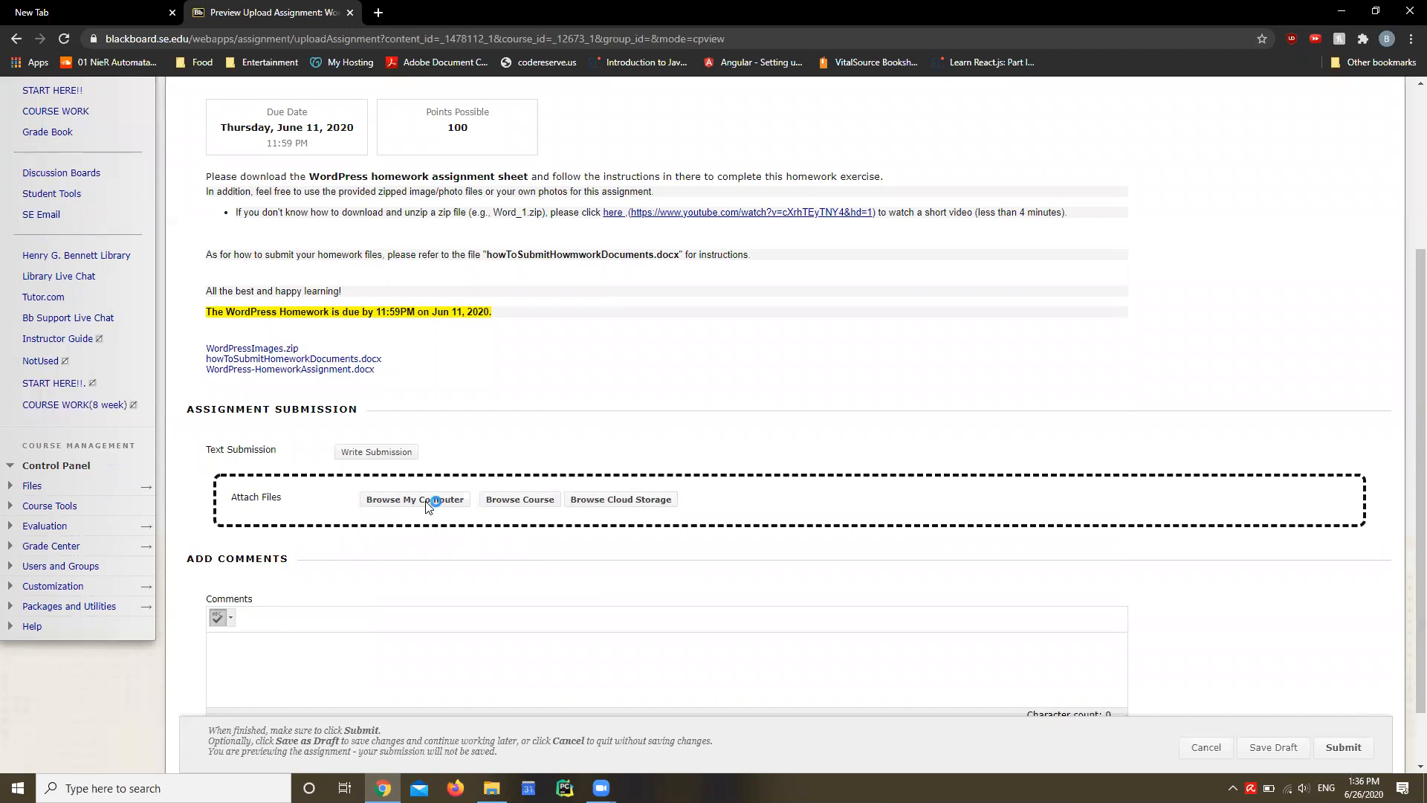
Attach NP_WD_4-2.docx from the Documents homework folder via Browse My Computer.
click(414, 499)
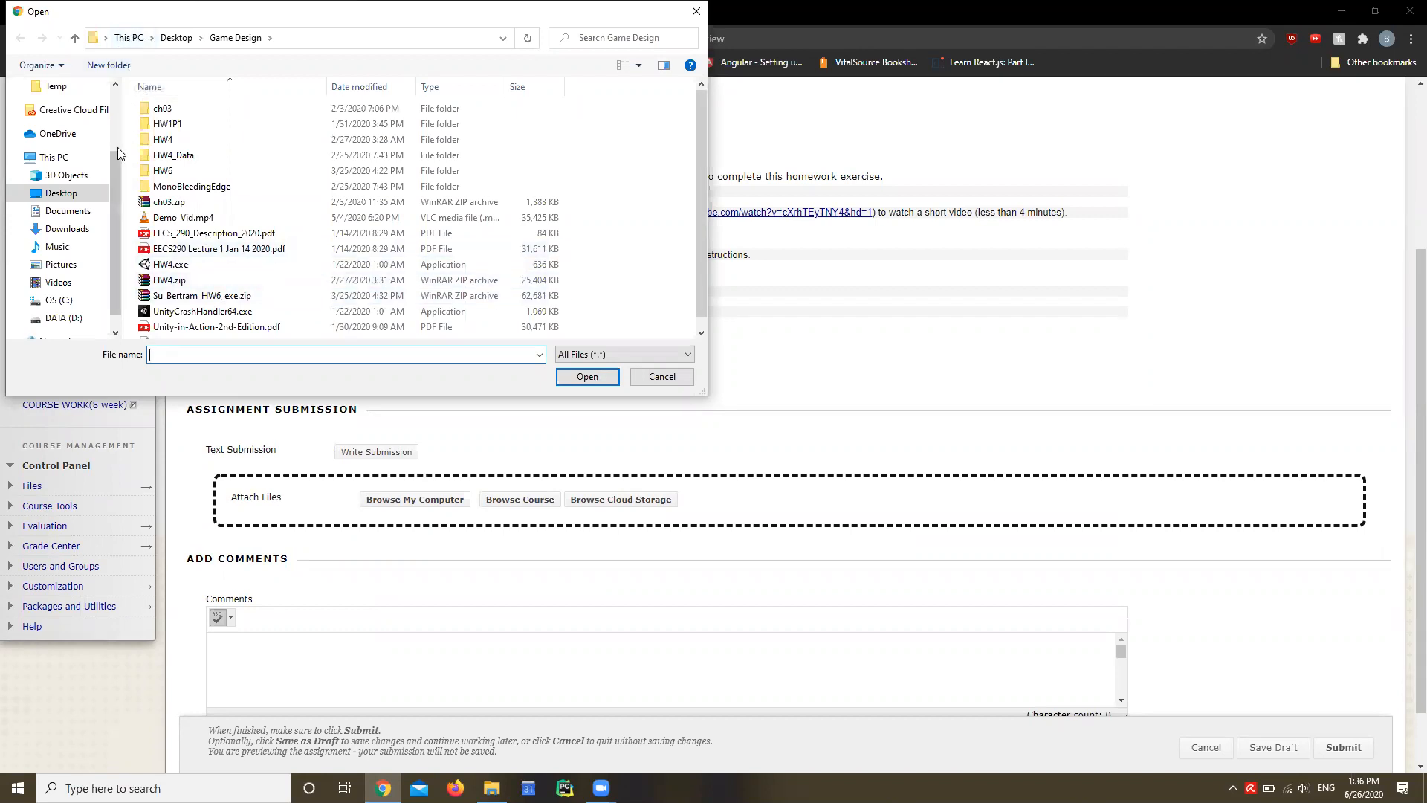
mouse_move(116, 199)
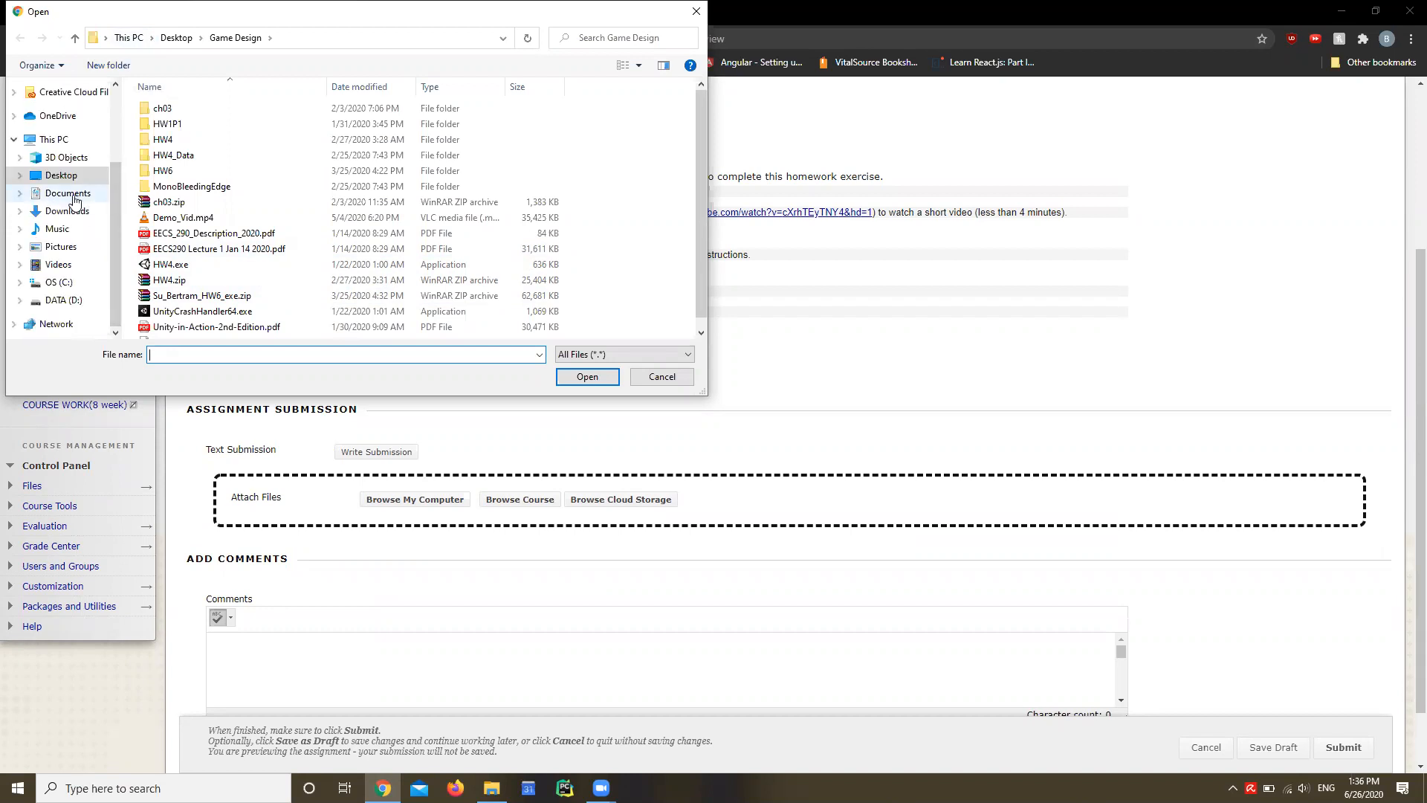
click(67, 191)
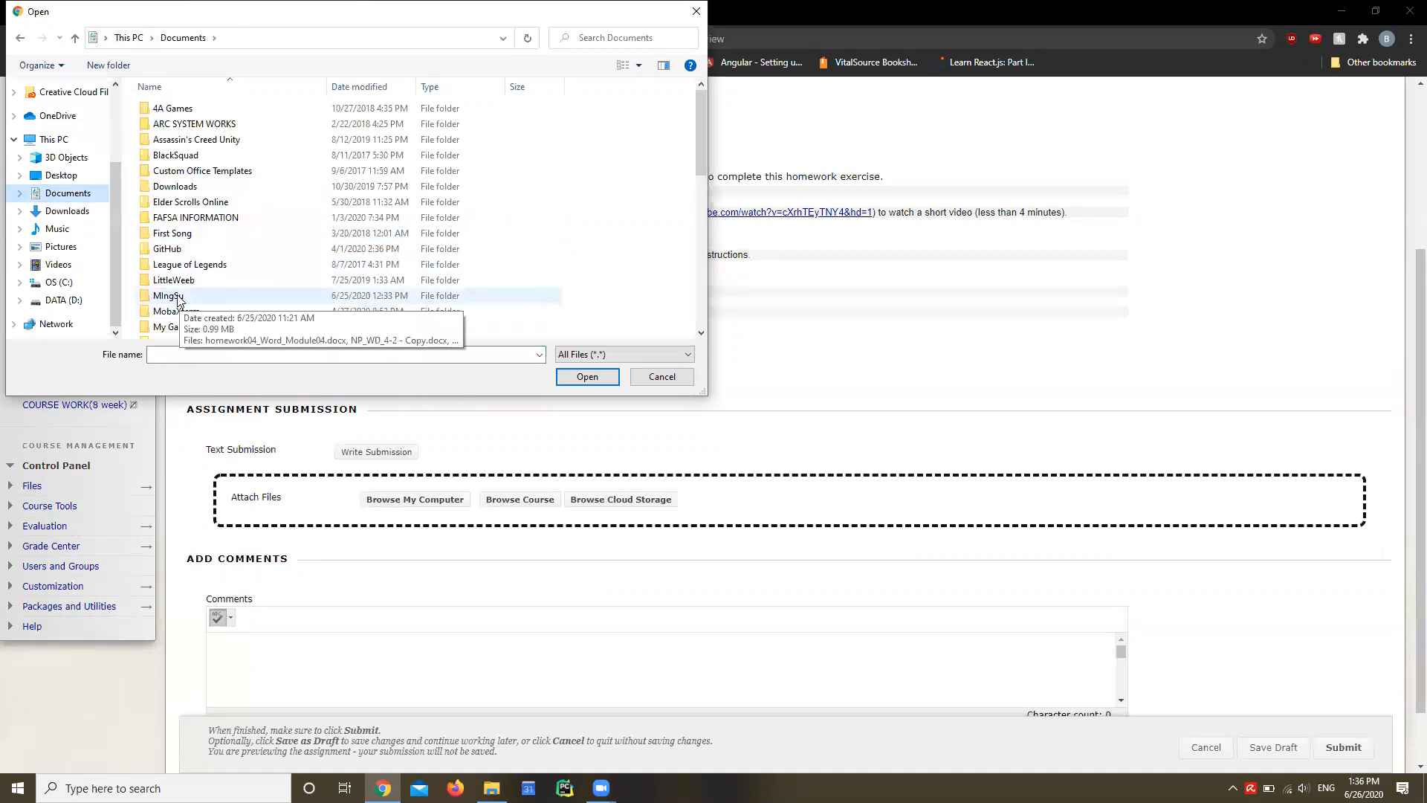
double_click(168, 295)
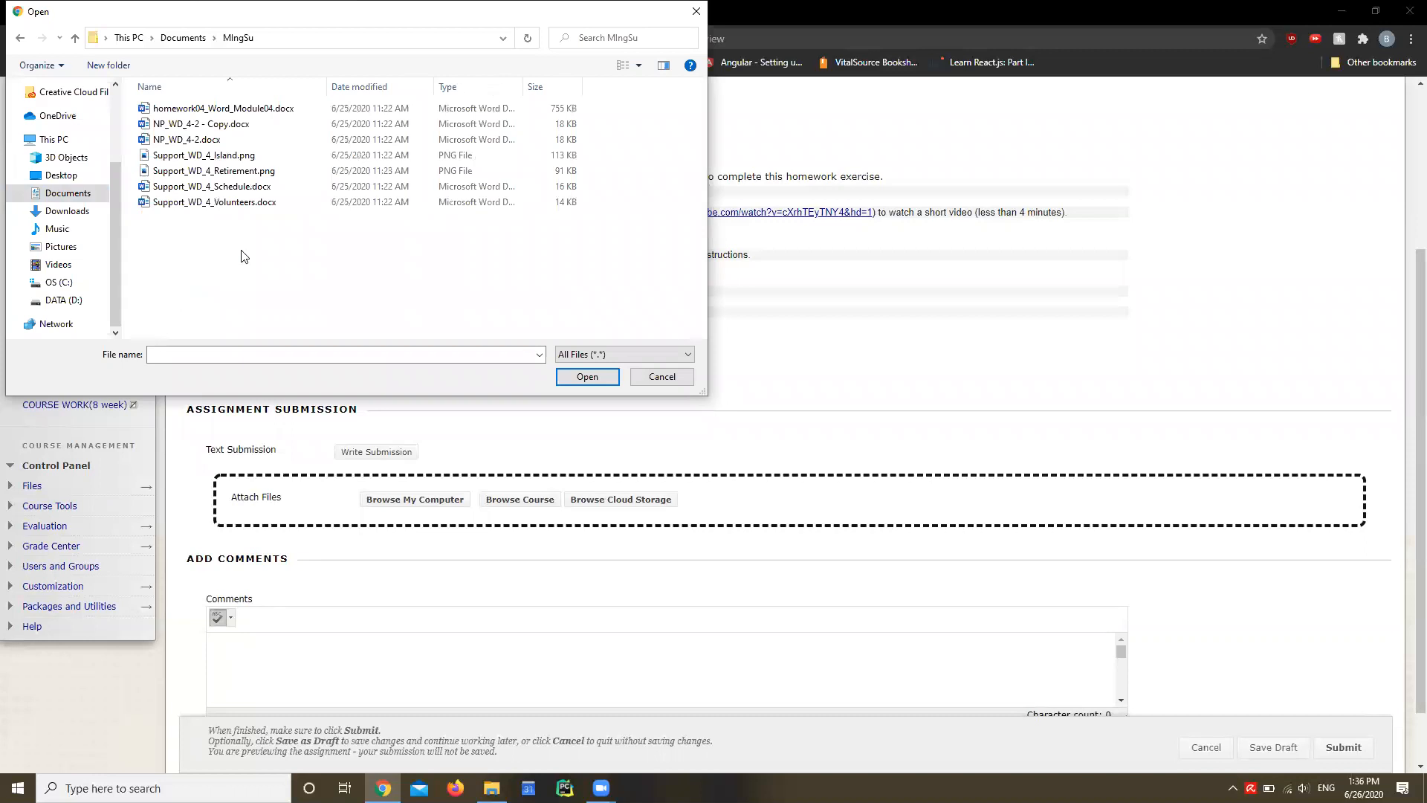
click(187, 139)
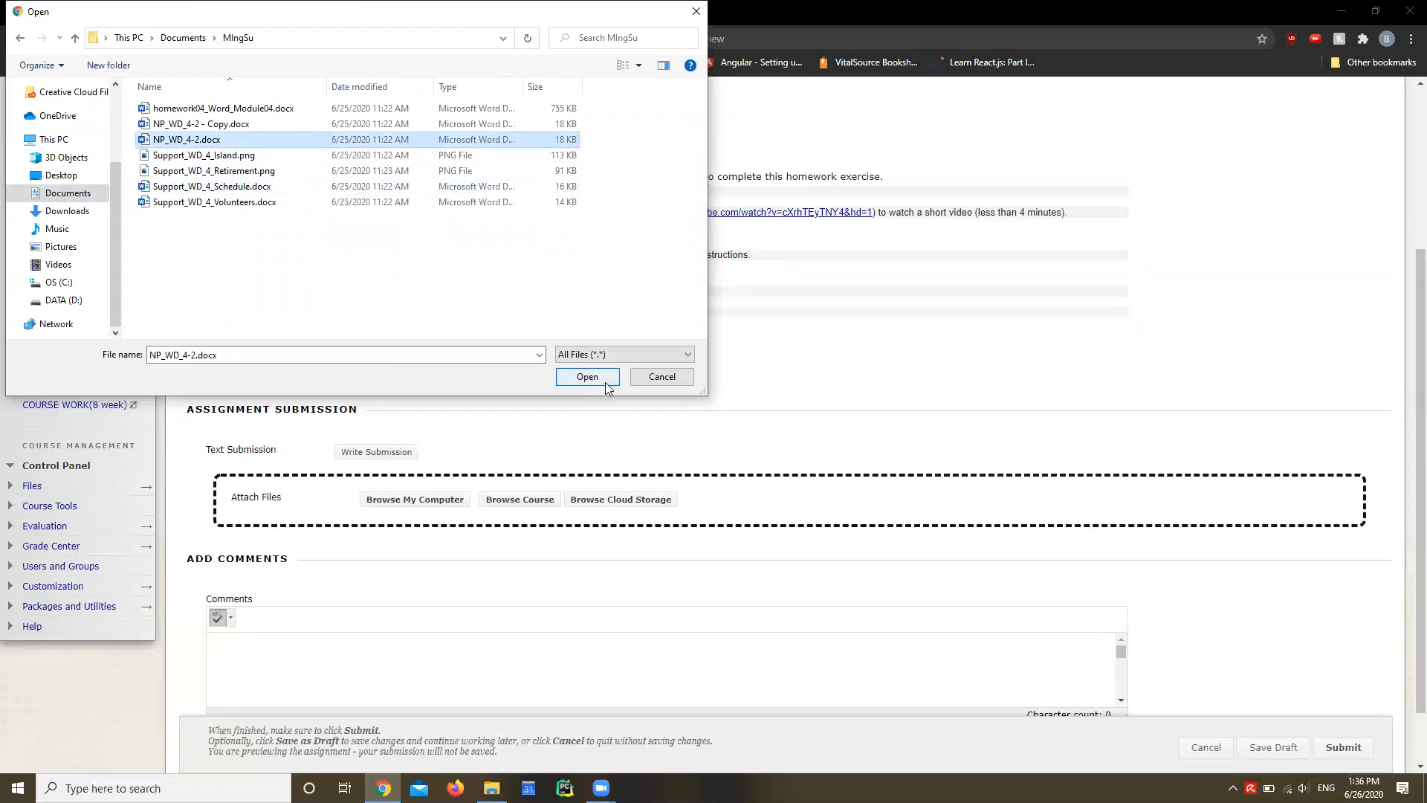
click(587, 377)
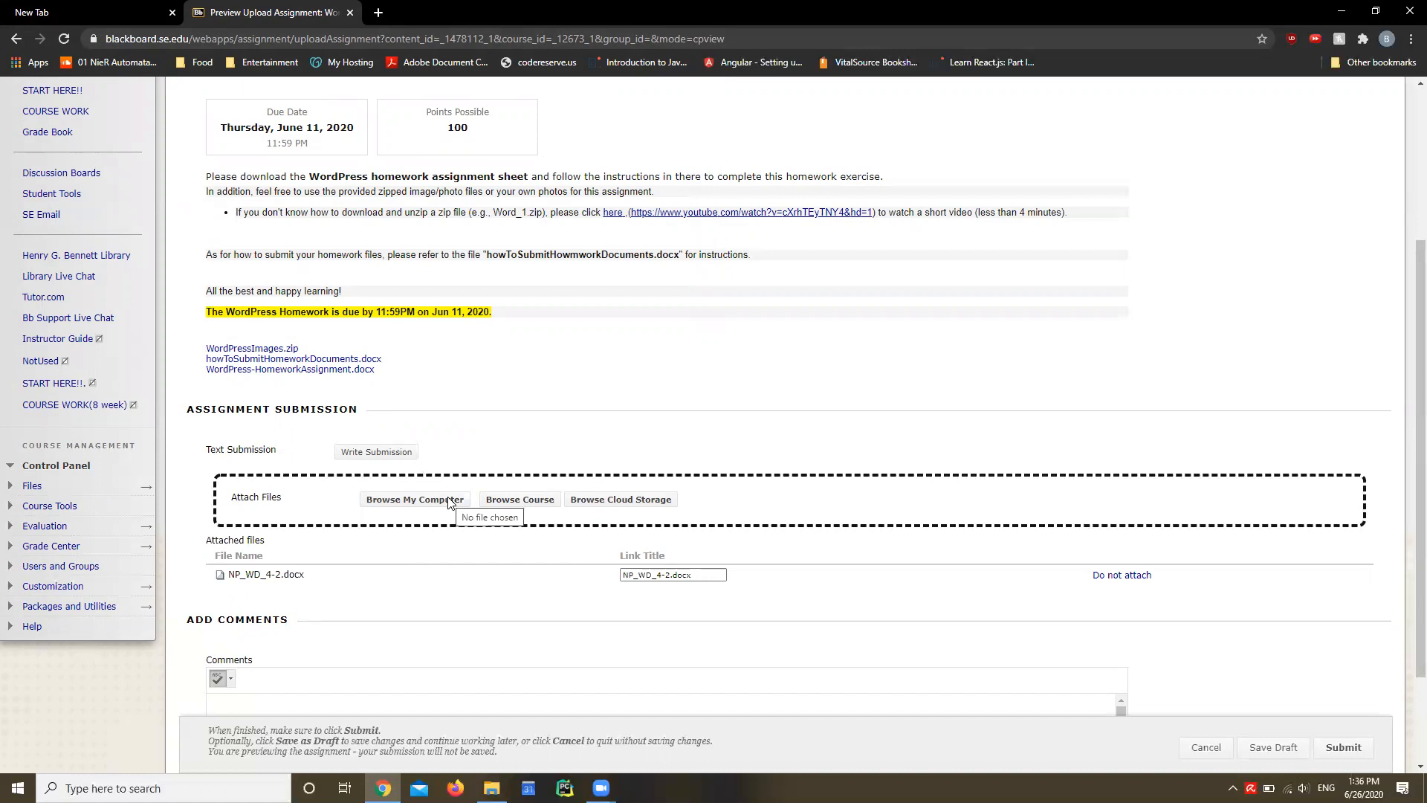
click(414, 498)
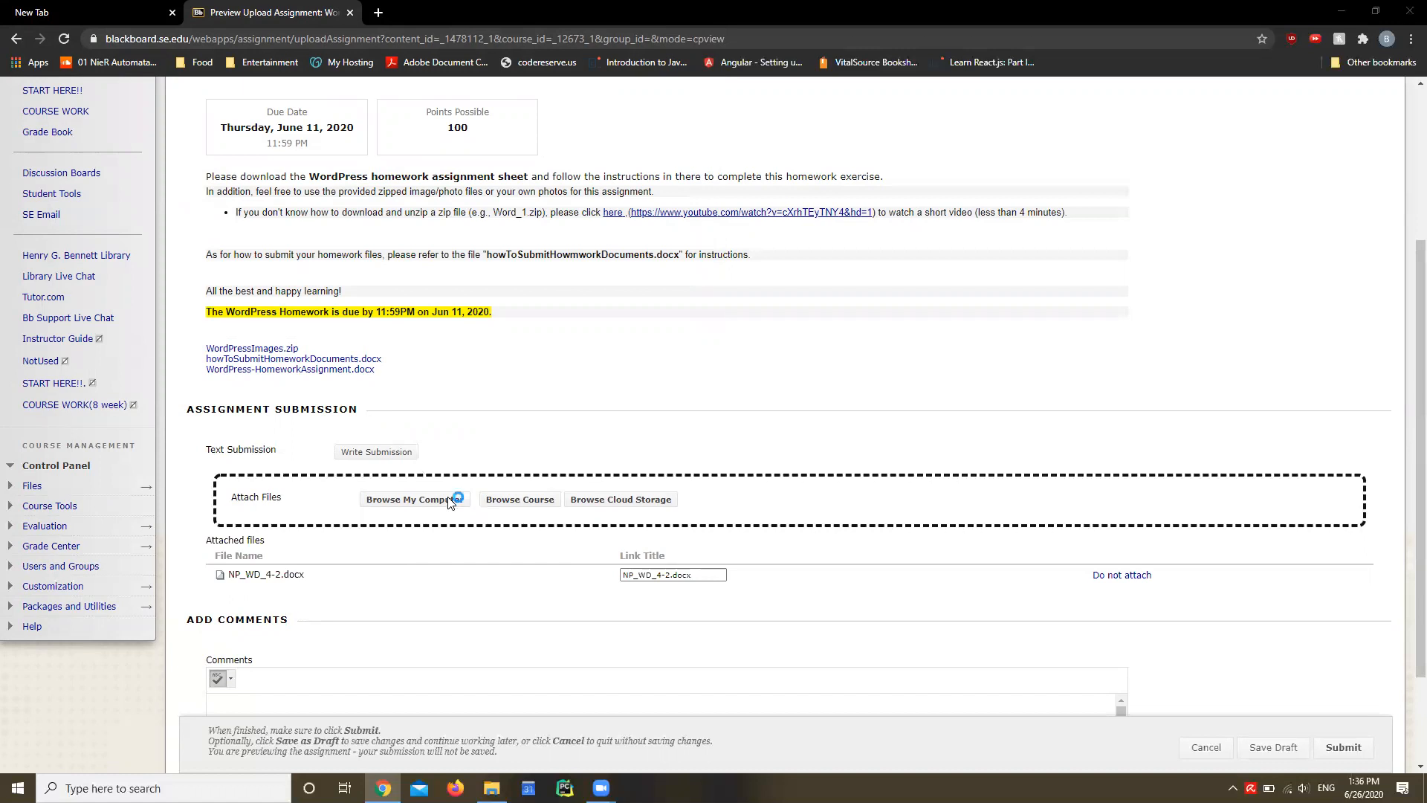
In the Open dialog, navigate from the C: drive through Users into the personal user folder.
click(414, 498)
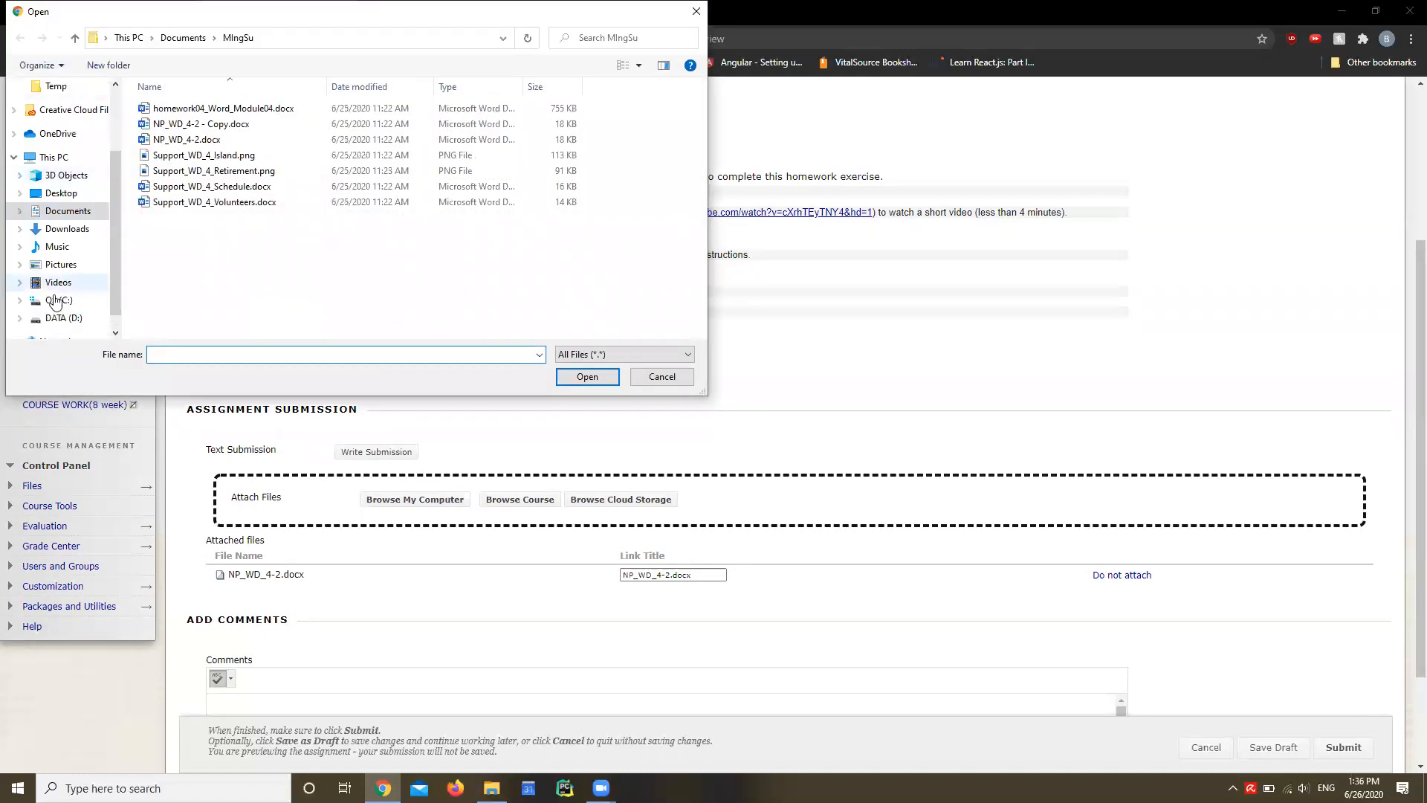
click(58, 300)
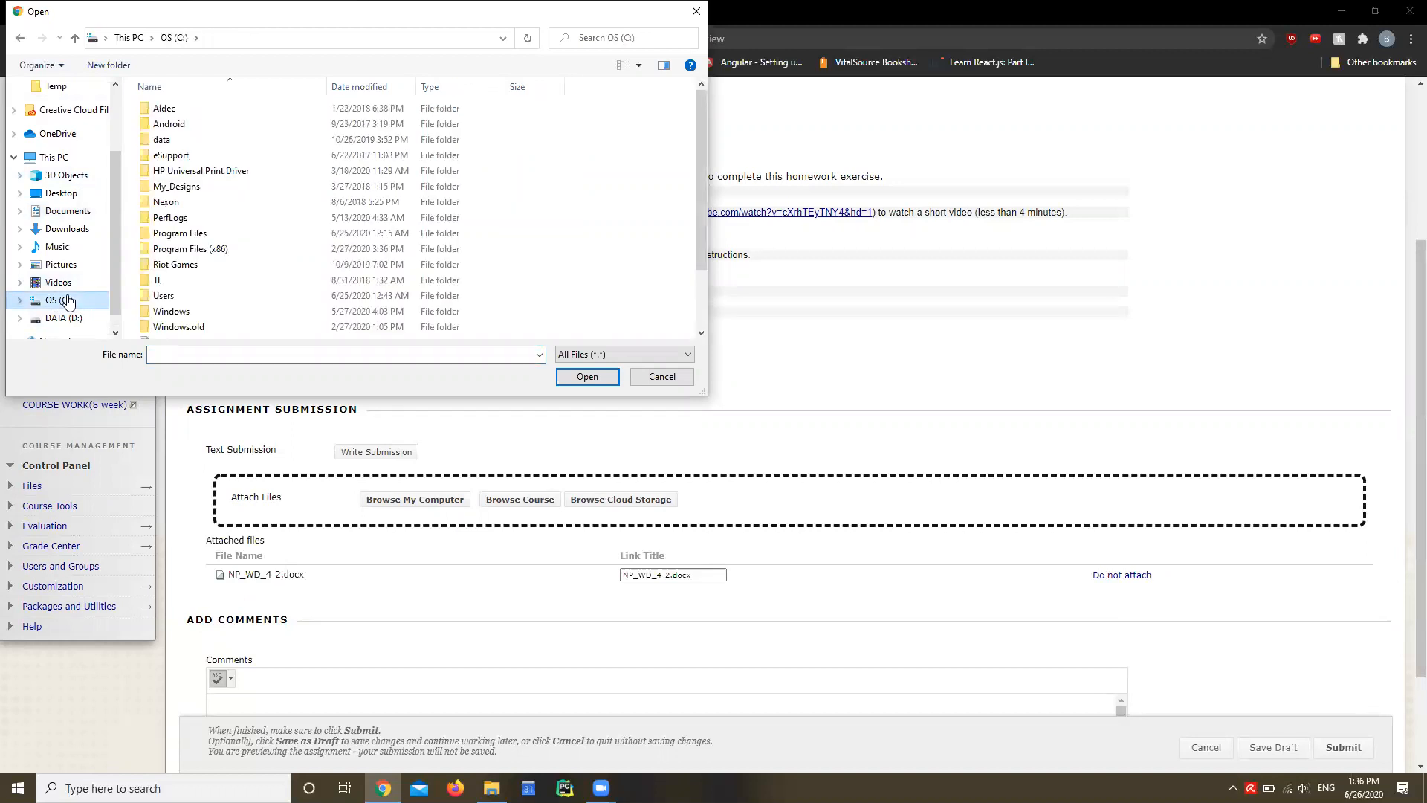
mouse_move(98, 288)
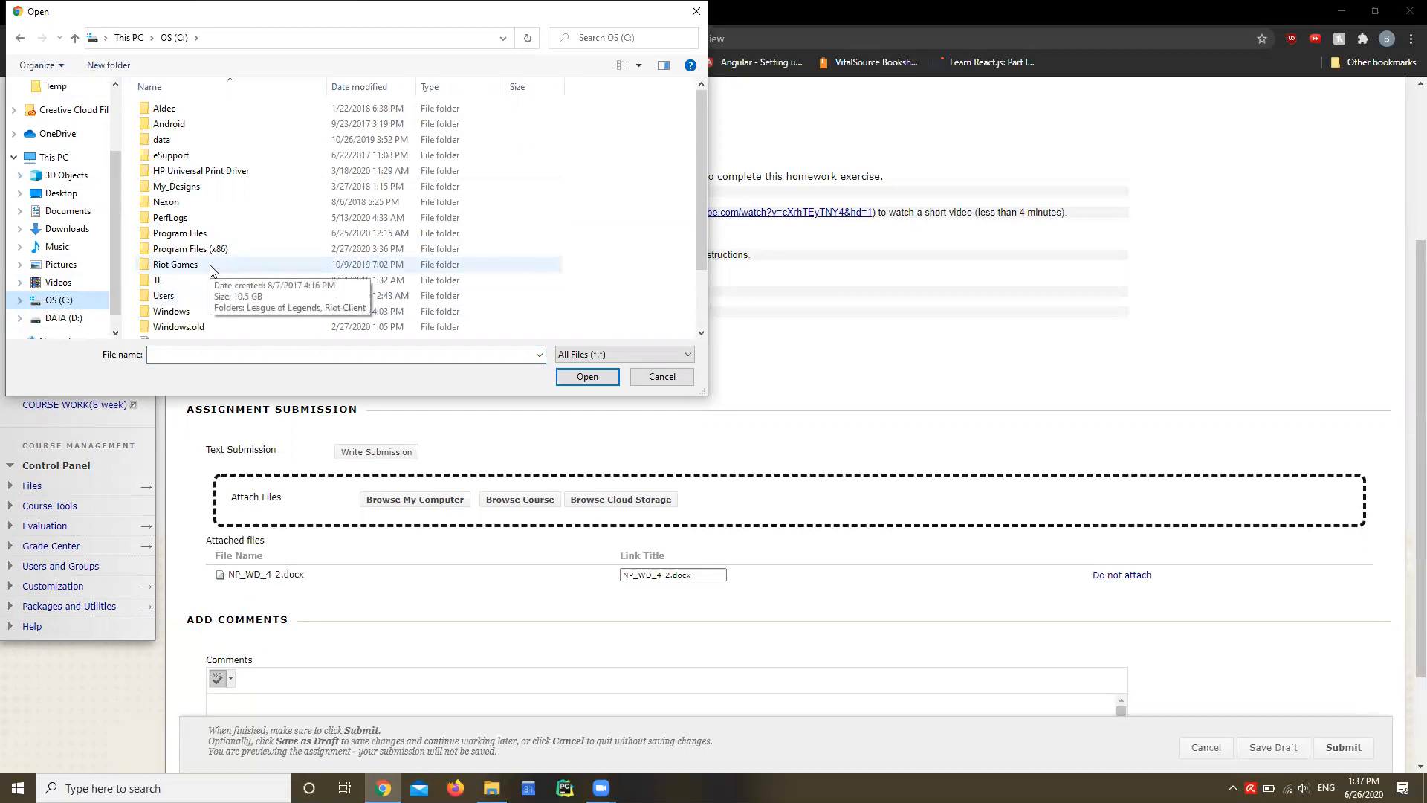
scroll(down, 3)
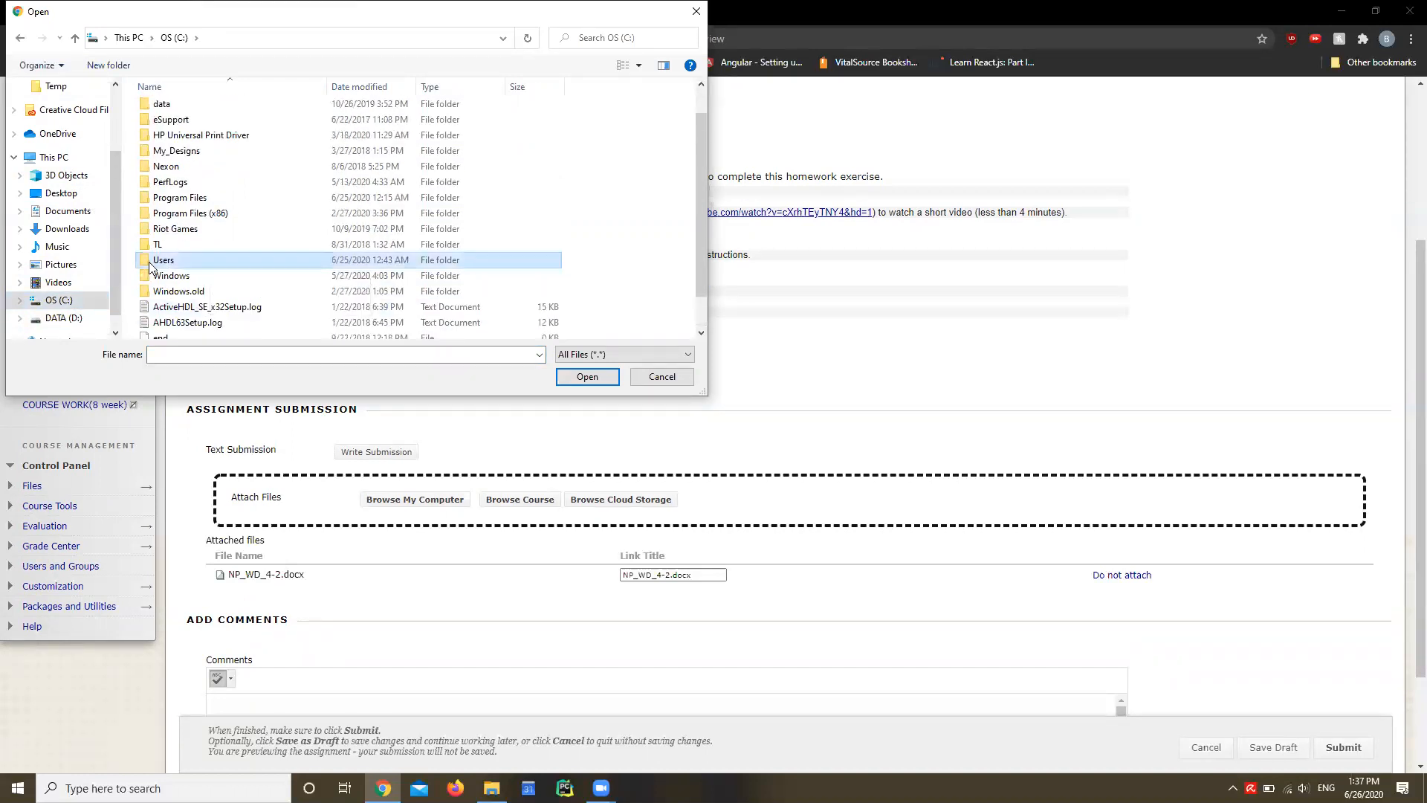
double_click(162, 259)
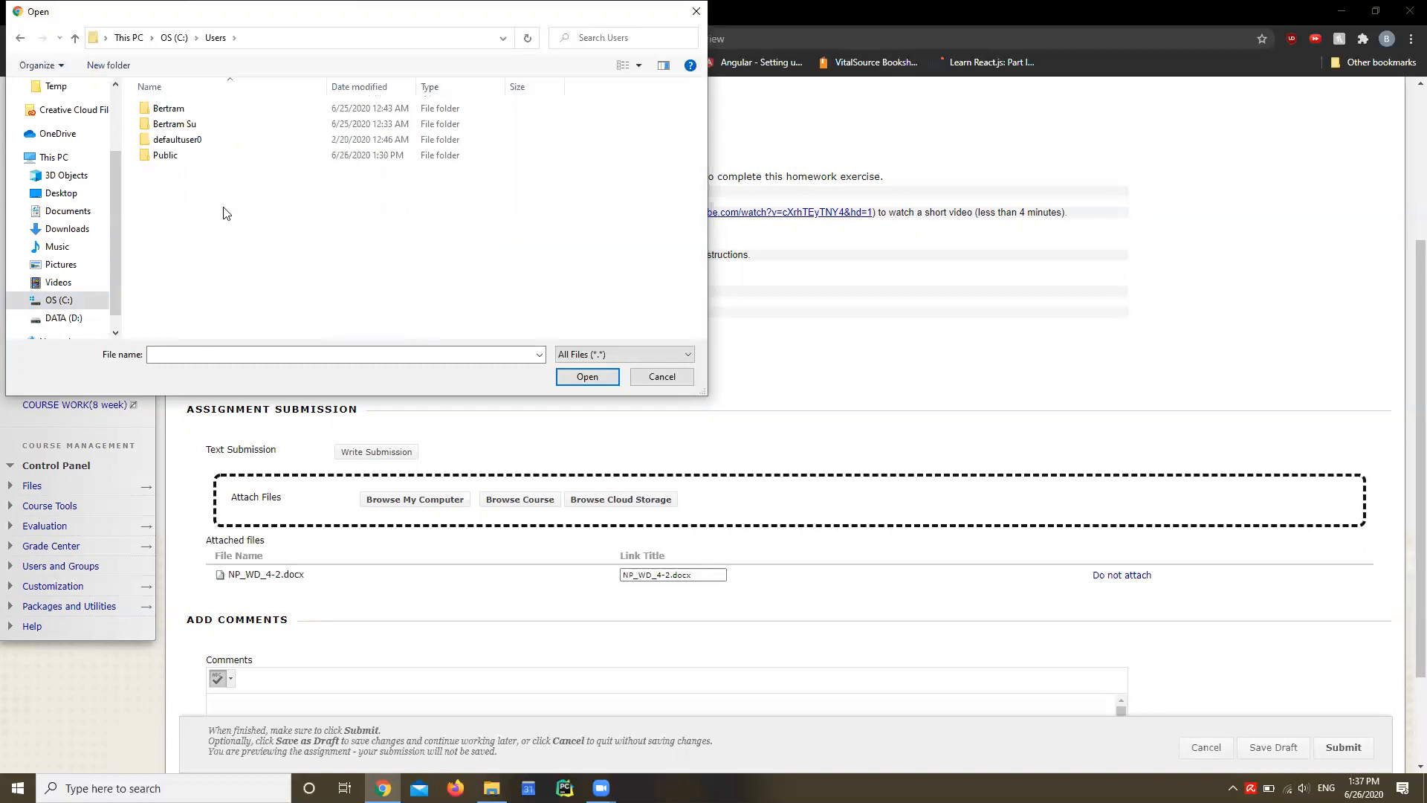
click(174, 124)
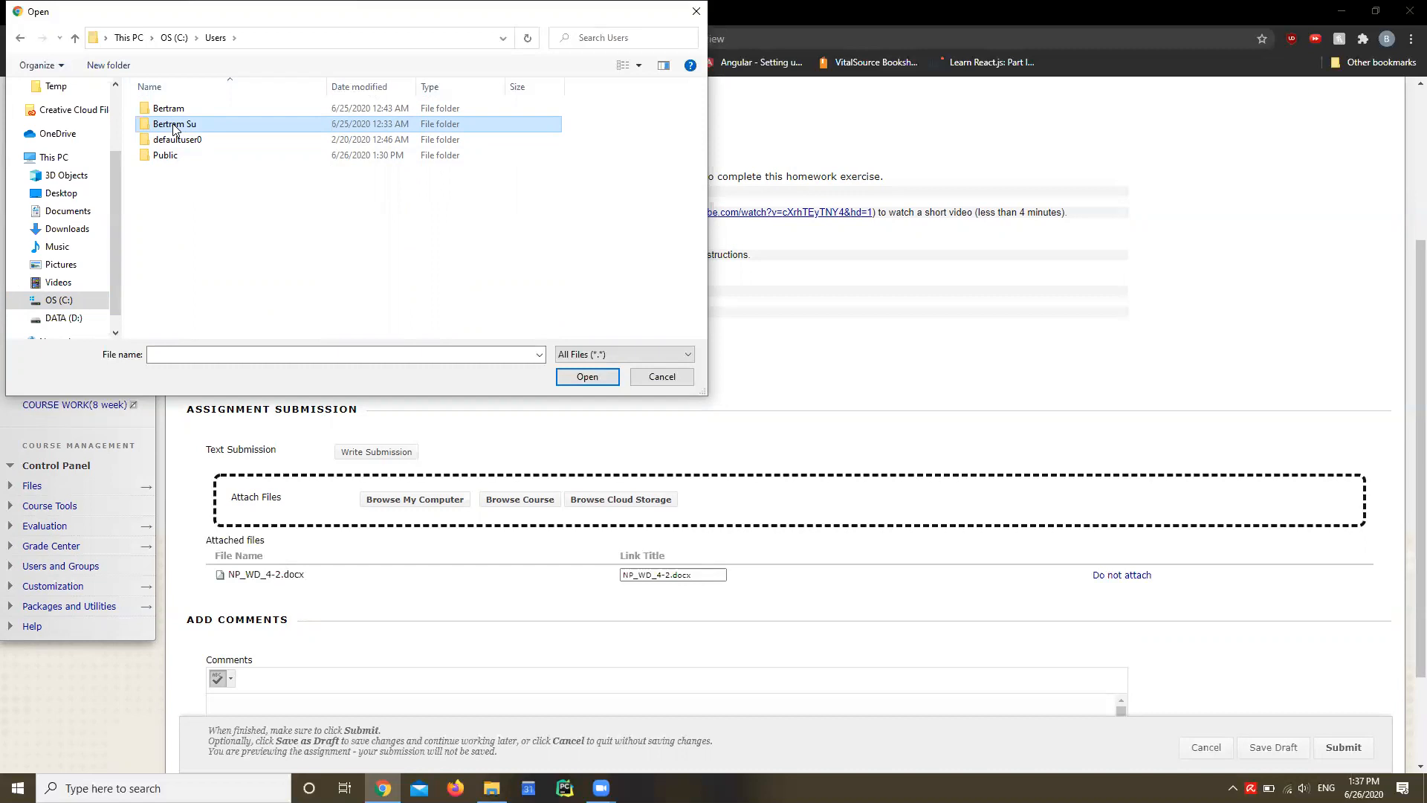
double_click(174, 123)
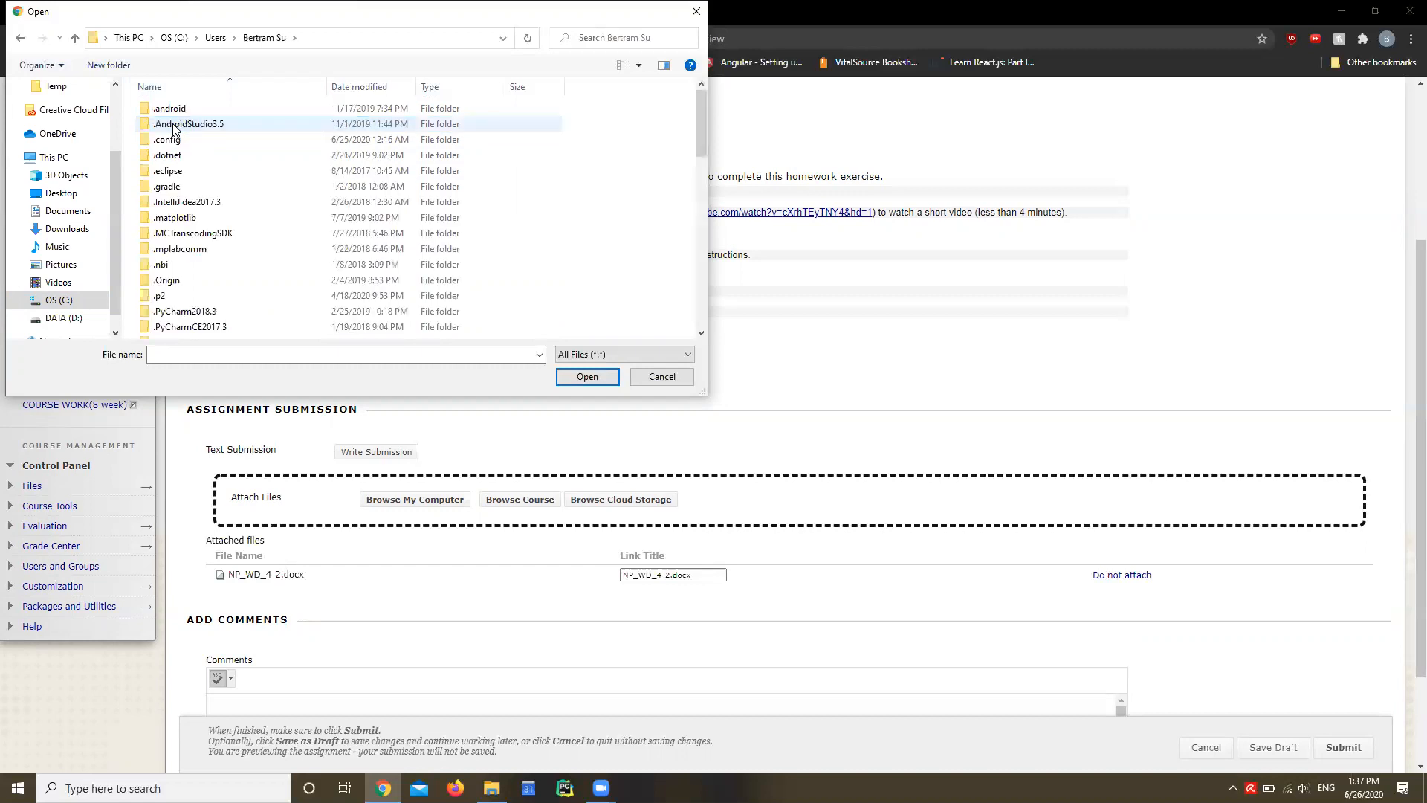
mouse_move(251, 247)
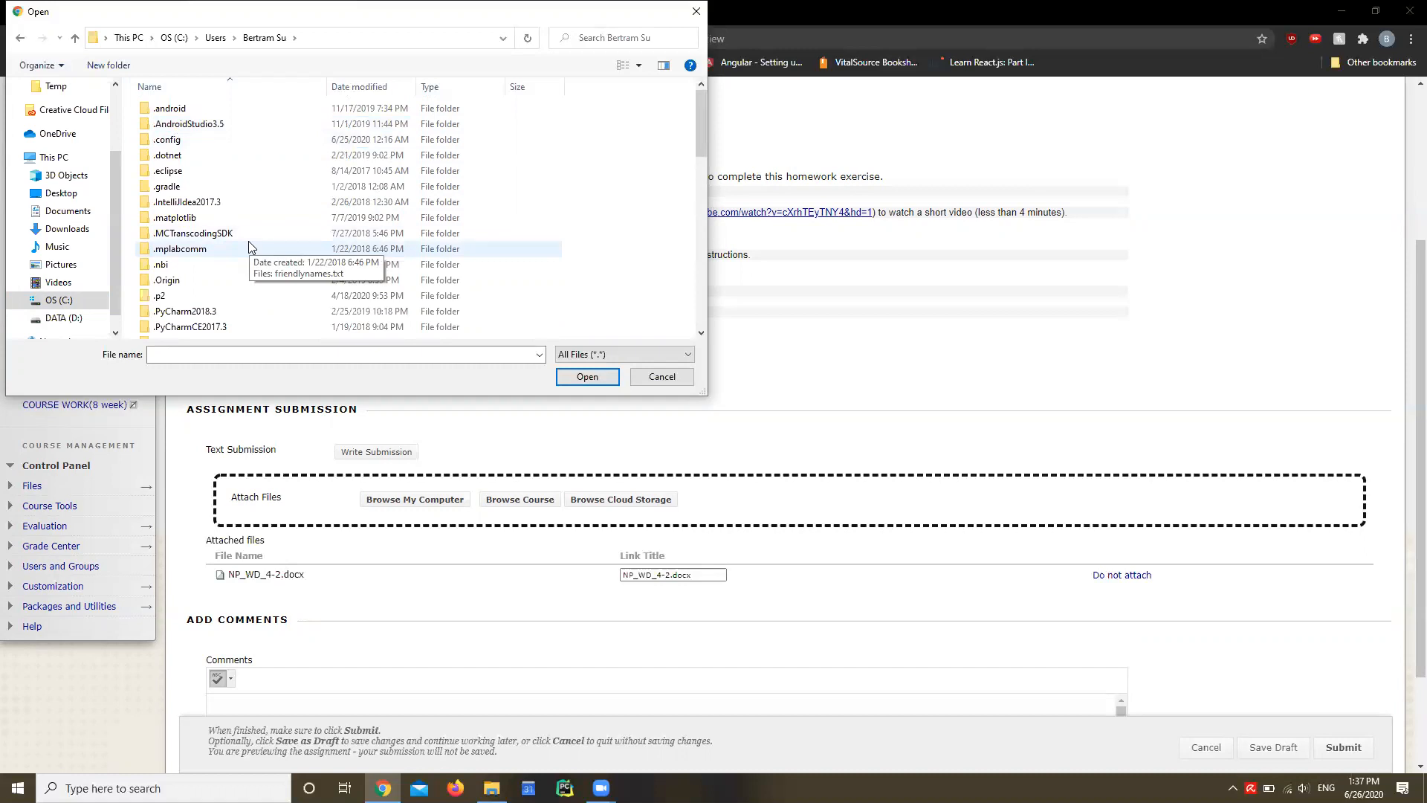
Go into Documents and the homework folder, then attach NP_WD_4-2 - Copy.docx.
scroll(down, 3)
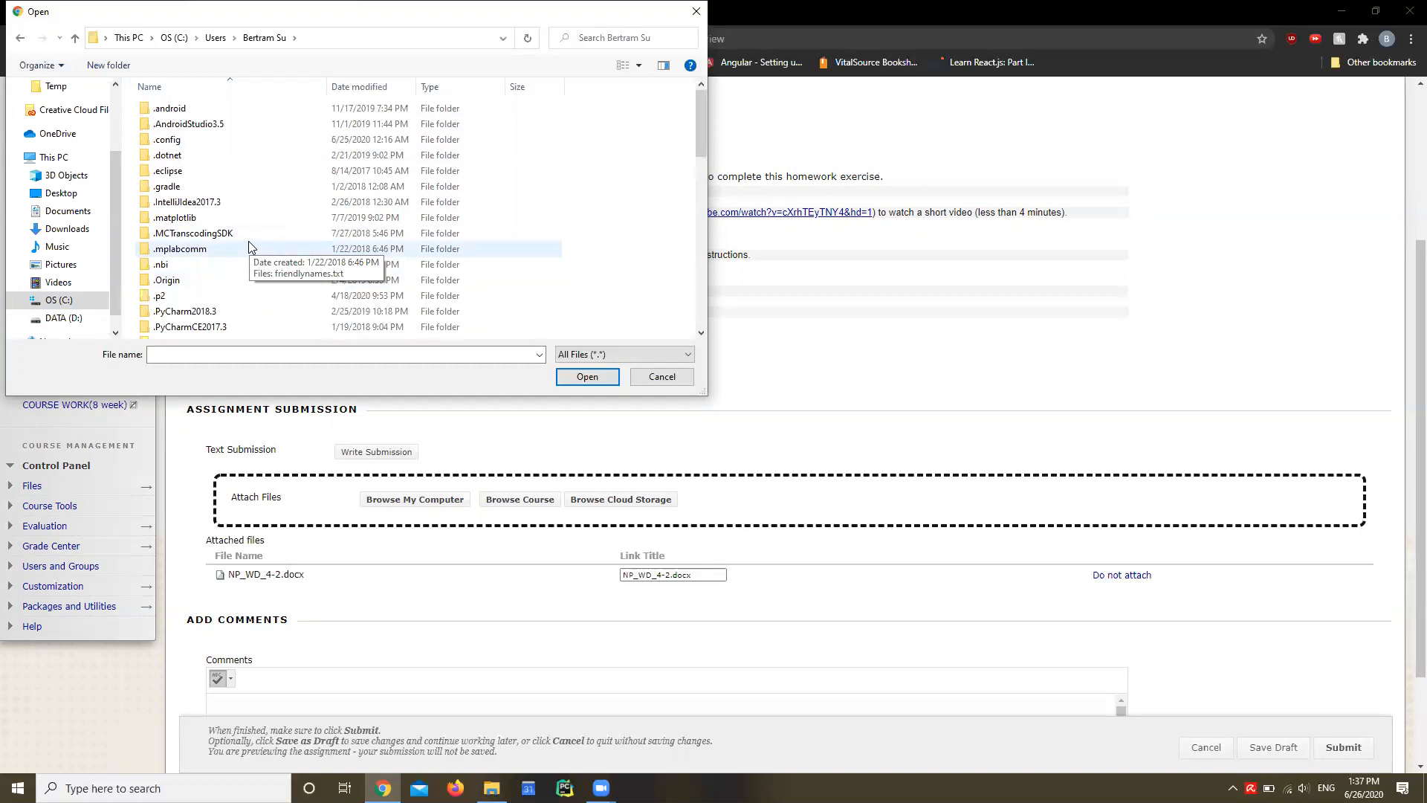
scroll(down, 3)
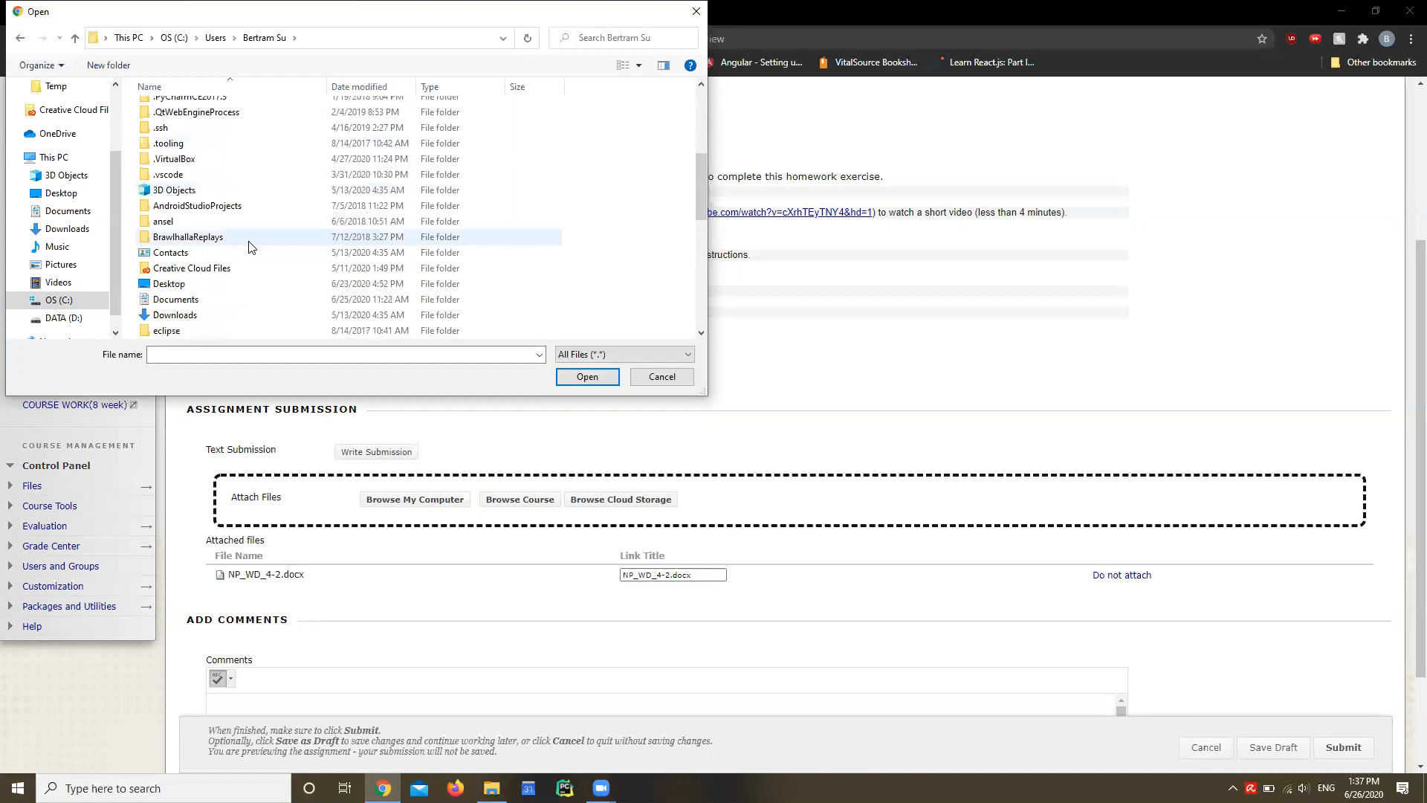
click(174, 298)
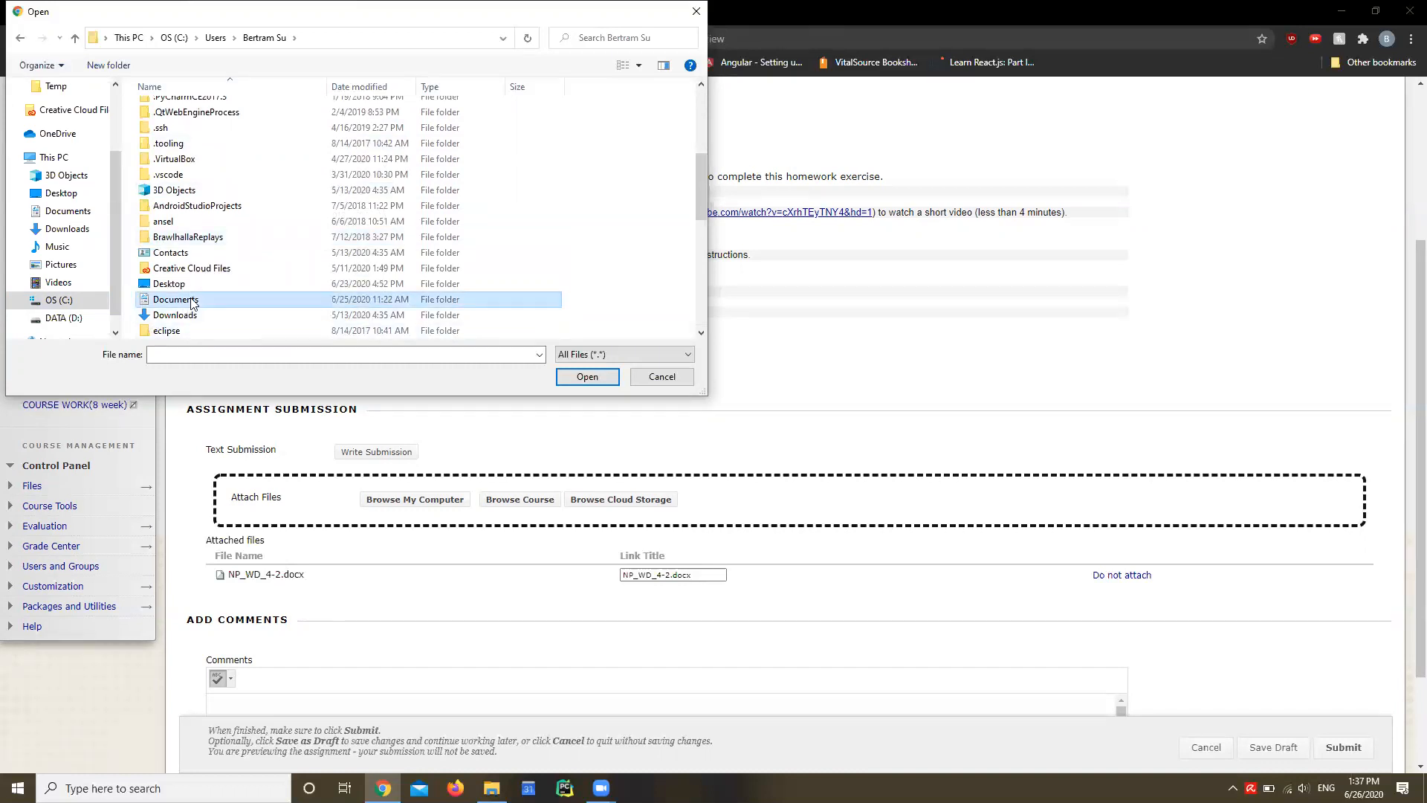
double_click(174, 299)
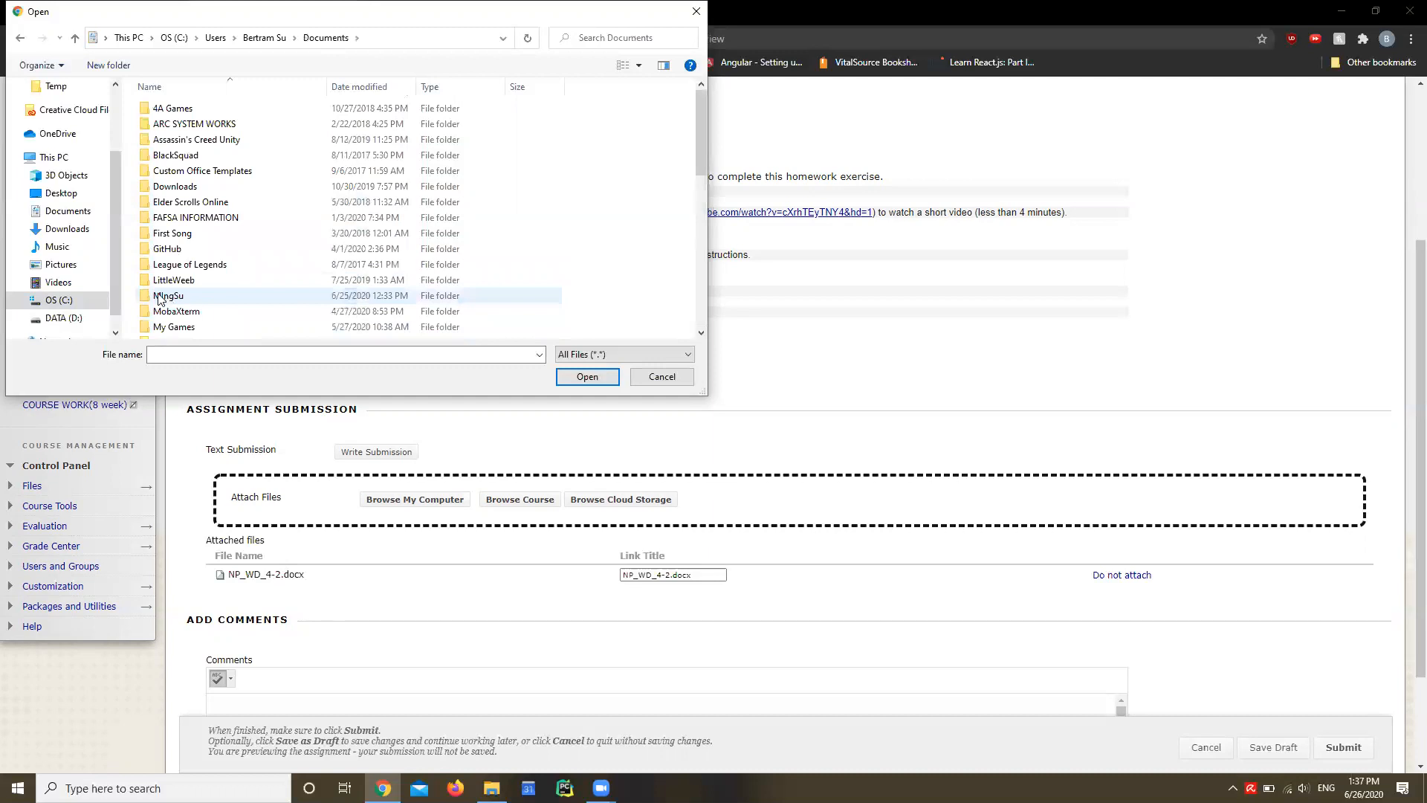
click(169, 295)
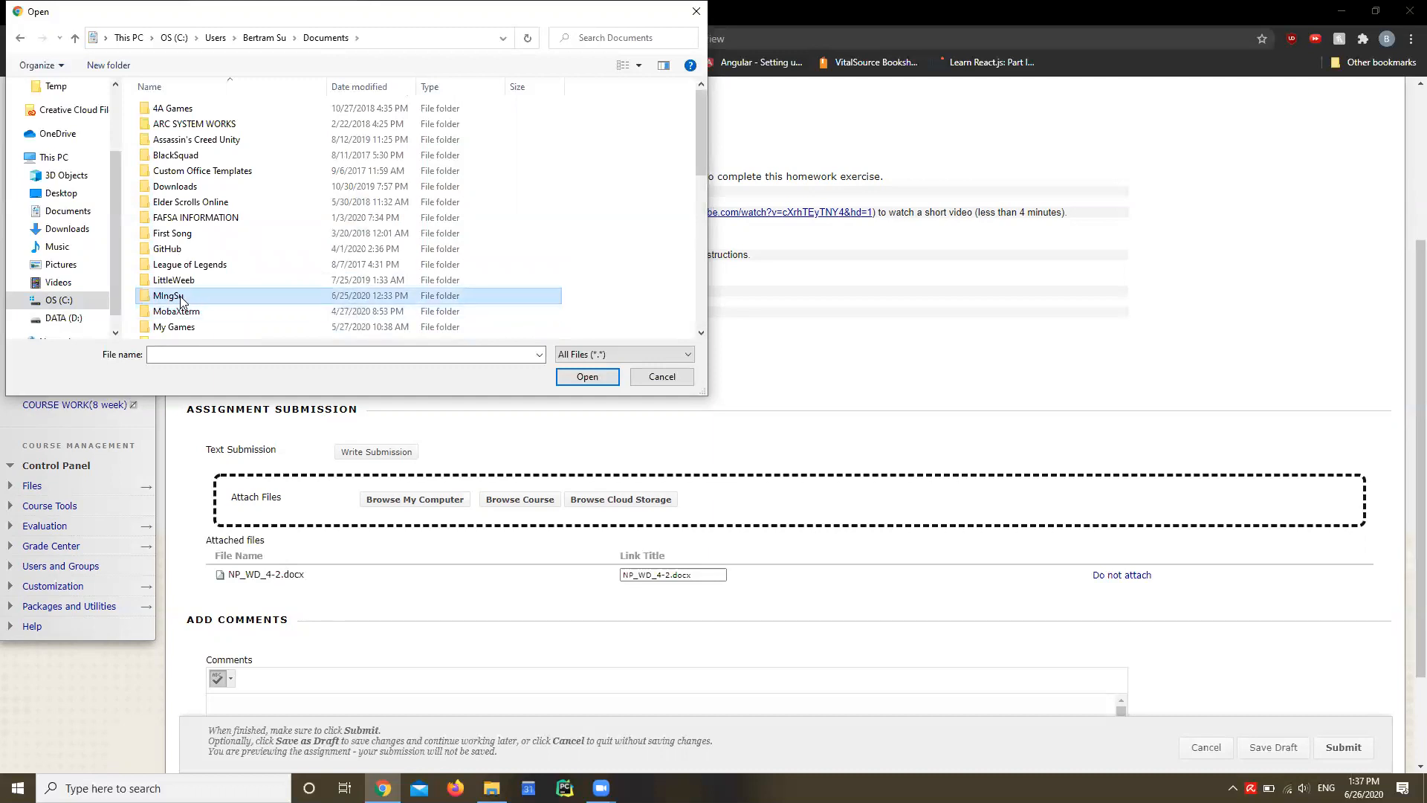
mouse_move(169, 295)
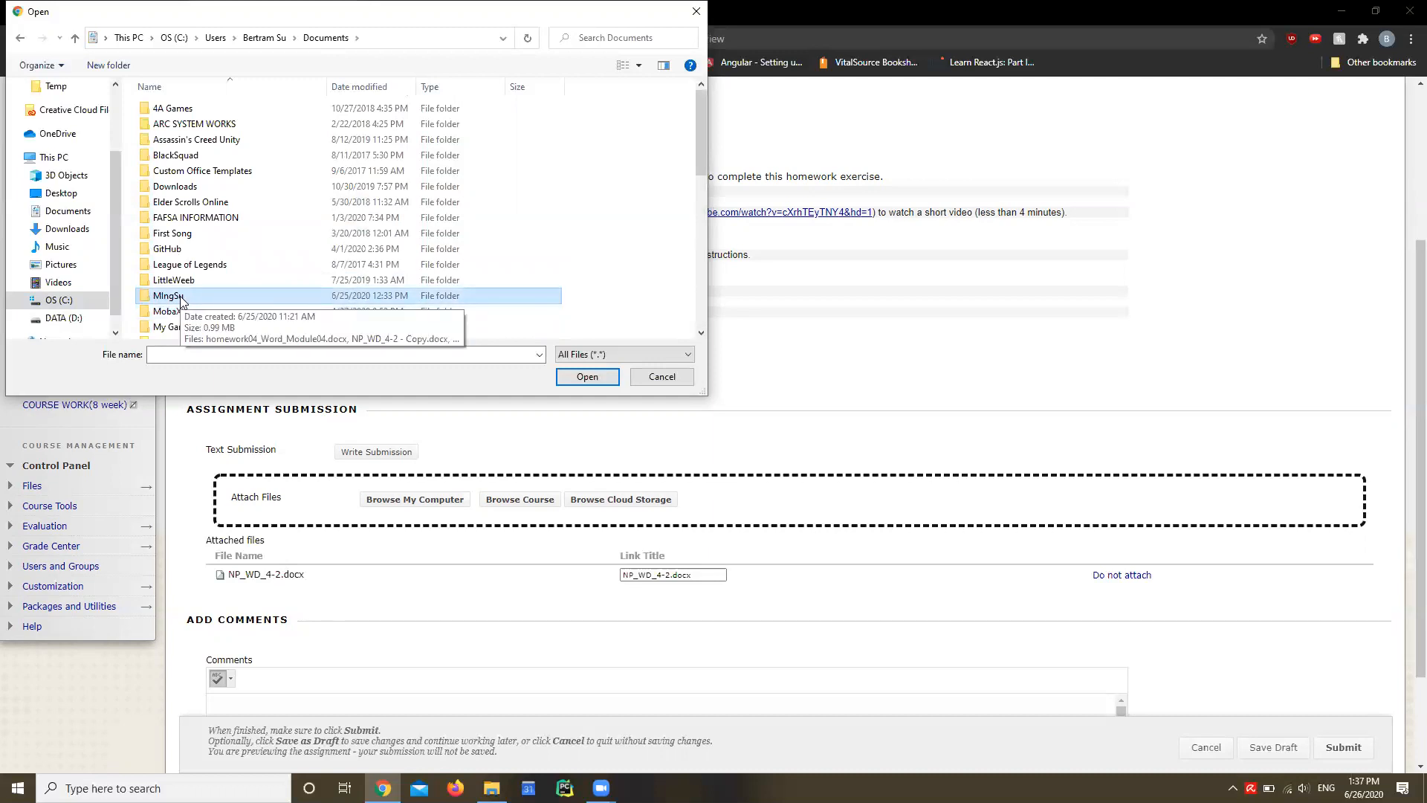
double_click(167, 296)
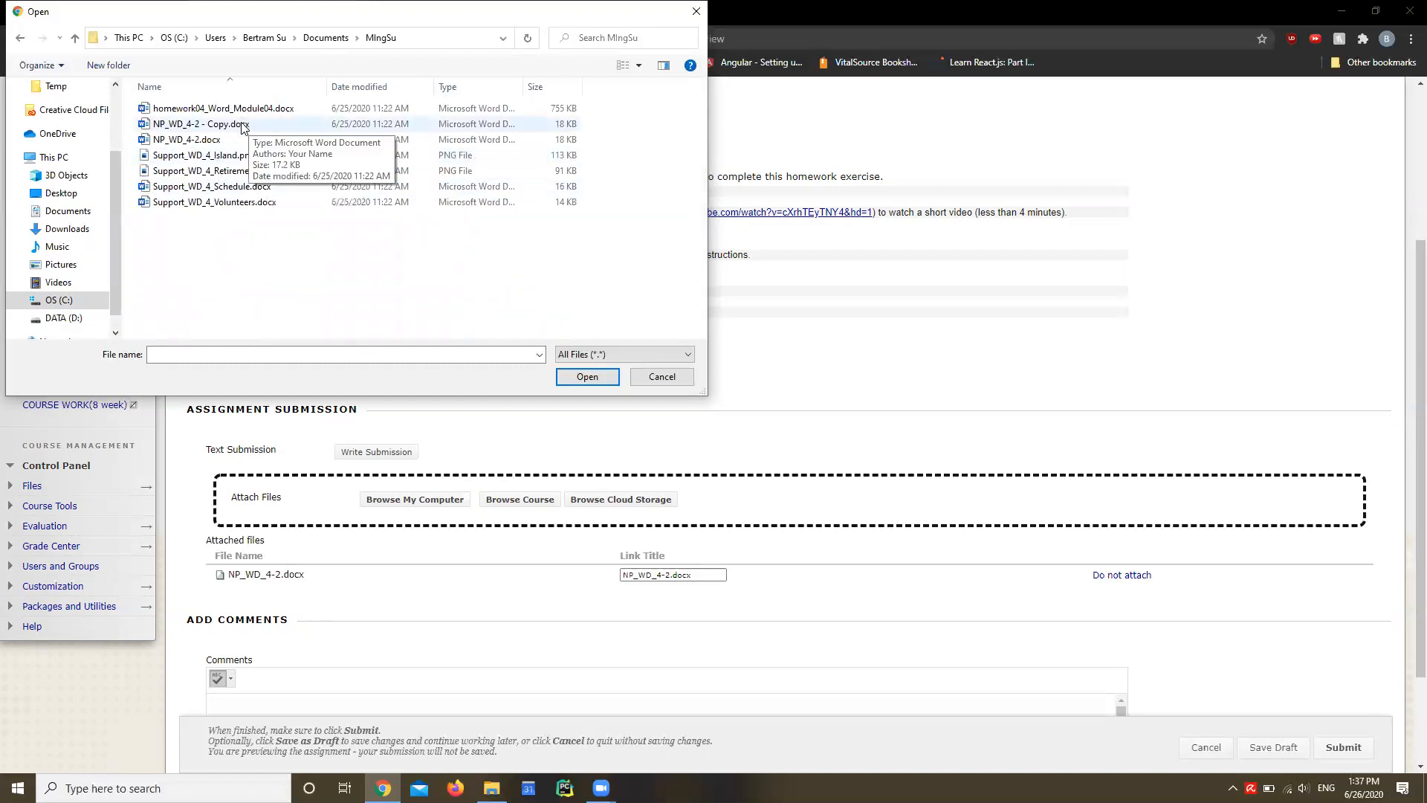
click(197, 125)
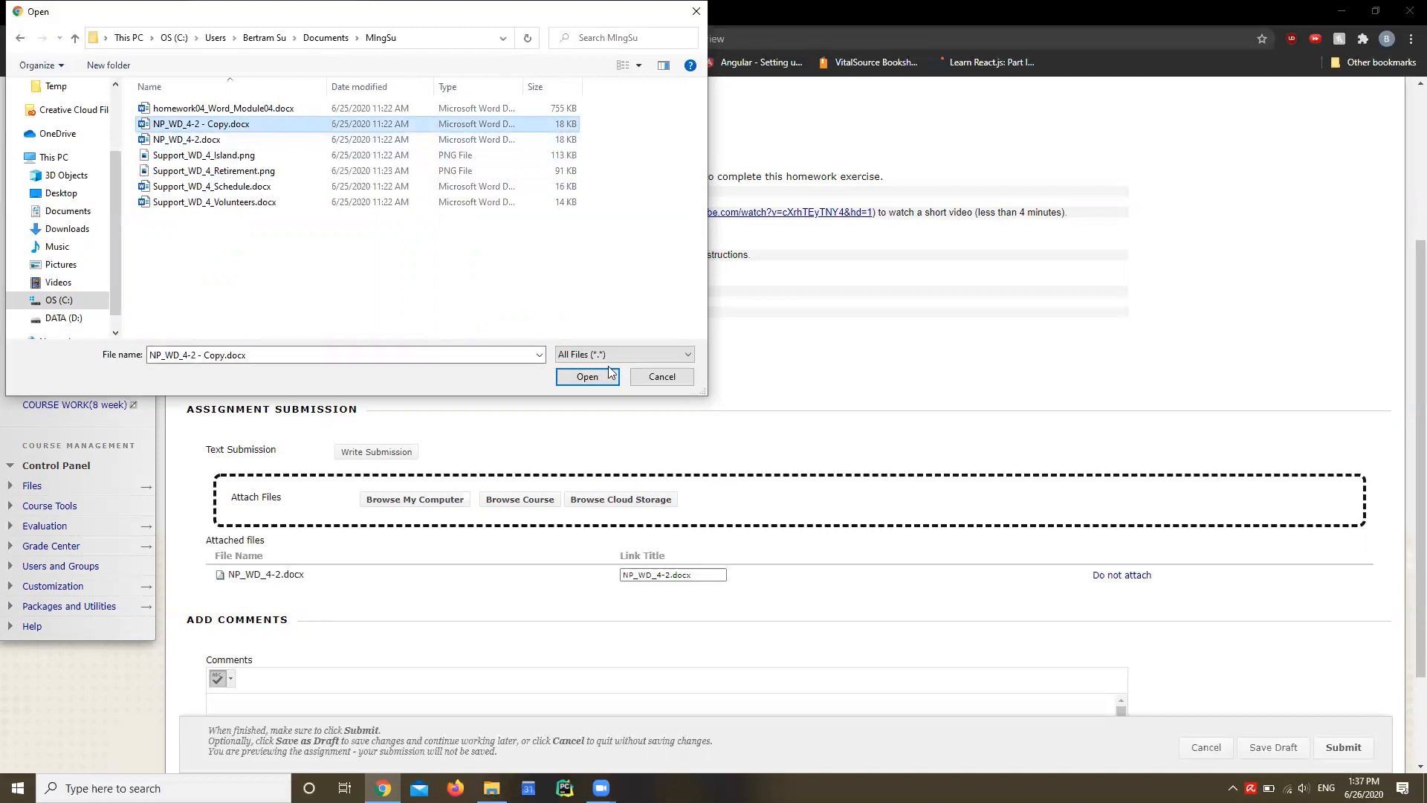
click(587, 376)
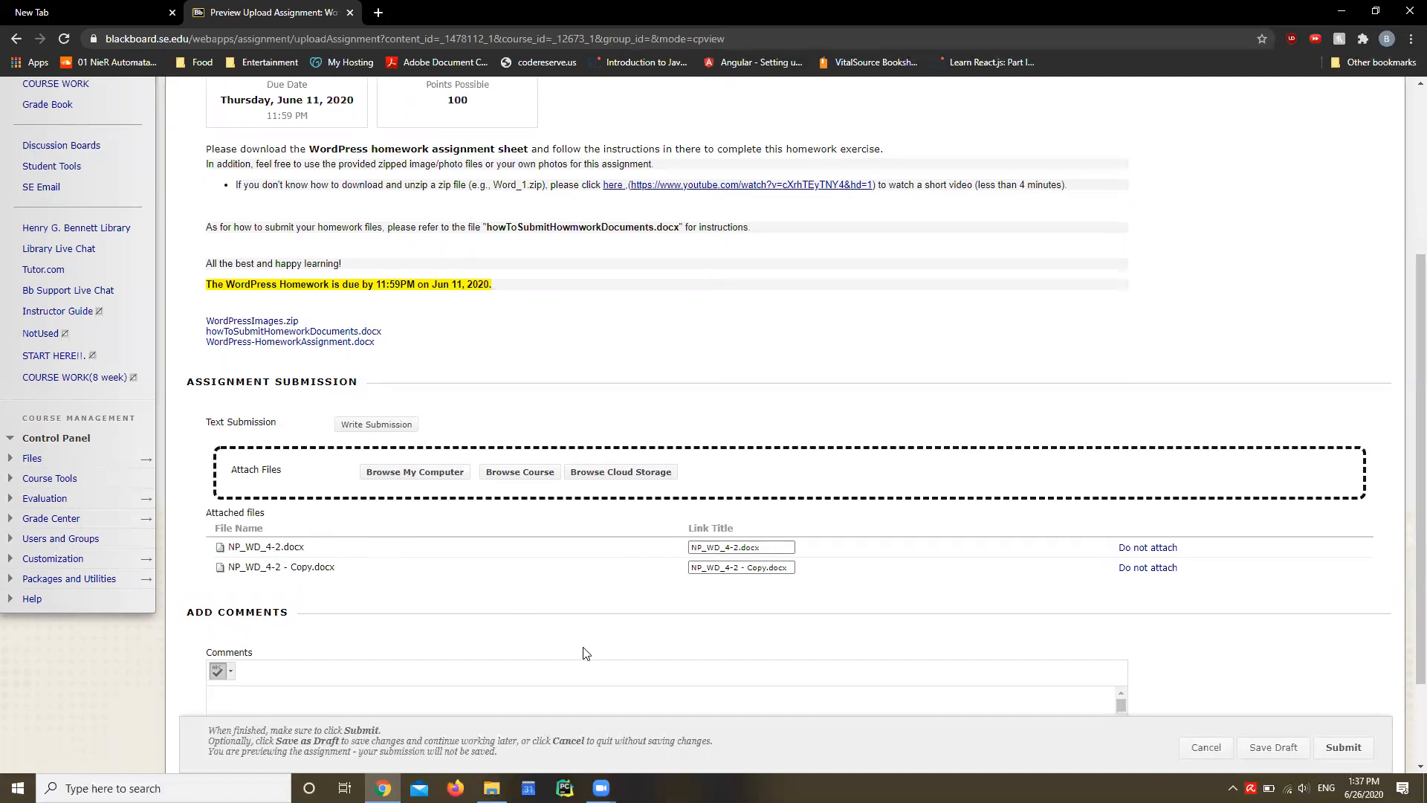
mouse_move(1343, 747)
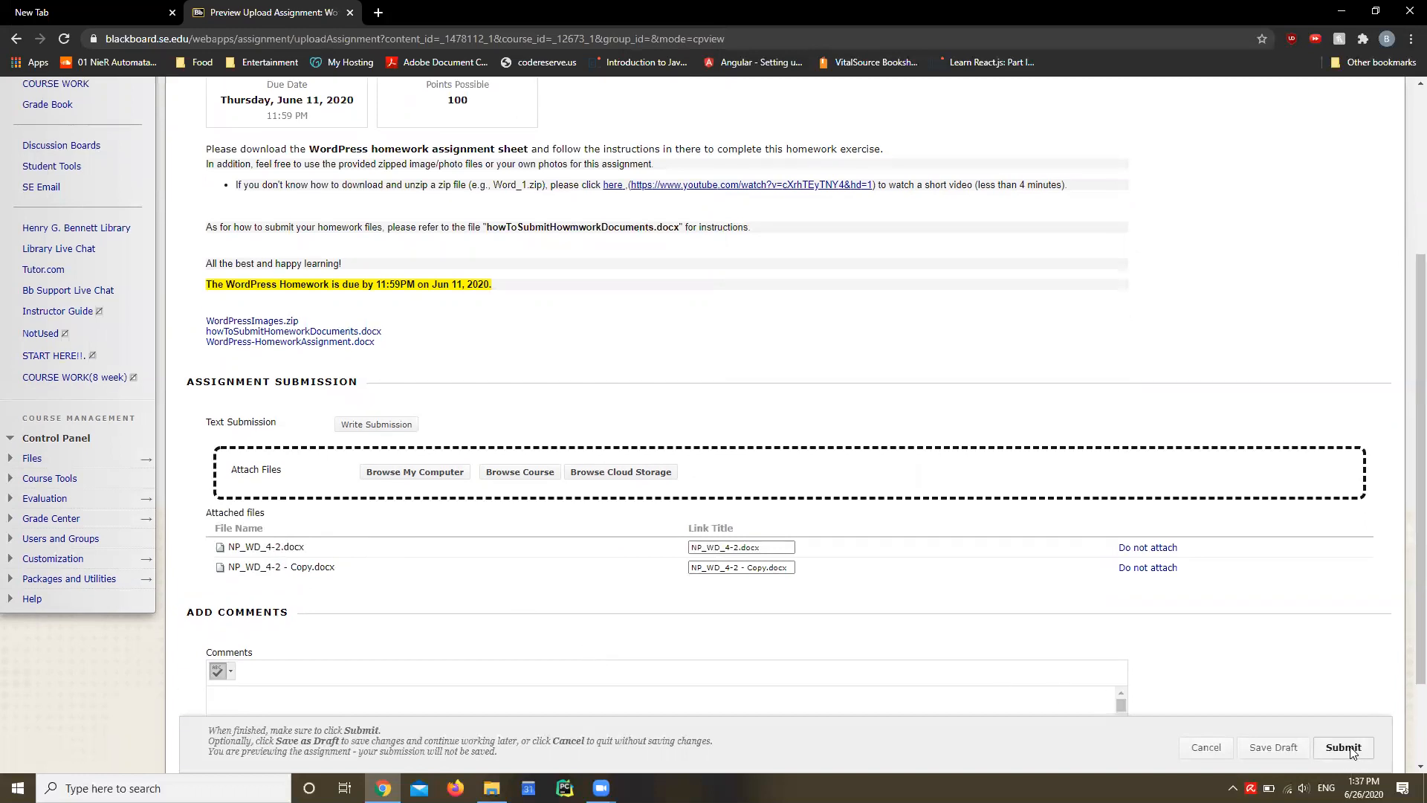
Submit the WordPress Homework with NP_WD_4-2.docx and its copy attached.
click(1343, 747)
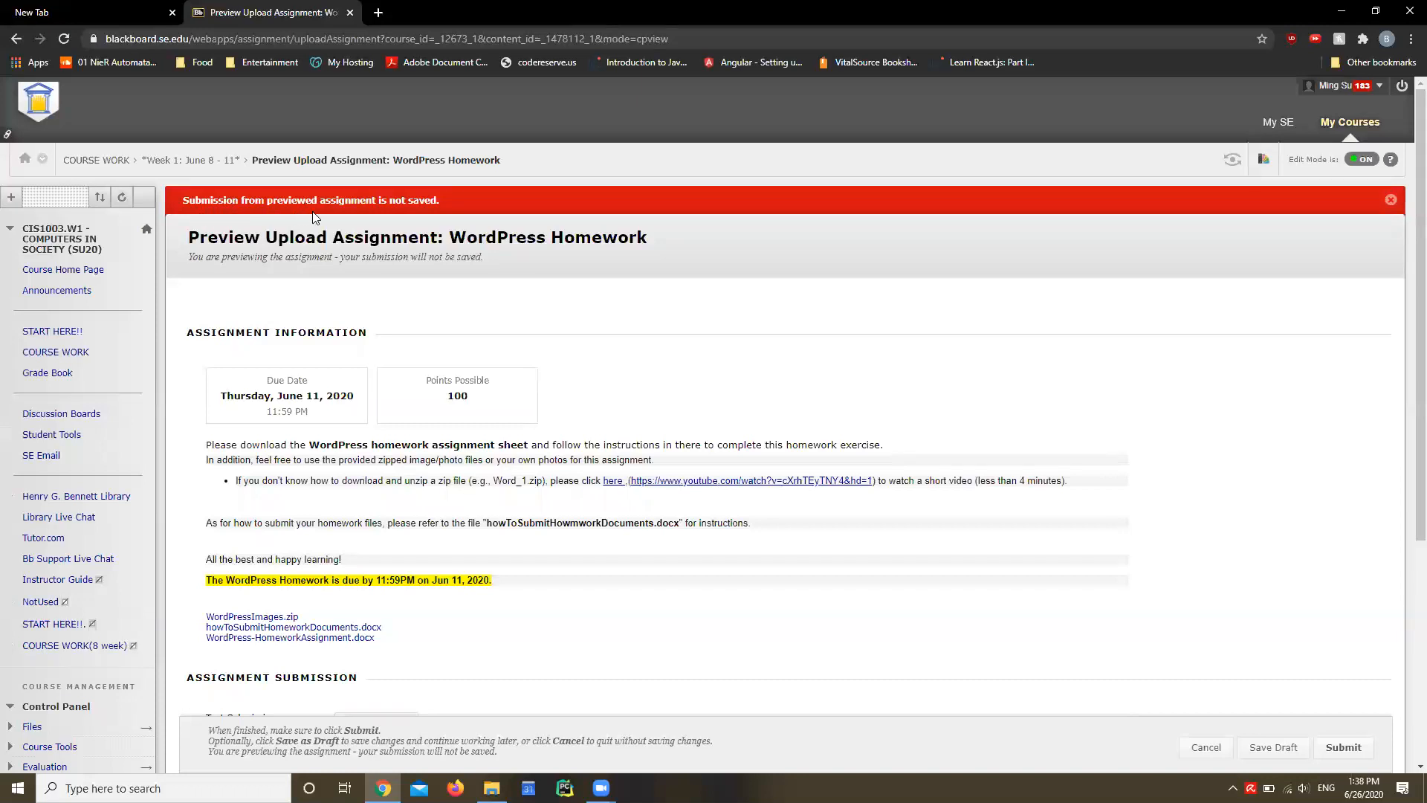
mouse_move(471, 272)
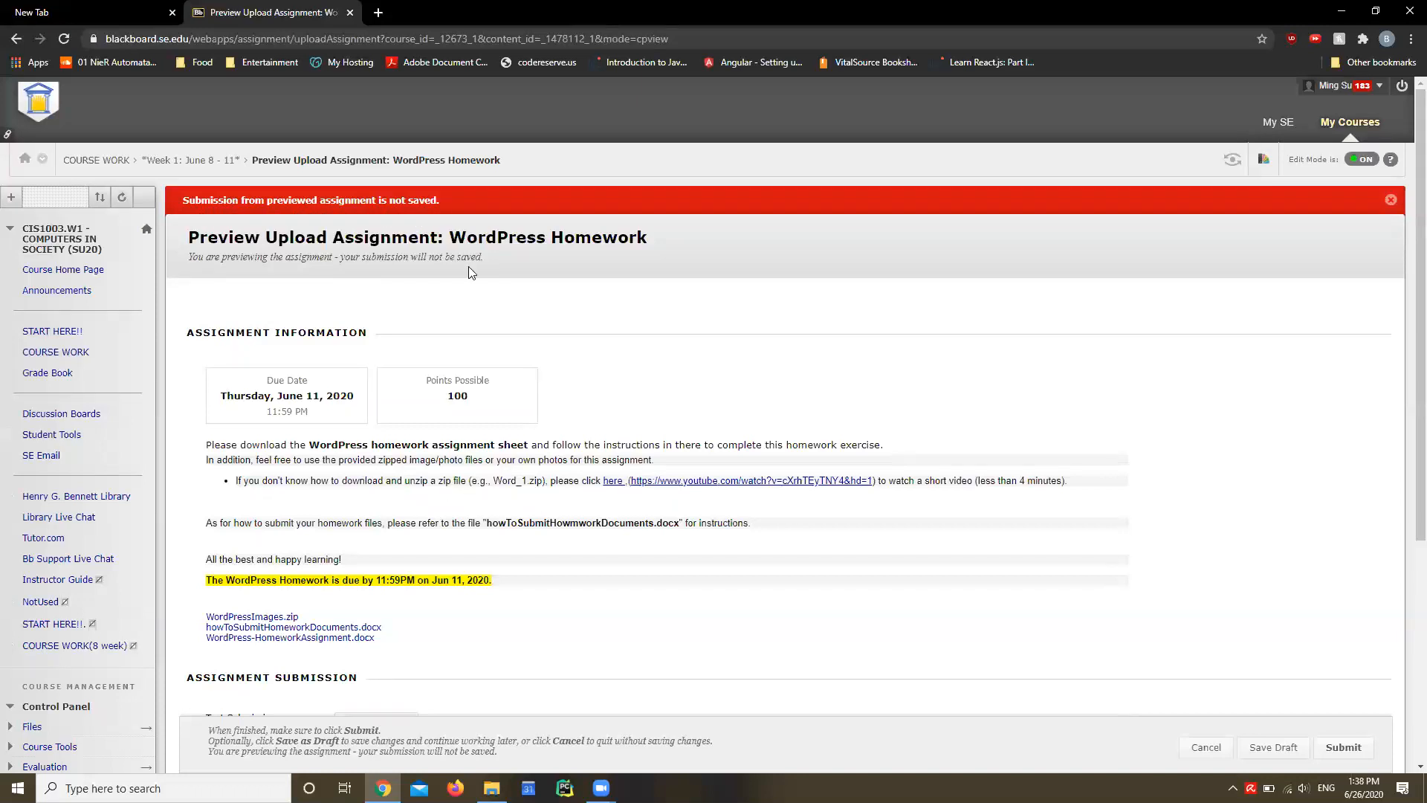
mouse_move(862, 484)
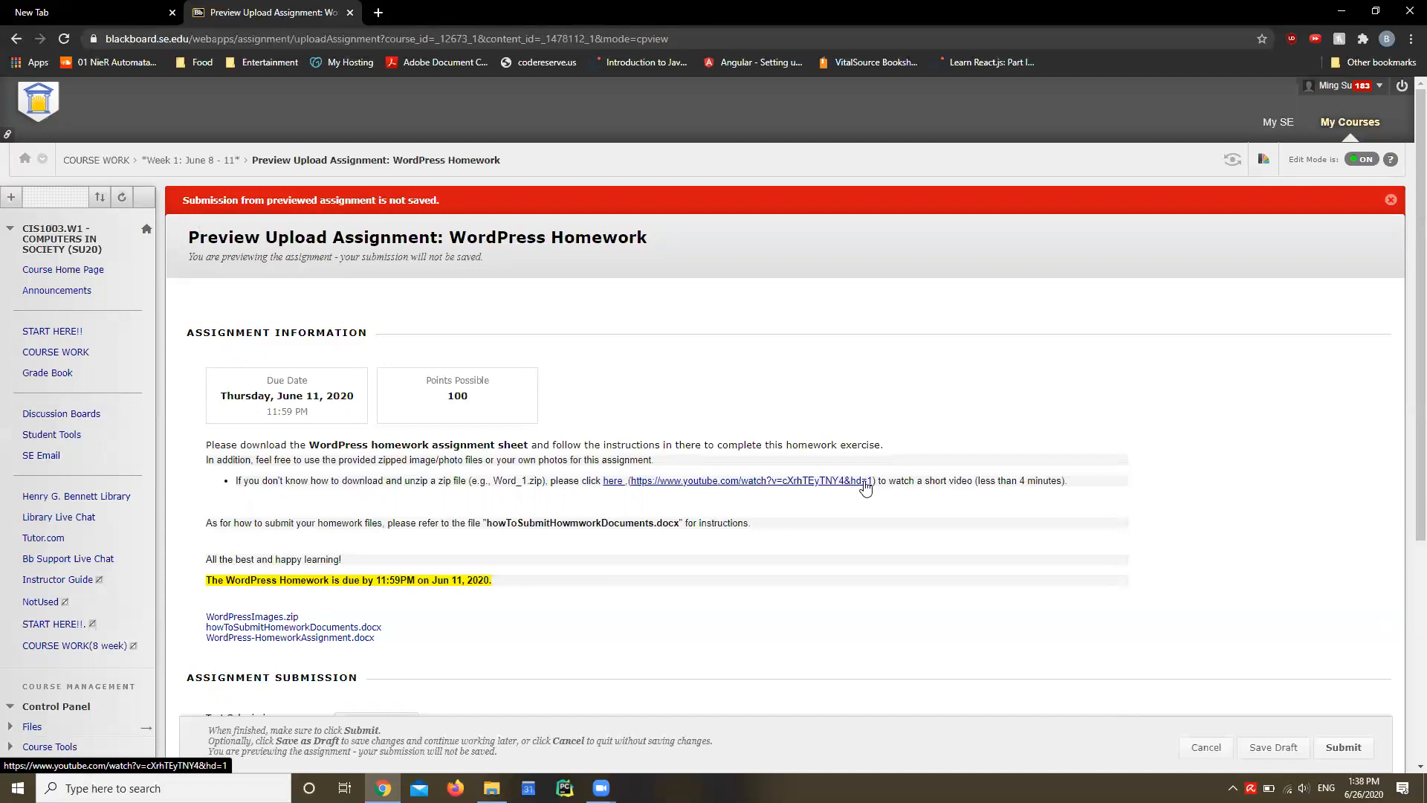
mouse_move(783, 238)
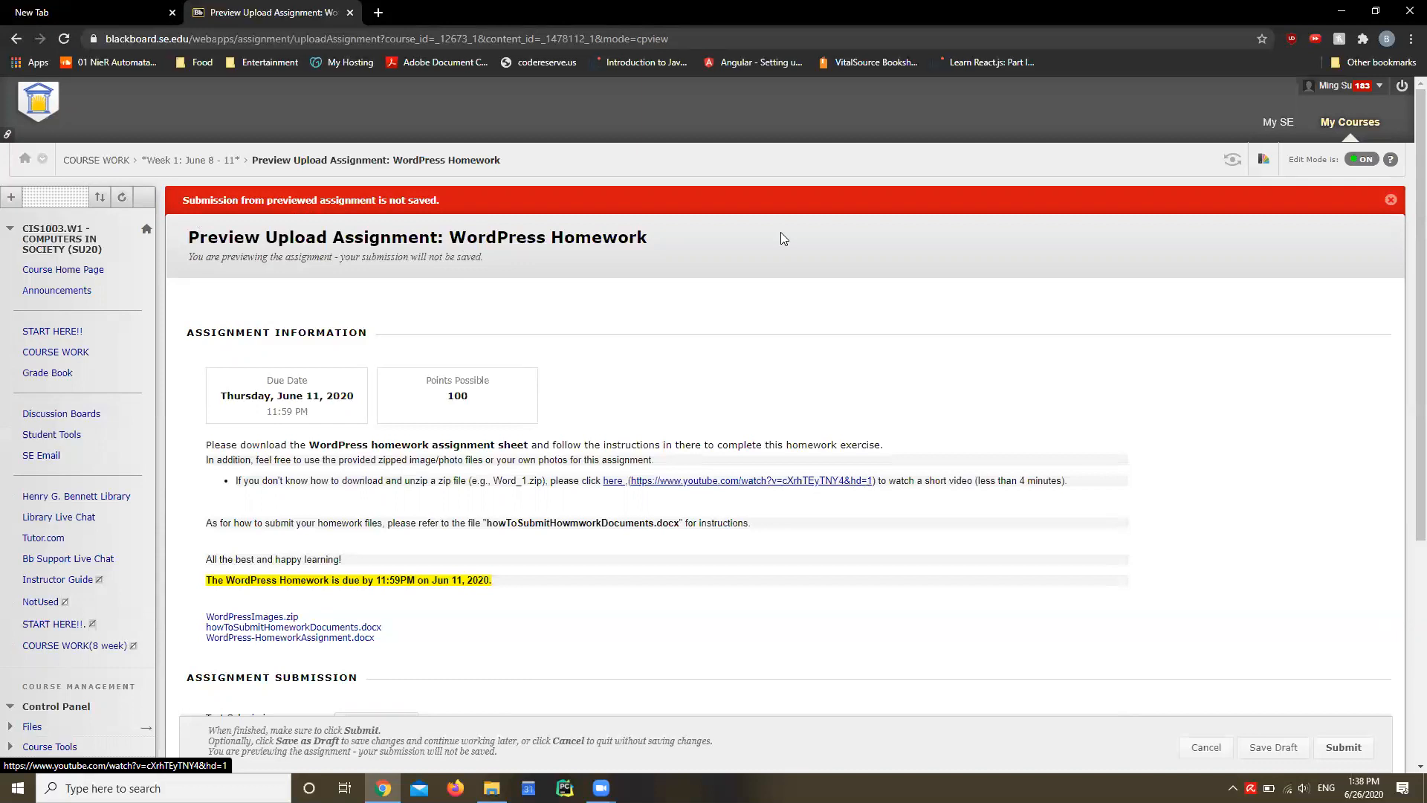
mouse_move(685, 337)
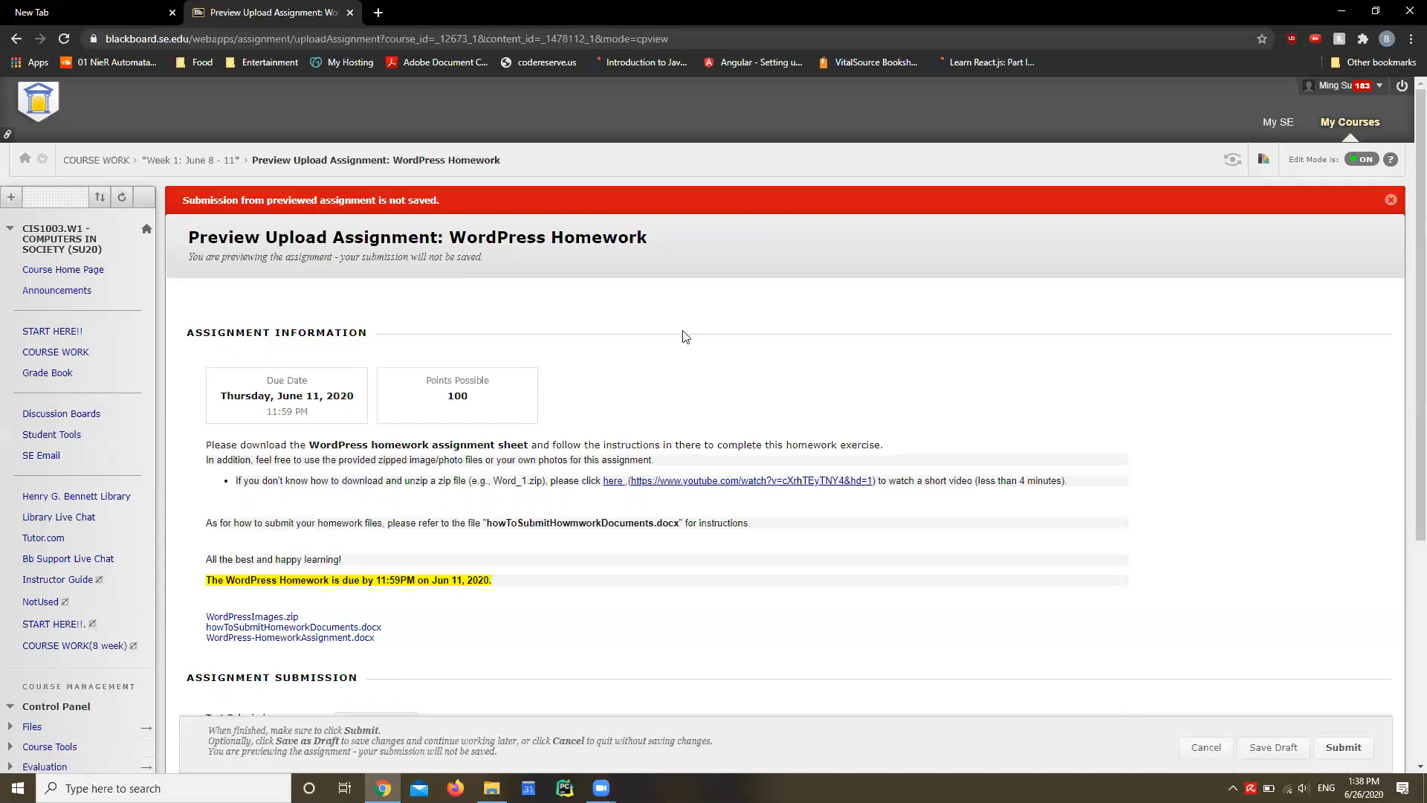
mouse_move(667, 377)
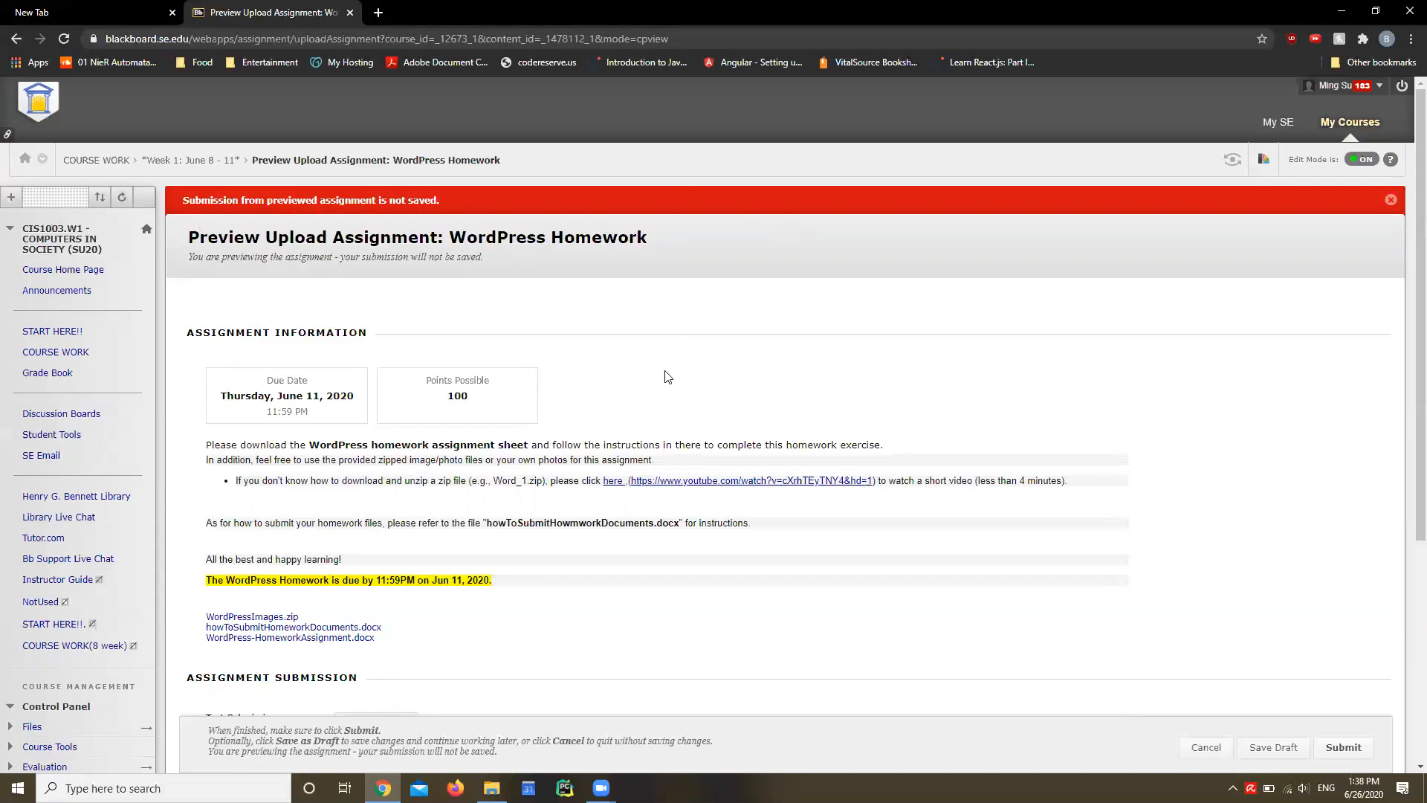
mouse_move(568, 565)
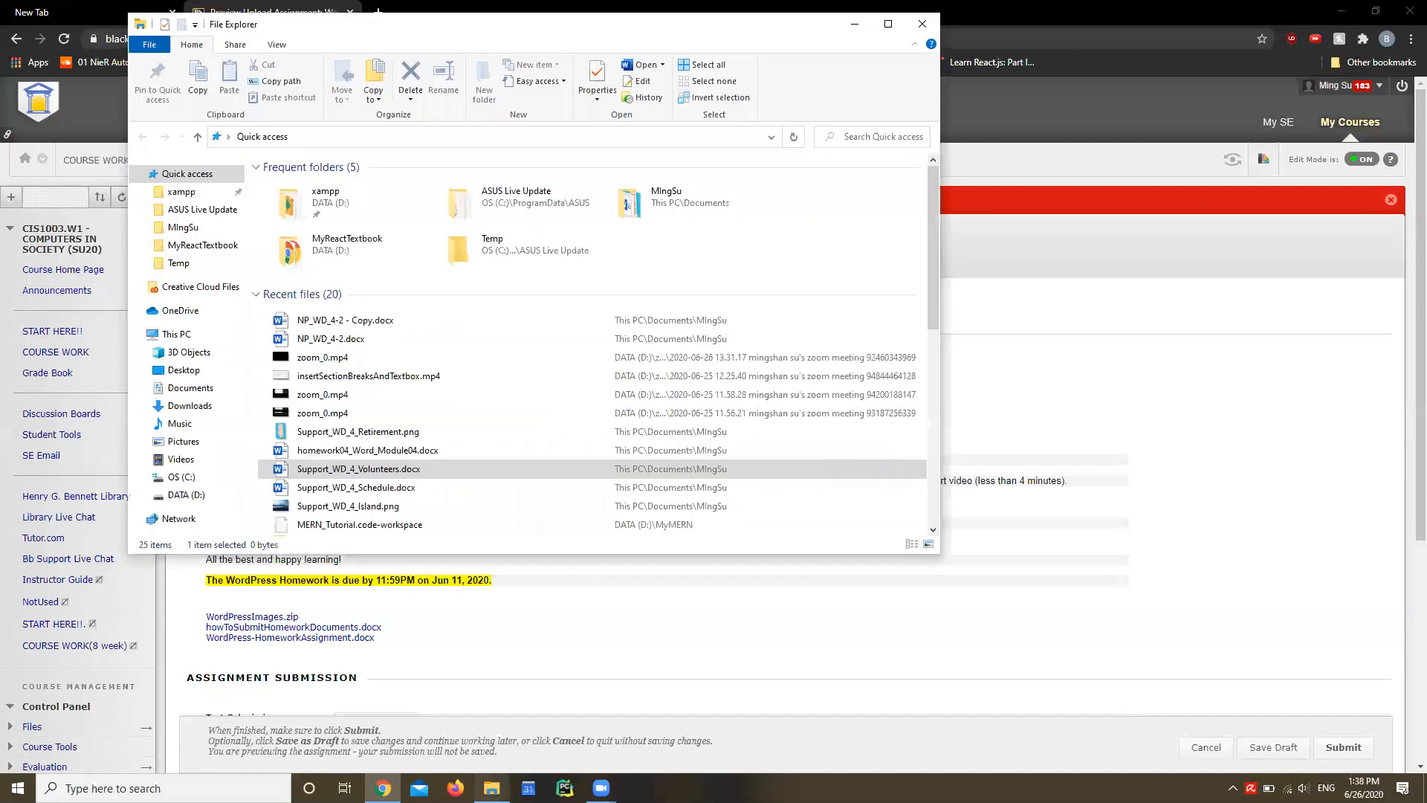
Bring File Explorer's Quick access with recent homework files over the browser.
click(358, 469)
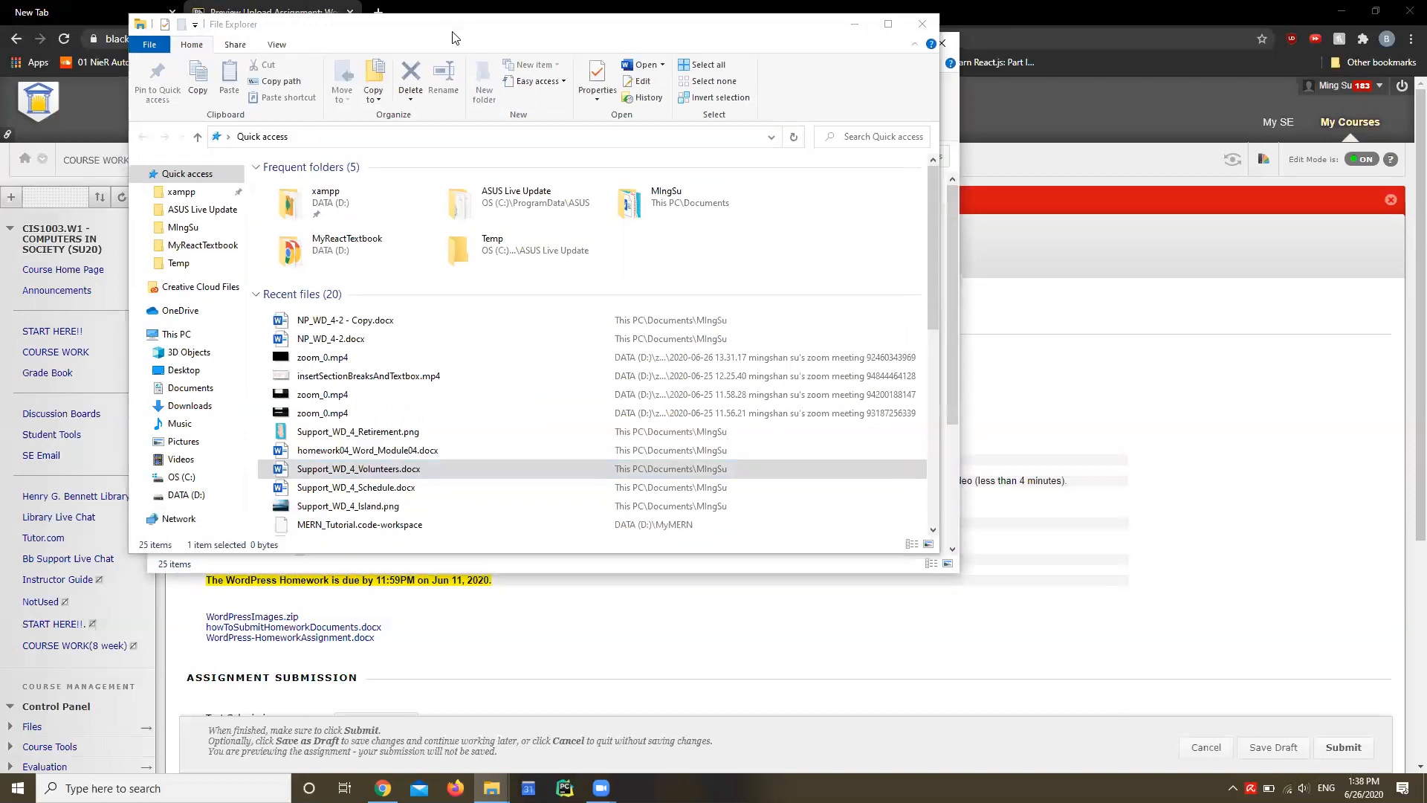
click(357, 467)
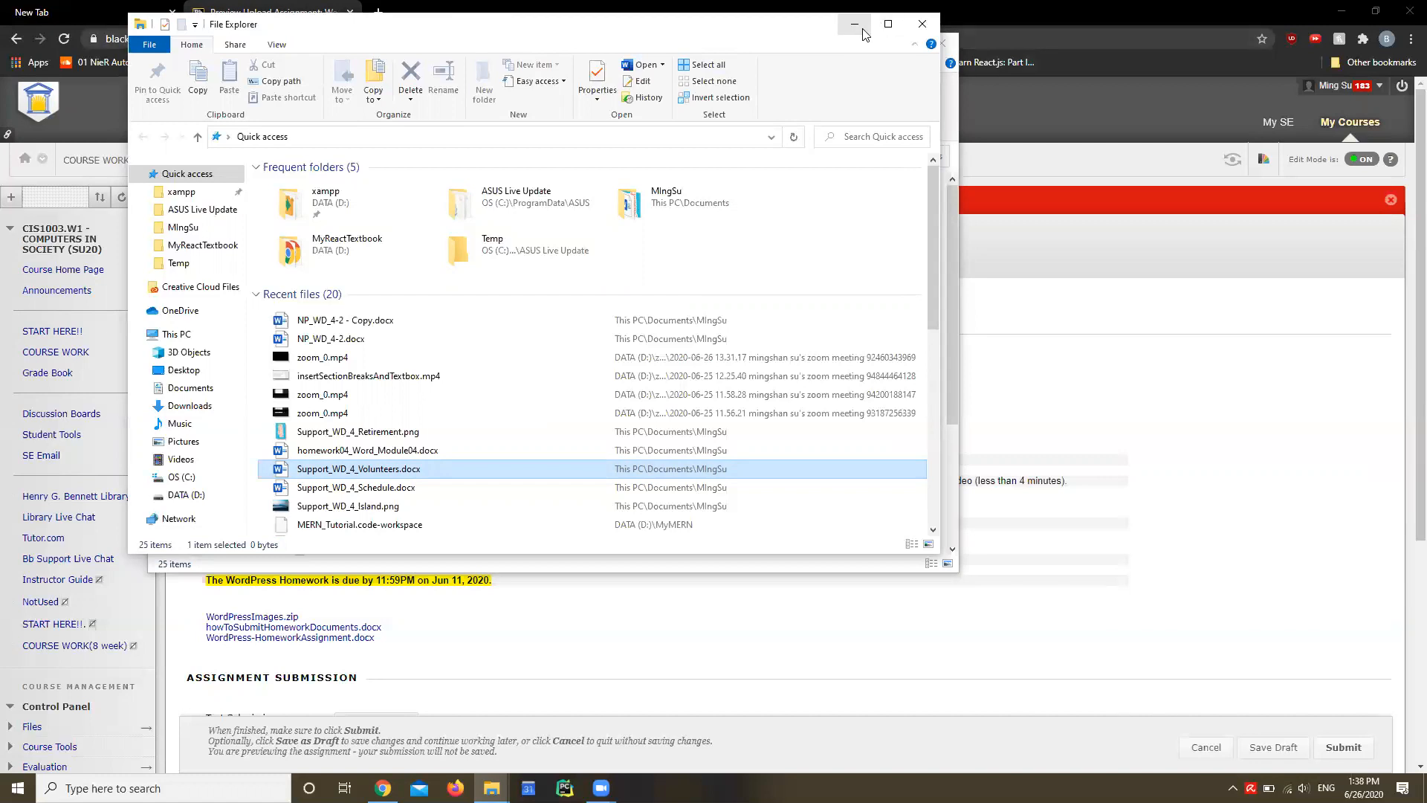
mouse_move(854, 24)
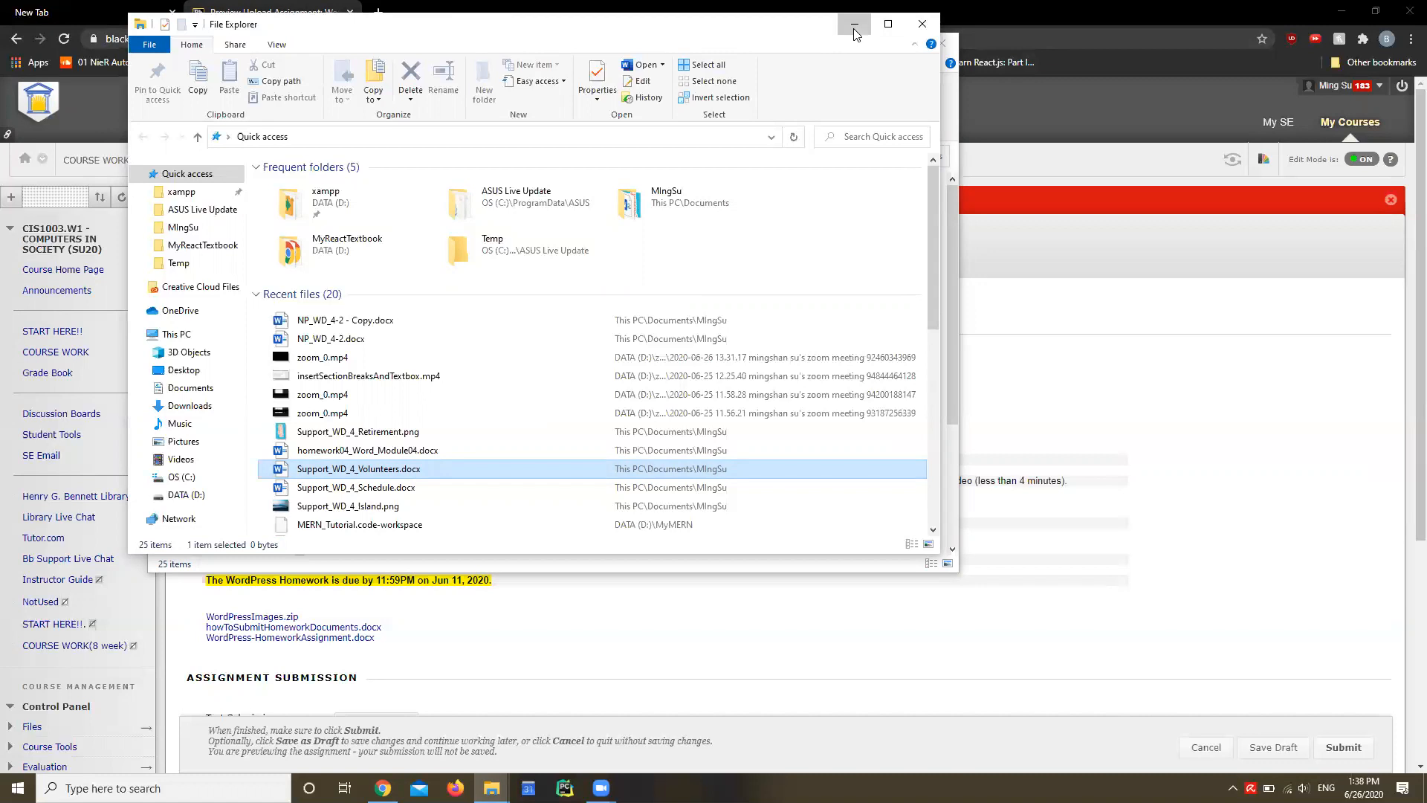